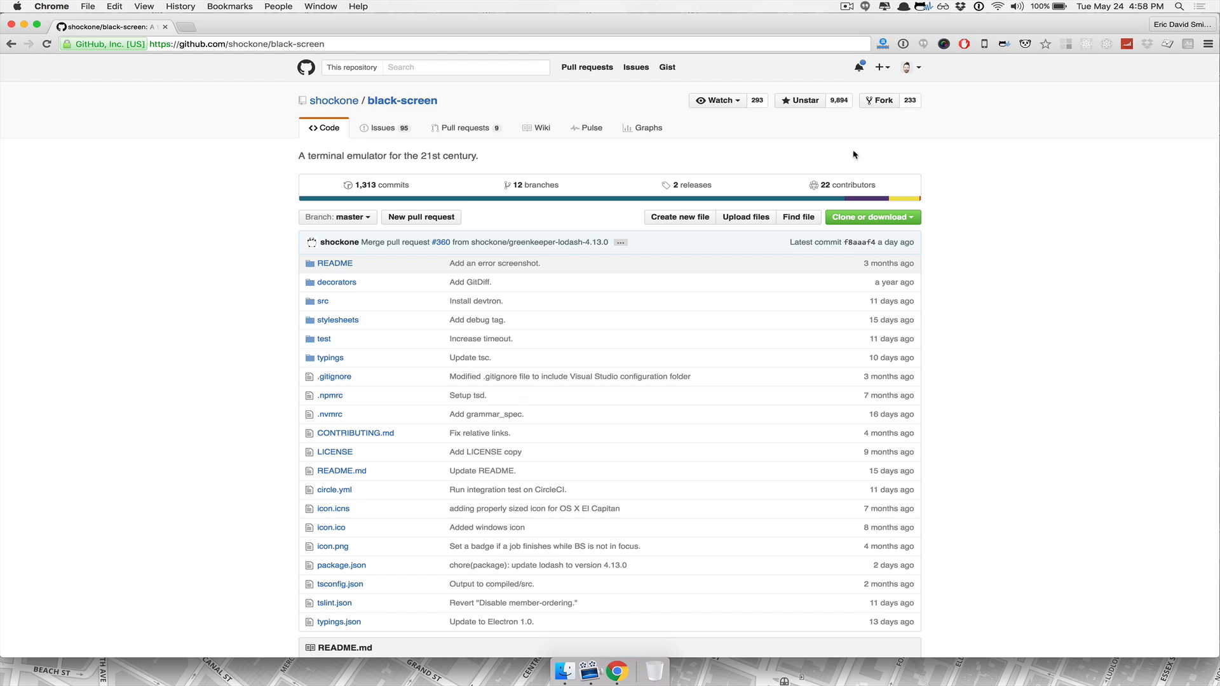
Scroll the black-screen README down through its description and Autocompletion notes.
{"action": "triple_click", "coordinate": [389, 156]}
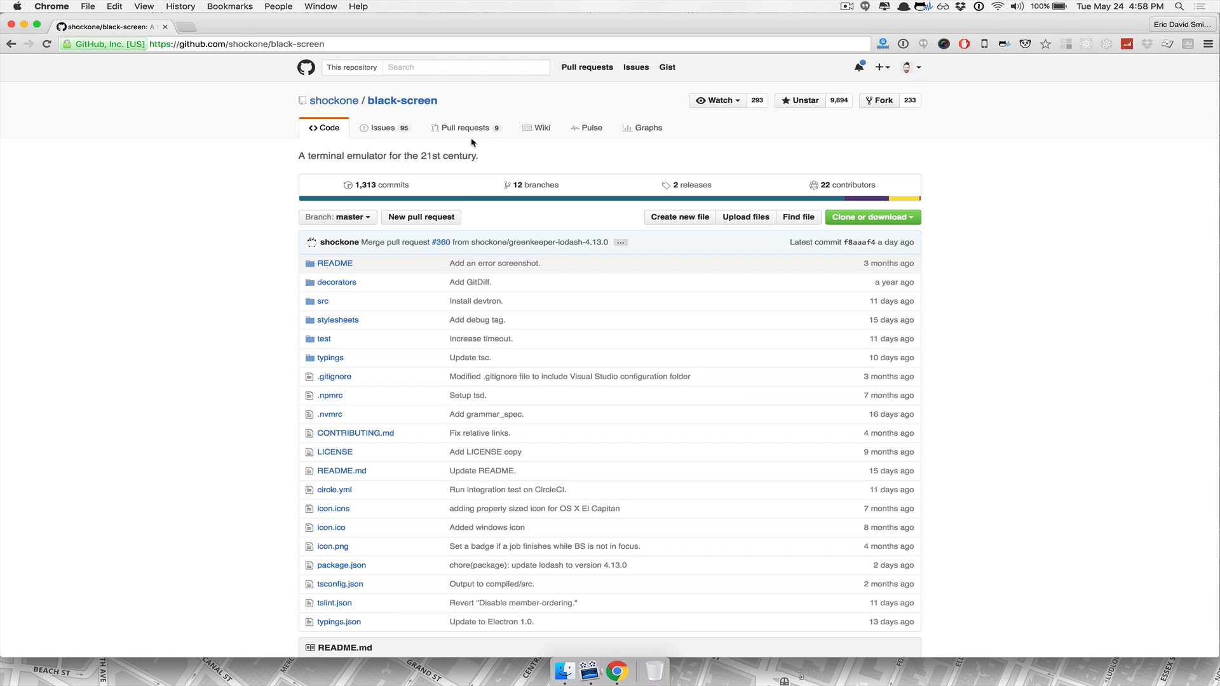
{"action": "double_click", "coordinate": [364, 157]}
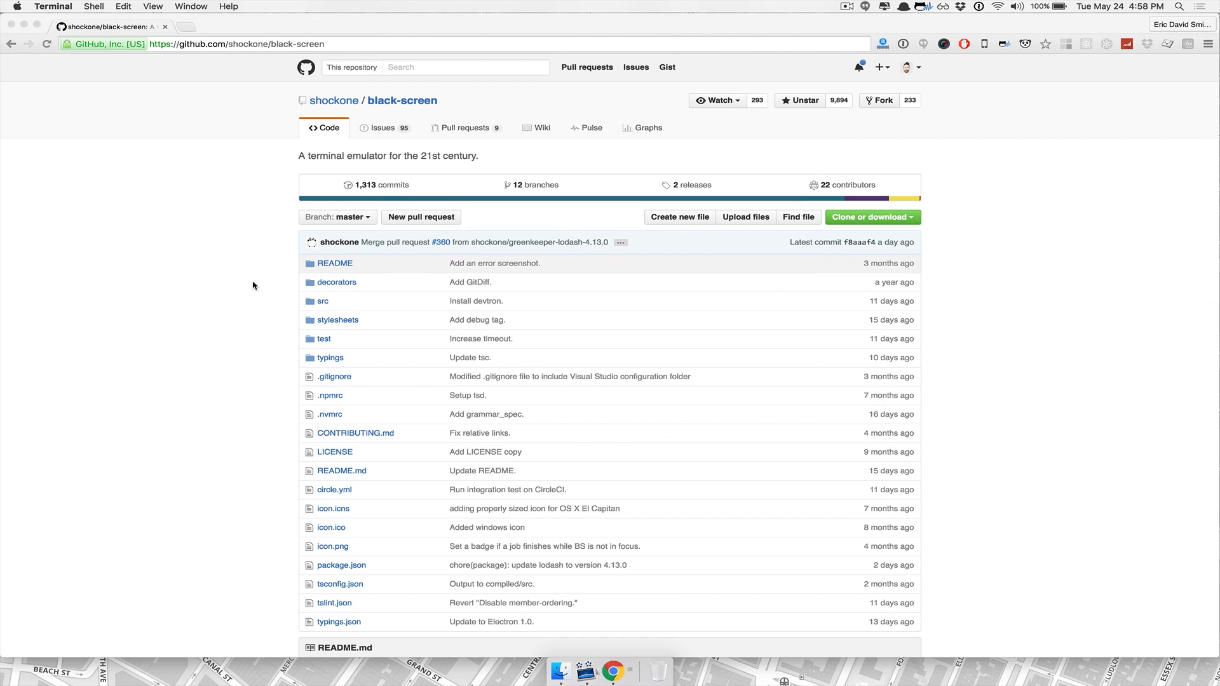
{"action": "left_click", "coordinate": [633, 671]}
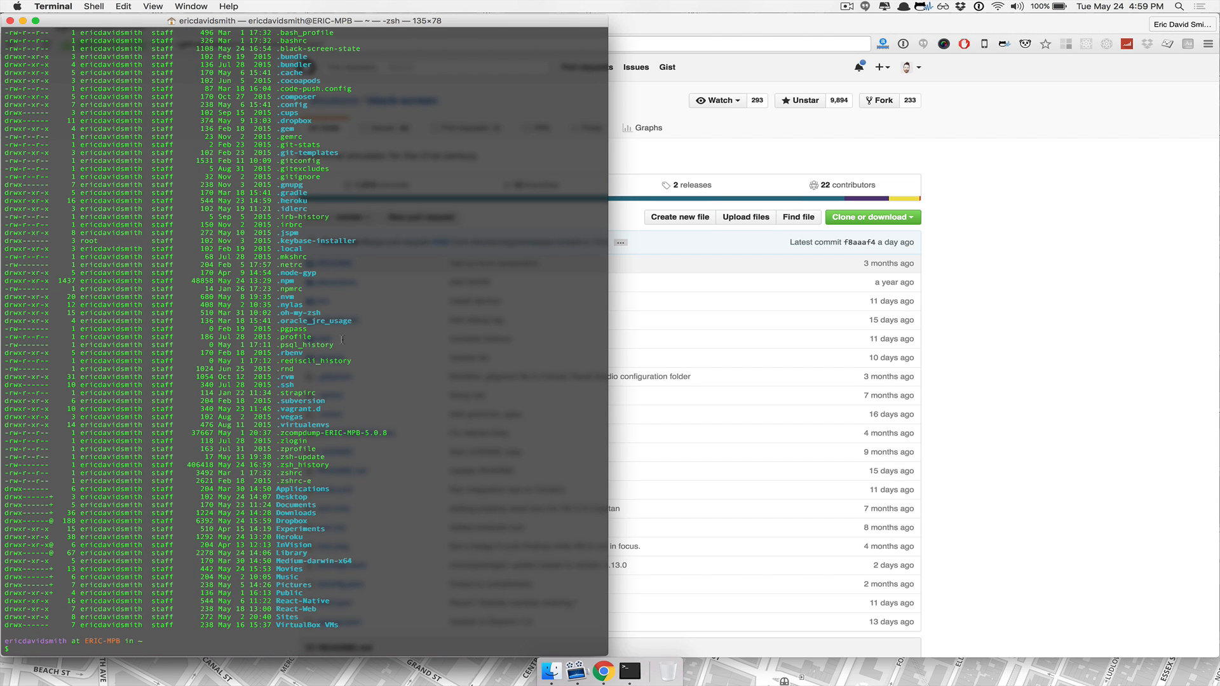
{"action": "mouse_move", "coordinate": [373, 325]}
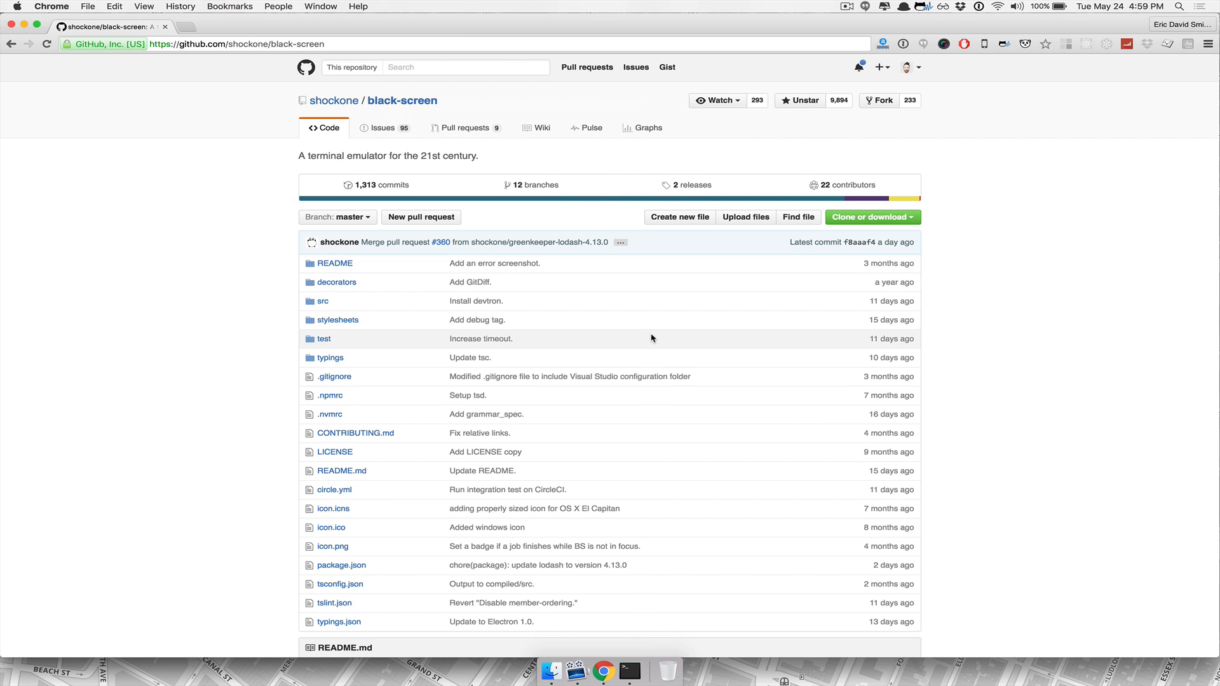
{"action": "scroll", "scroll_direction": "down", "scroll_amount": 3}
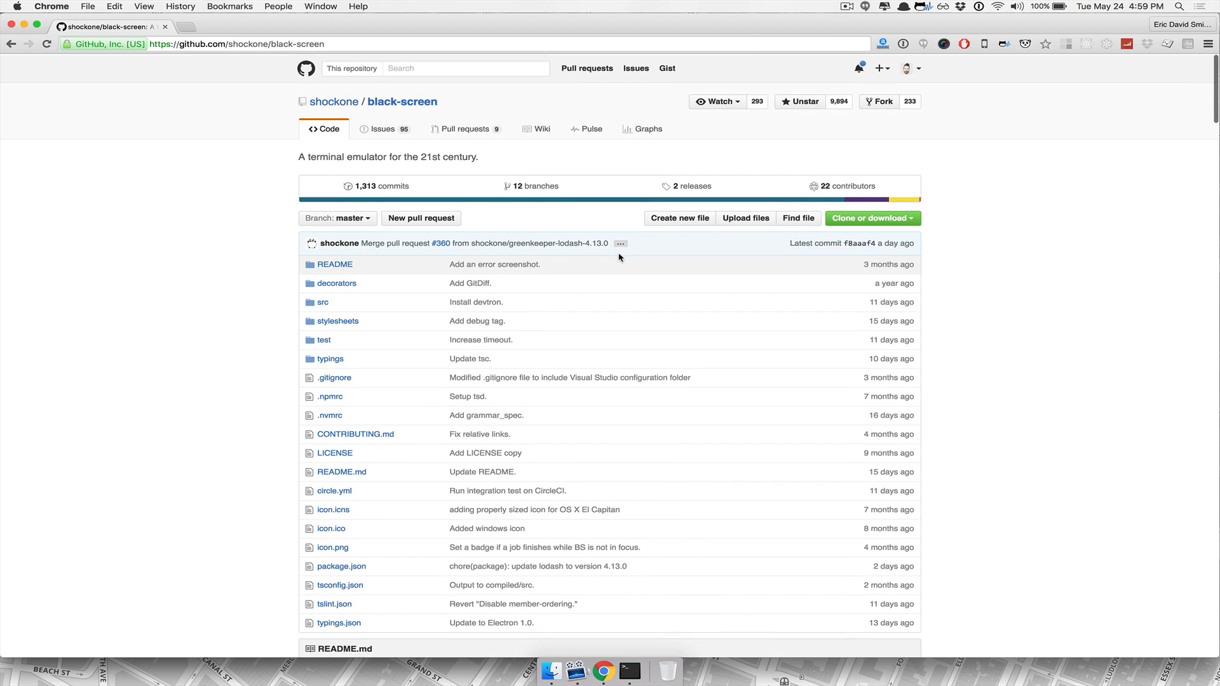
{"action": "scroll", "scroll_direction": "down", "scroll_amount": 3}
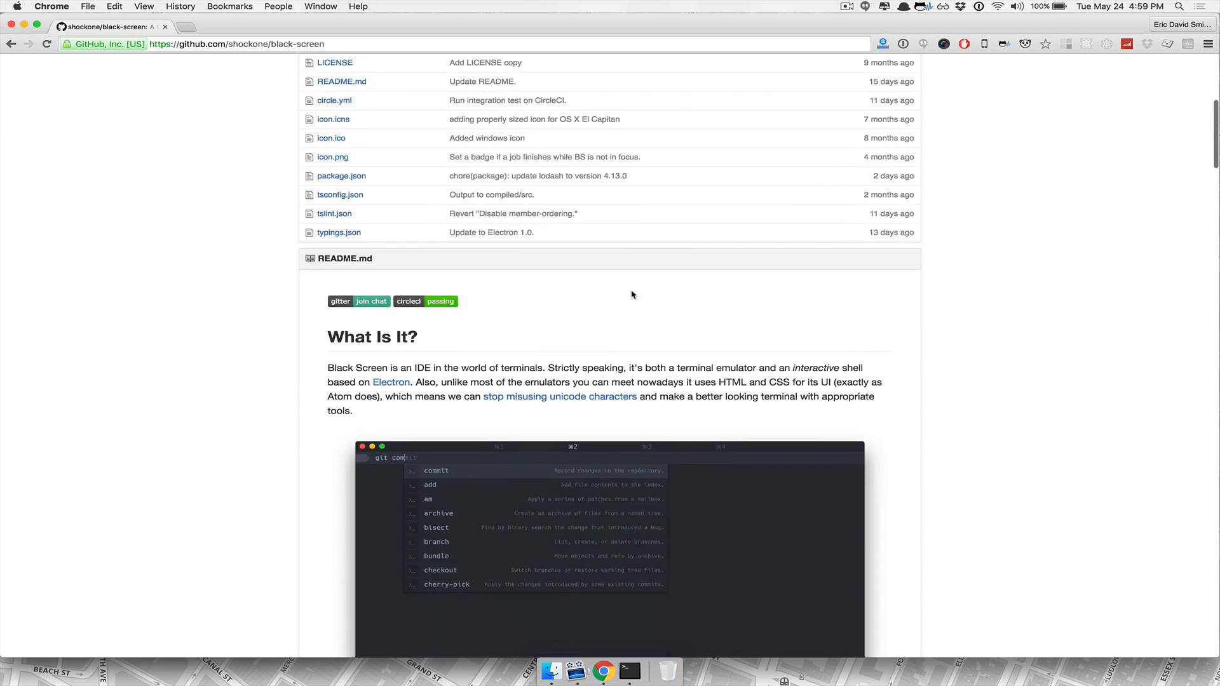
{"action": "scroll", "scroll_direction": "down", "scroll_amount": 3}
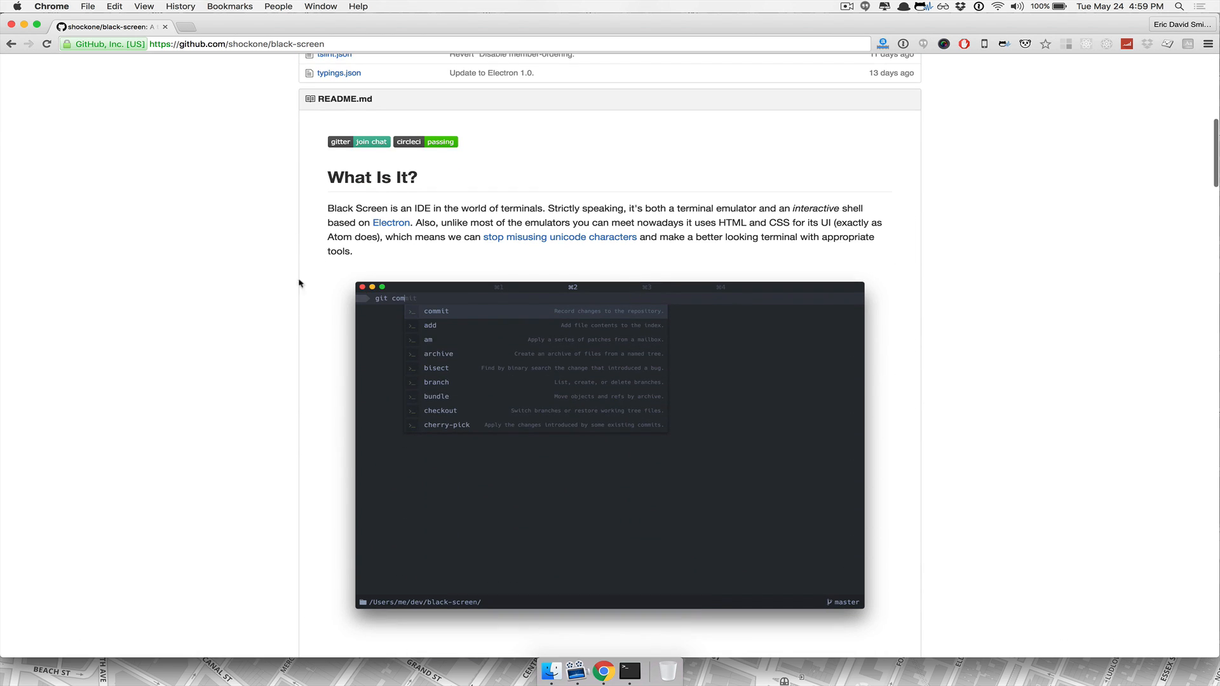
{"action": "mouse_move", "coordinate": [434, 176]}
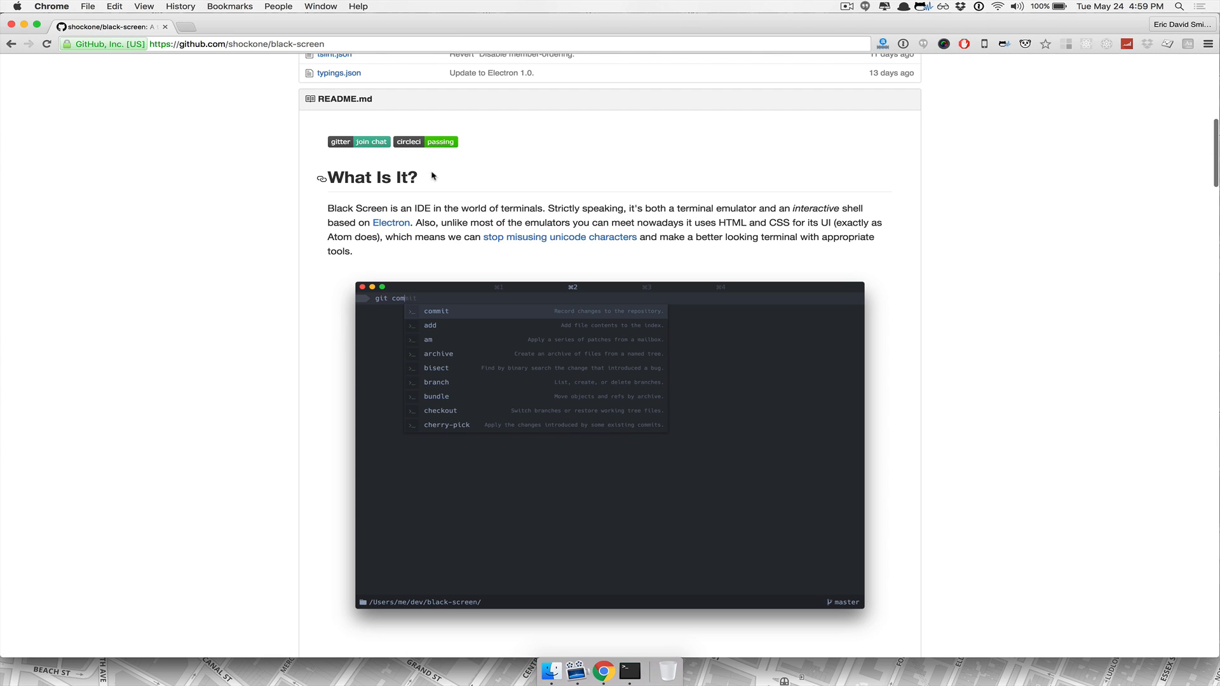
{"action": "mouse_move", "coordinate": [244, 227]}
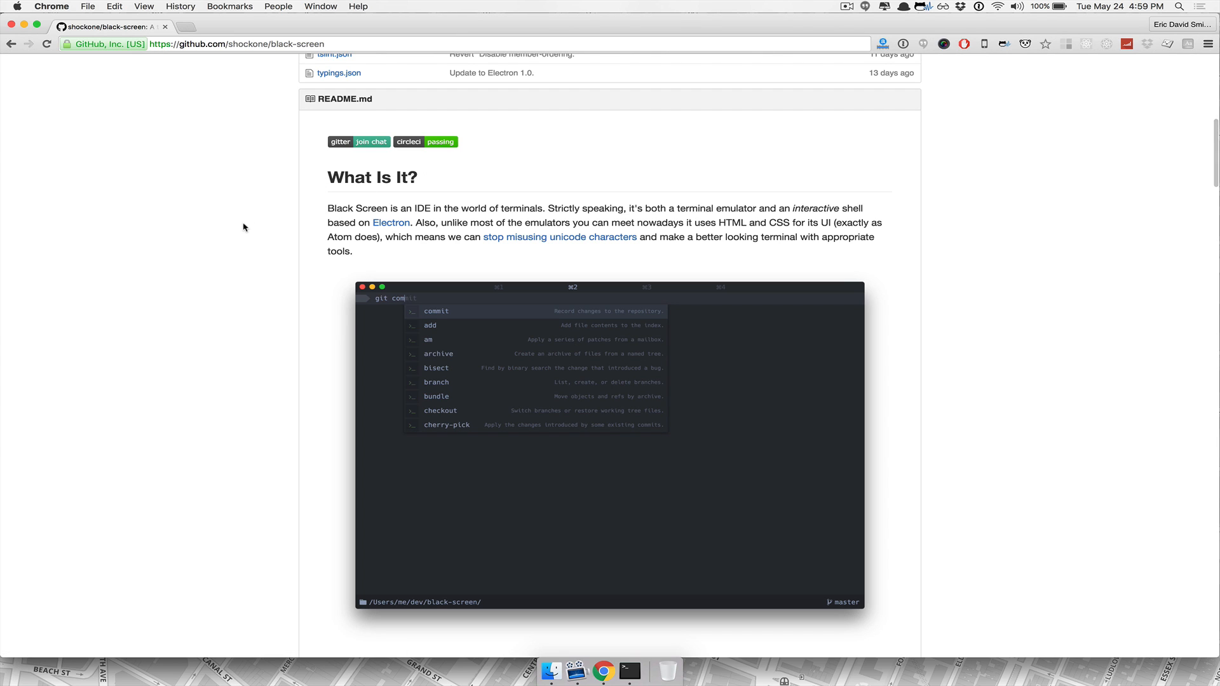
{"action": "mouse_move", "coordinate": [244, 238]}
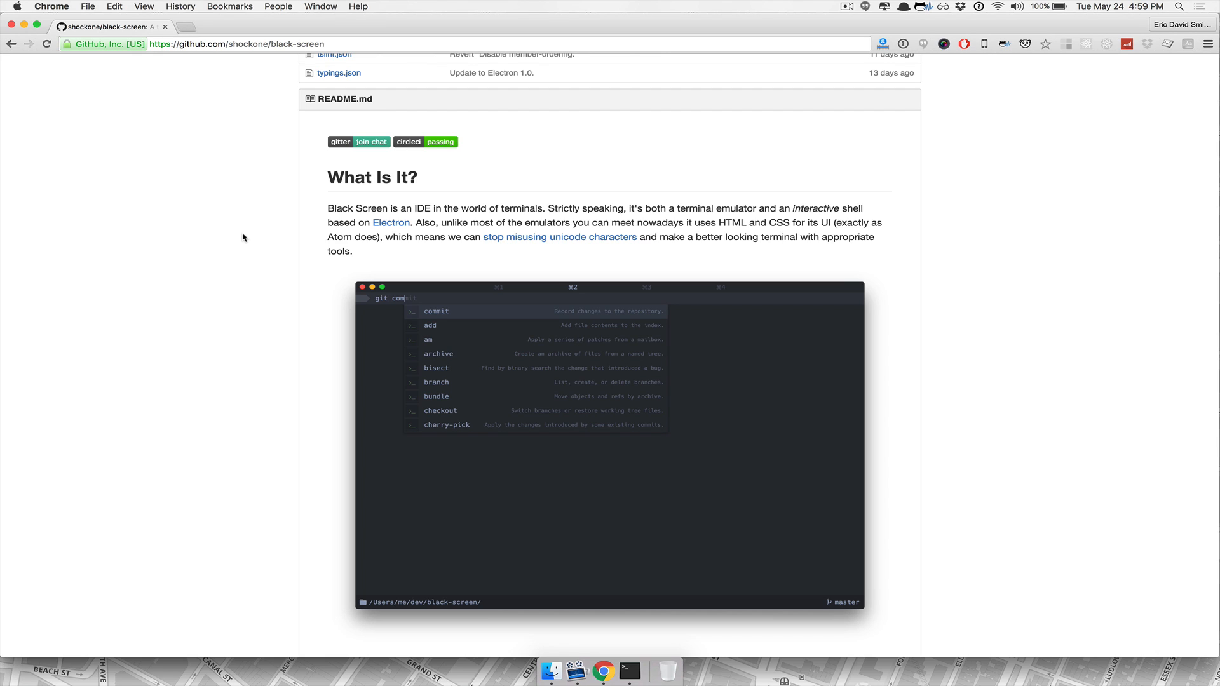
{"action": "mouse_move", "coordinate": [251, 245]}
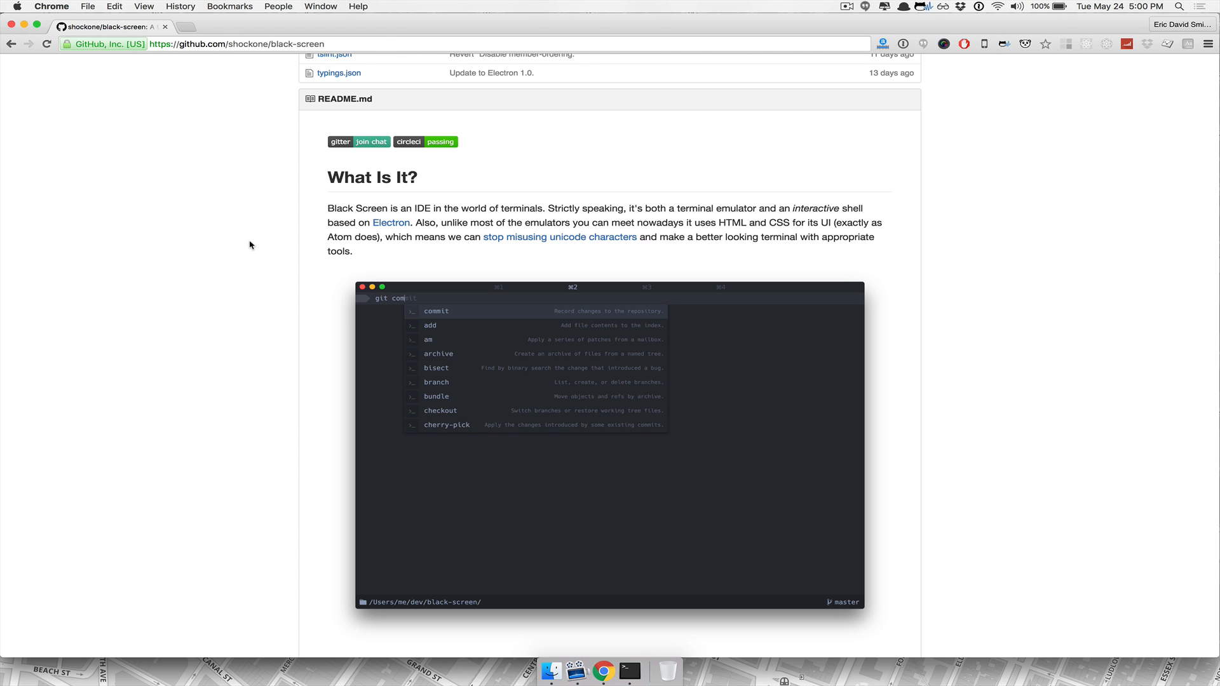
Reach the Compatibility and Installation commands, then return focus to the Terminal listing.
{"action": "scroll", "scroll_direction": "down", "scroll_amount": 3}
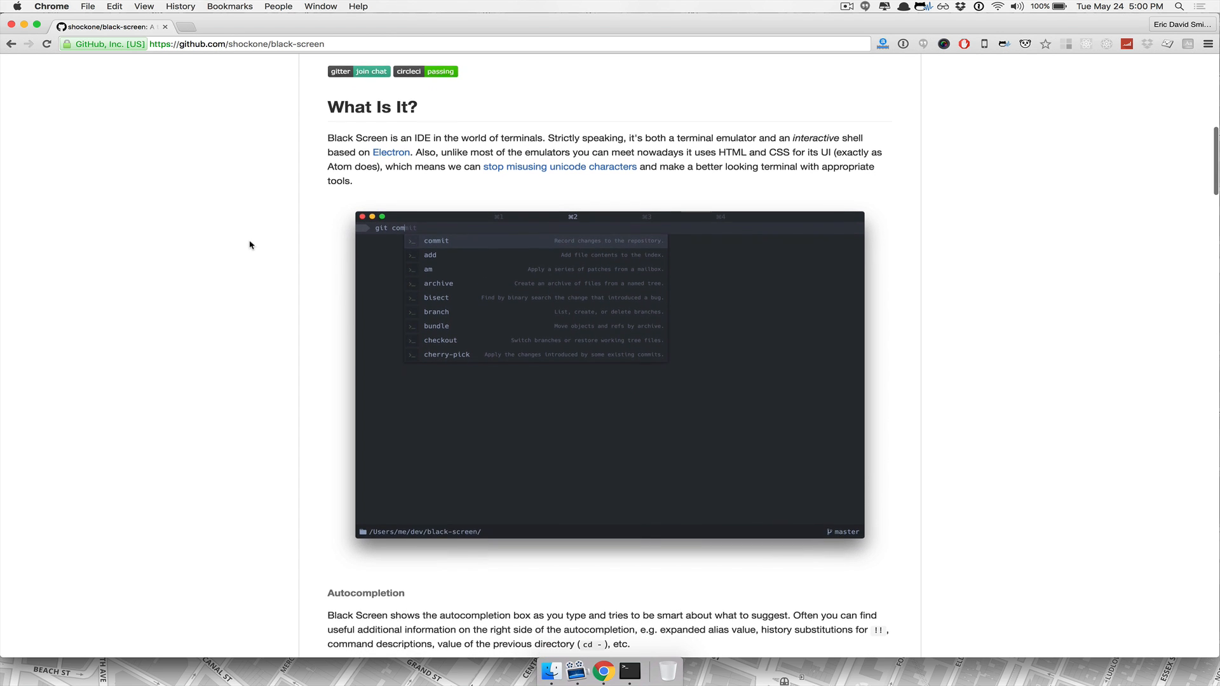
{"action": "scroll", "scroll_direction": "up", "scroll_amount": 3}
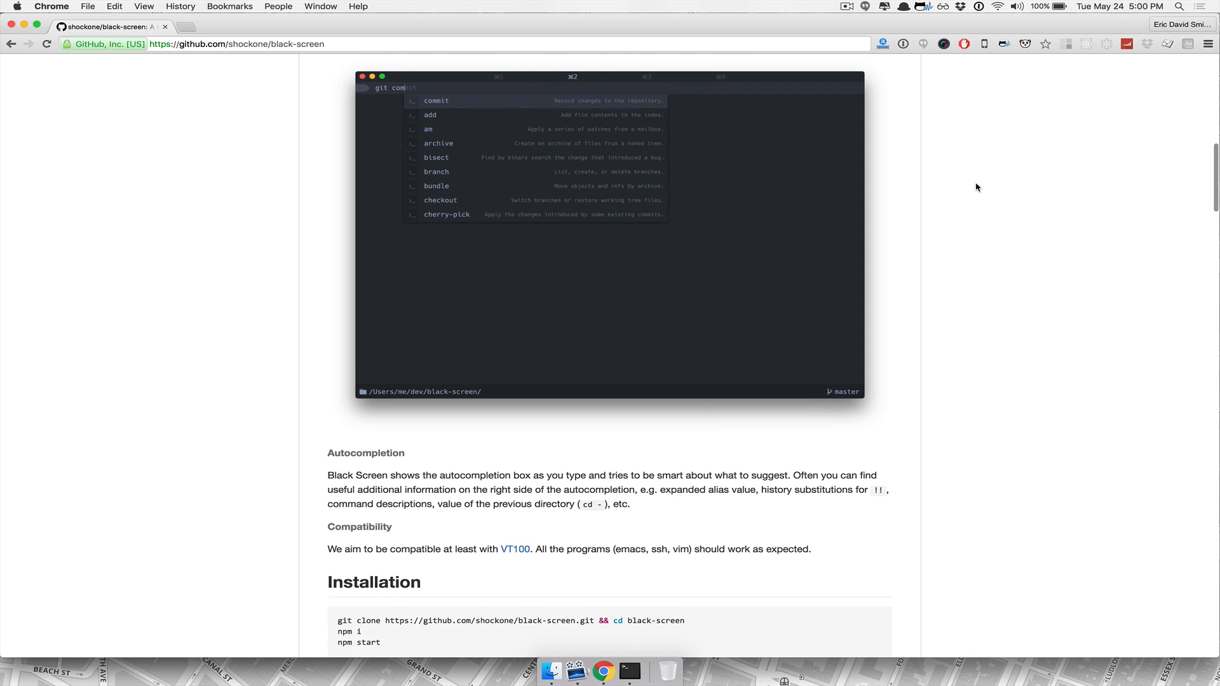
{"action": "left_click", "coordinate": [630, 684]}
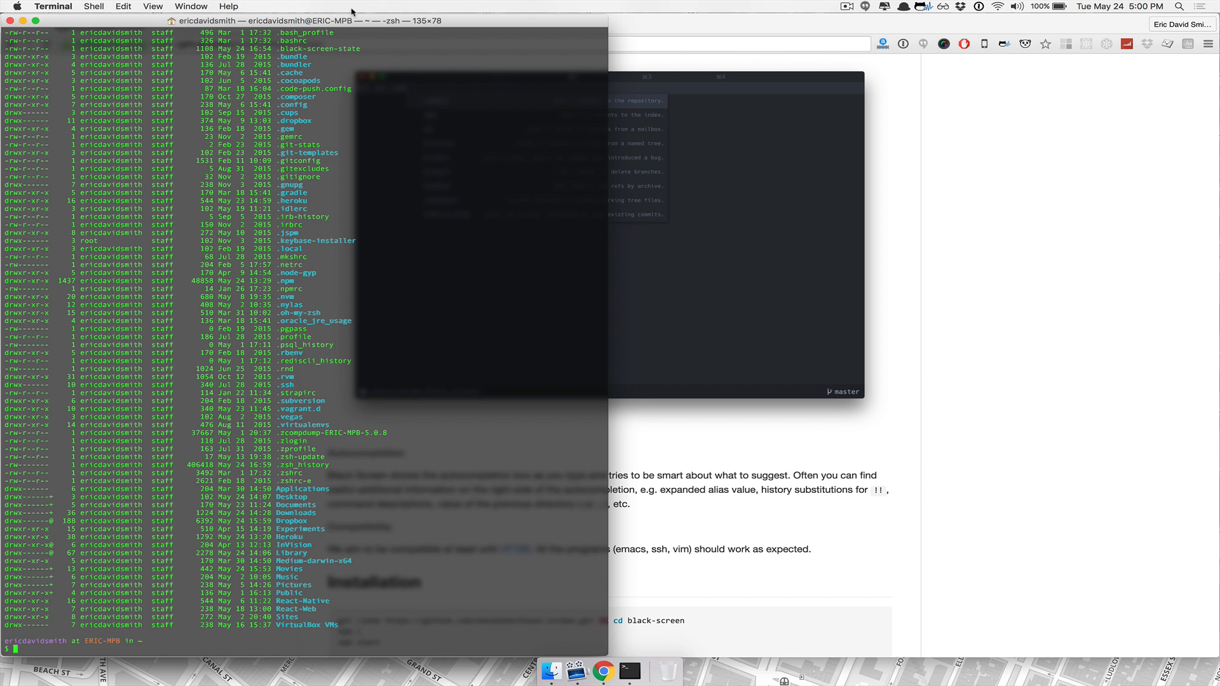
{"action": "mouse_move", "coordinate": [414, 287]}
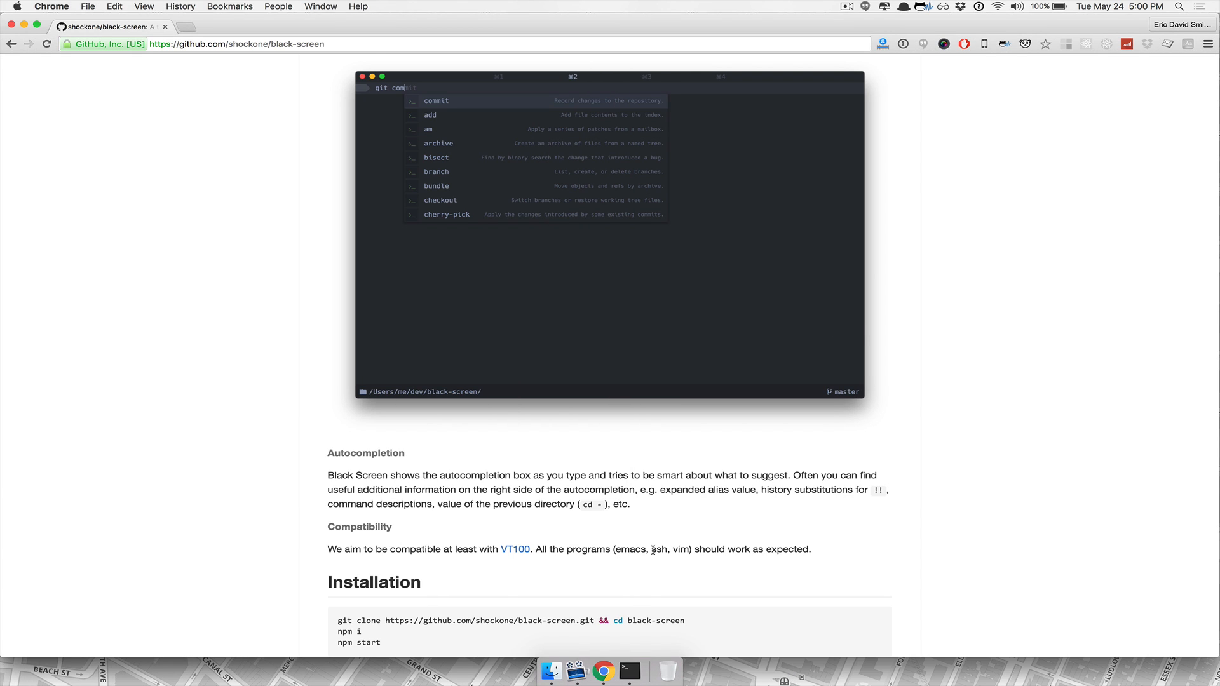
Scroll past the git clone installation commands back to the repository overview and file list.
{"action": "scroll", "scroll_direction": "down", "scroll_amount": 3}
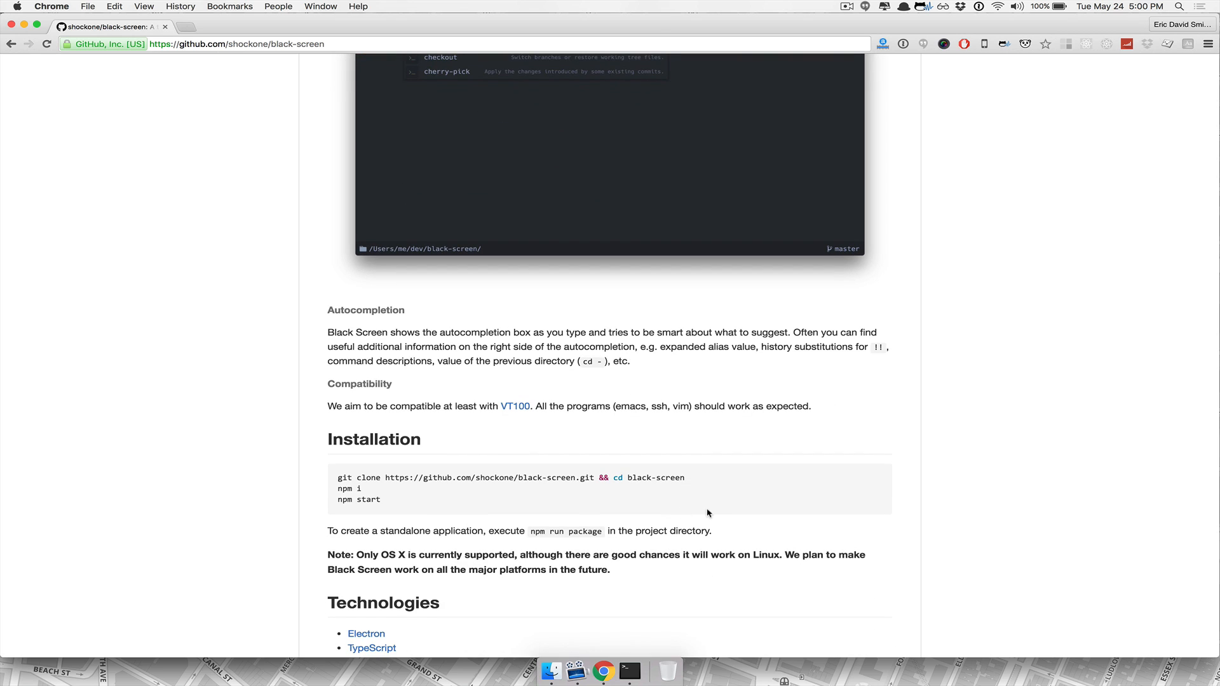
{"action": "mouse_move", "coordinate": [416, 476]}
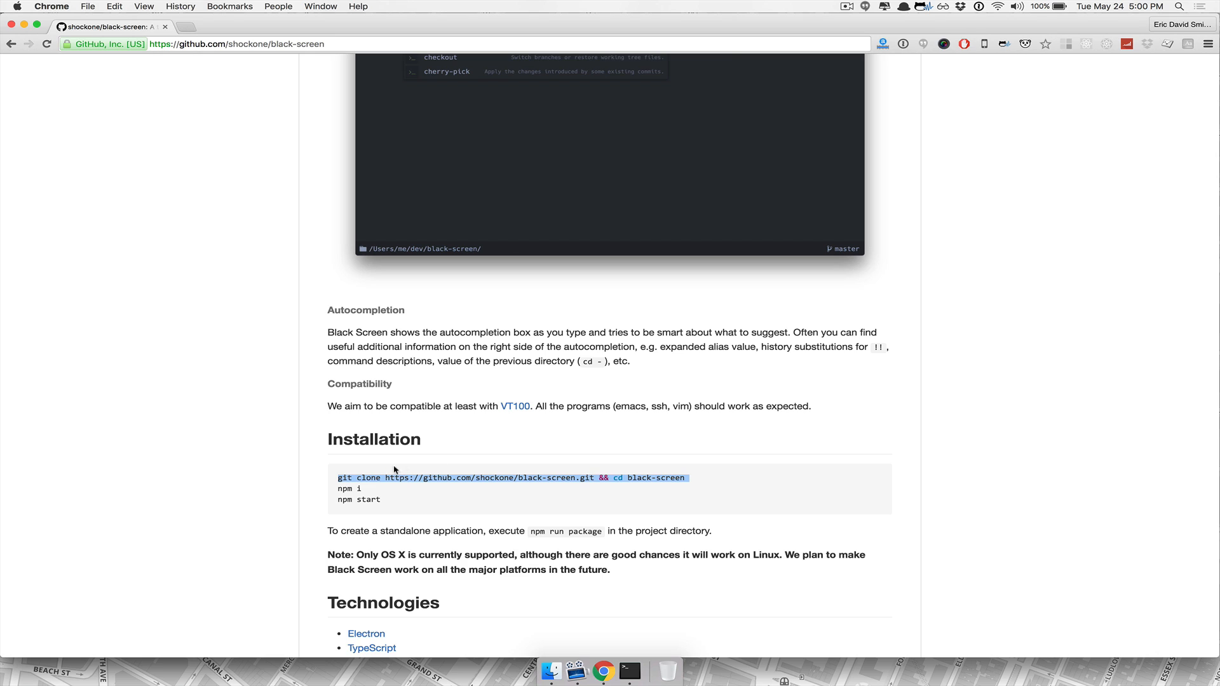
{"action": "mouse_move", "coordinate": [458, 477]}
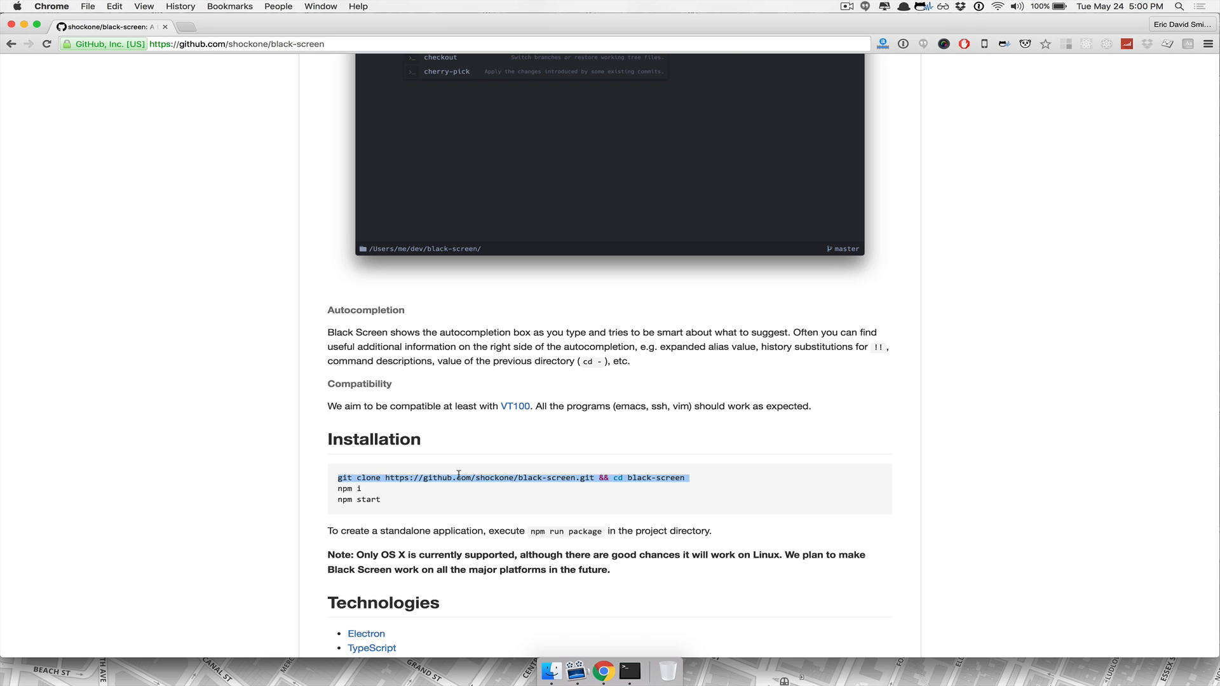
{"action": "mouse_move", "coordinate": [702, 478]}
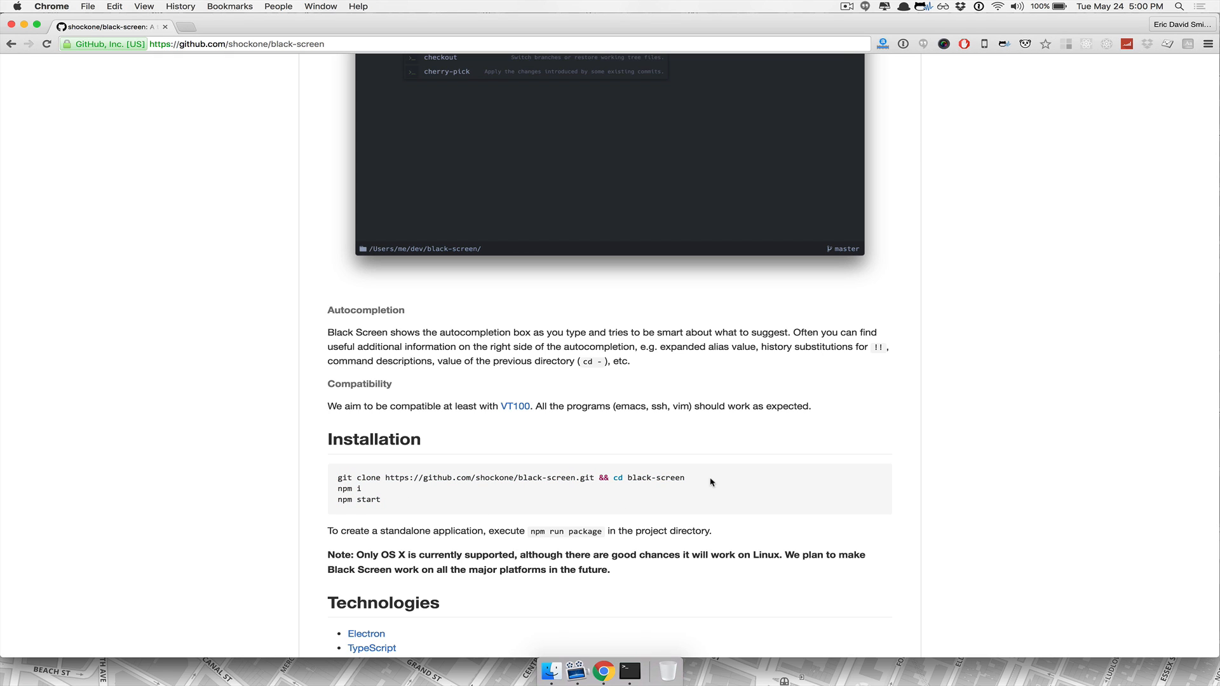
{"action": "mouse_move", "coordinate": [544, 499]}
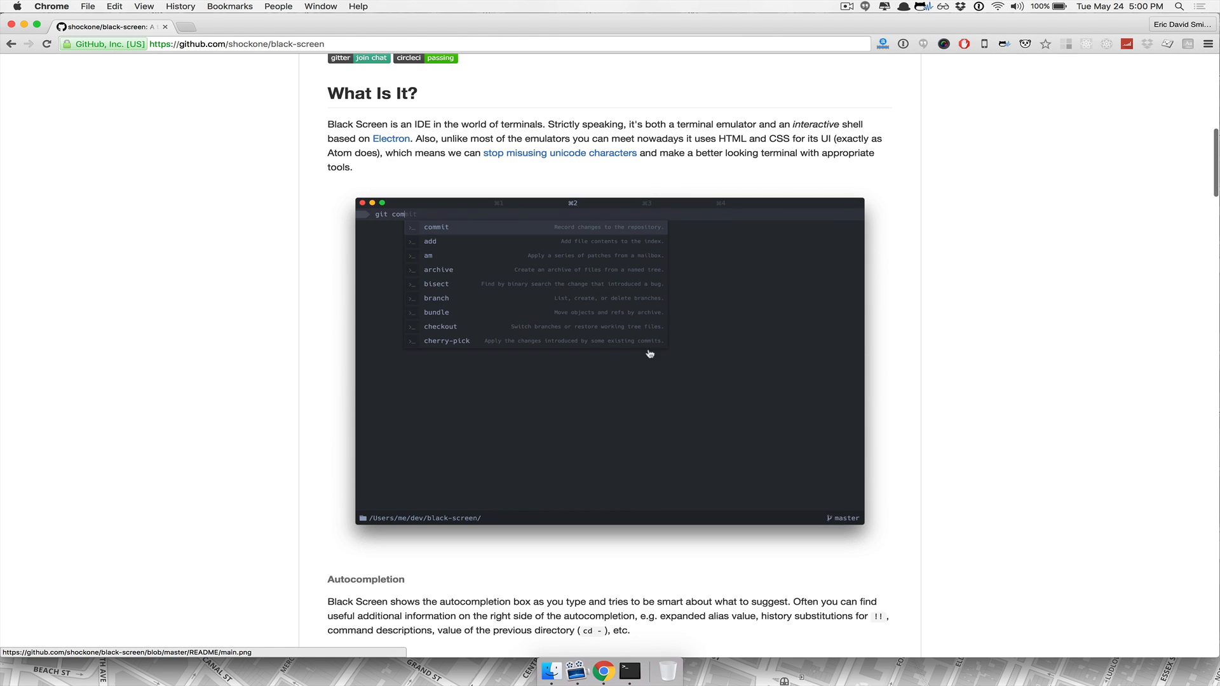
{"action": "scroll", "scroll_direction": "down", "scroll_amount": 3}
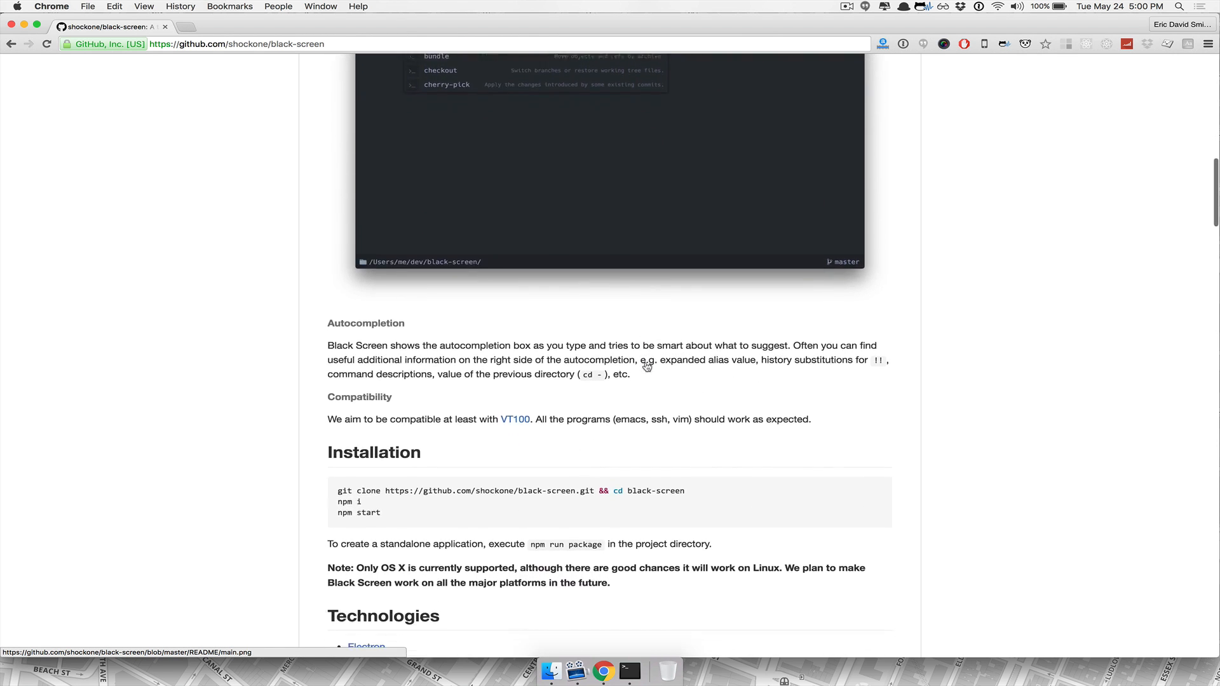
{"action": "scroll", "scroll_direction": "down", "scroll_amount": 3}
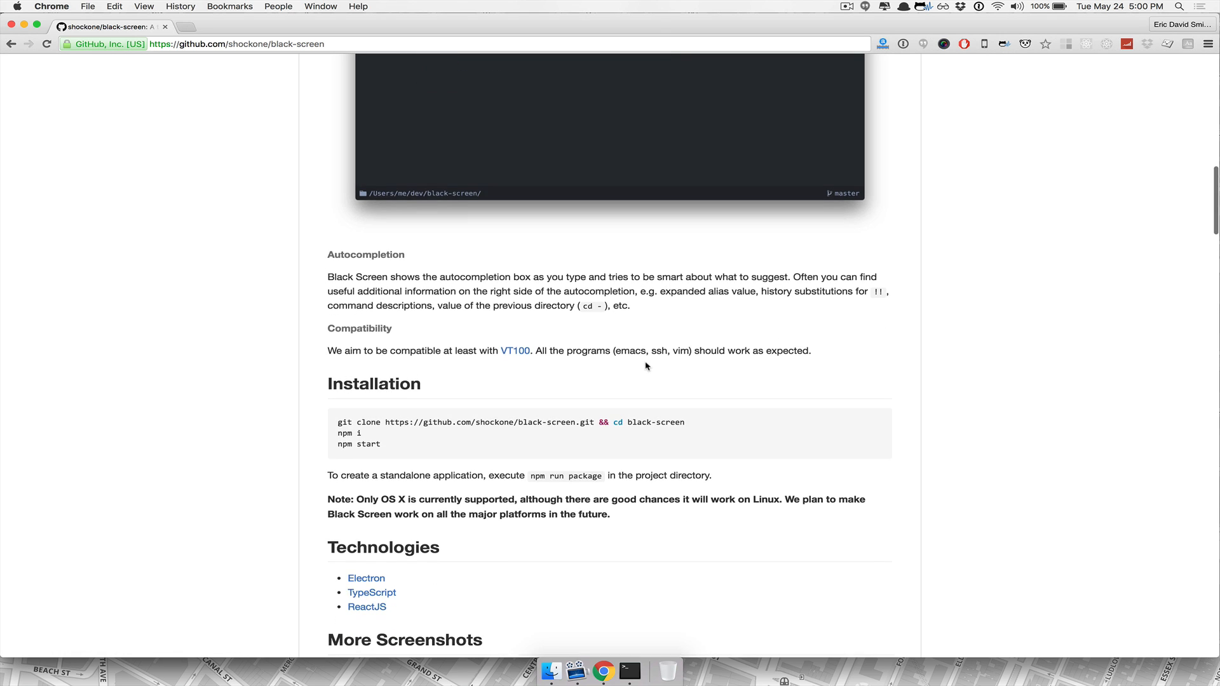
{"action": "scroll", "scroll_direction": "down", "scroll_amount": 3}
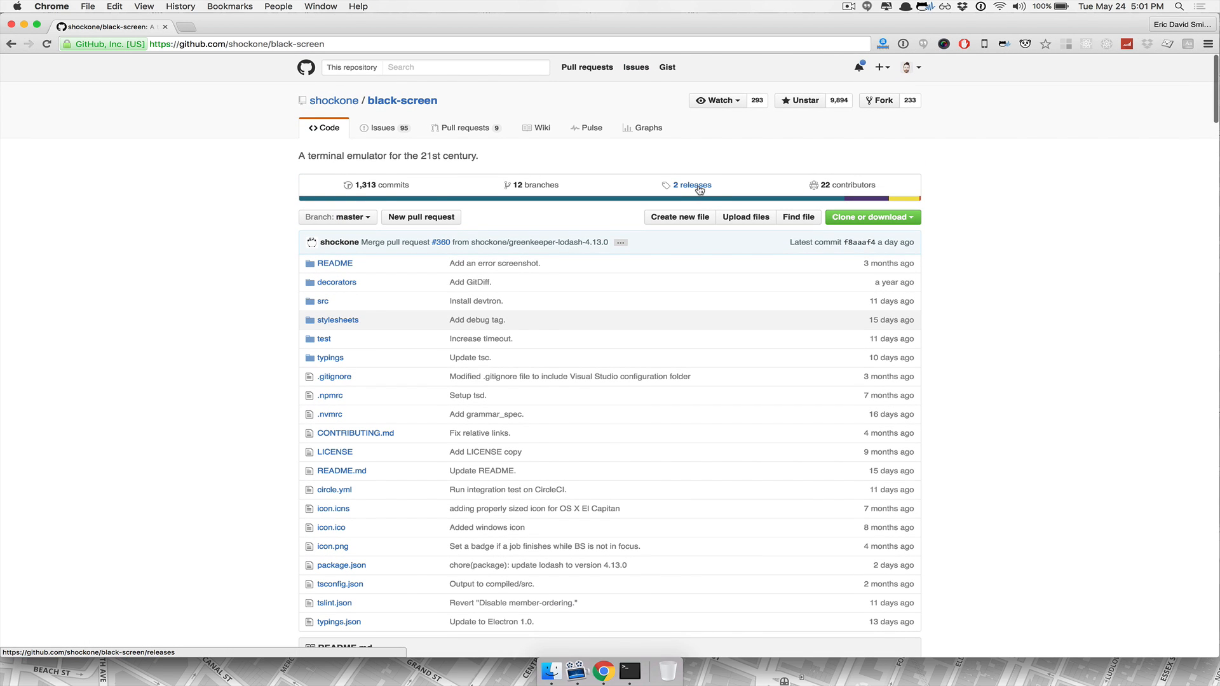
Show the Version 0.0.2 release's Downloads with Black.Screen.zip on the releases page.
{"action": "left_click", "coordinate": [691, 185]}
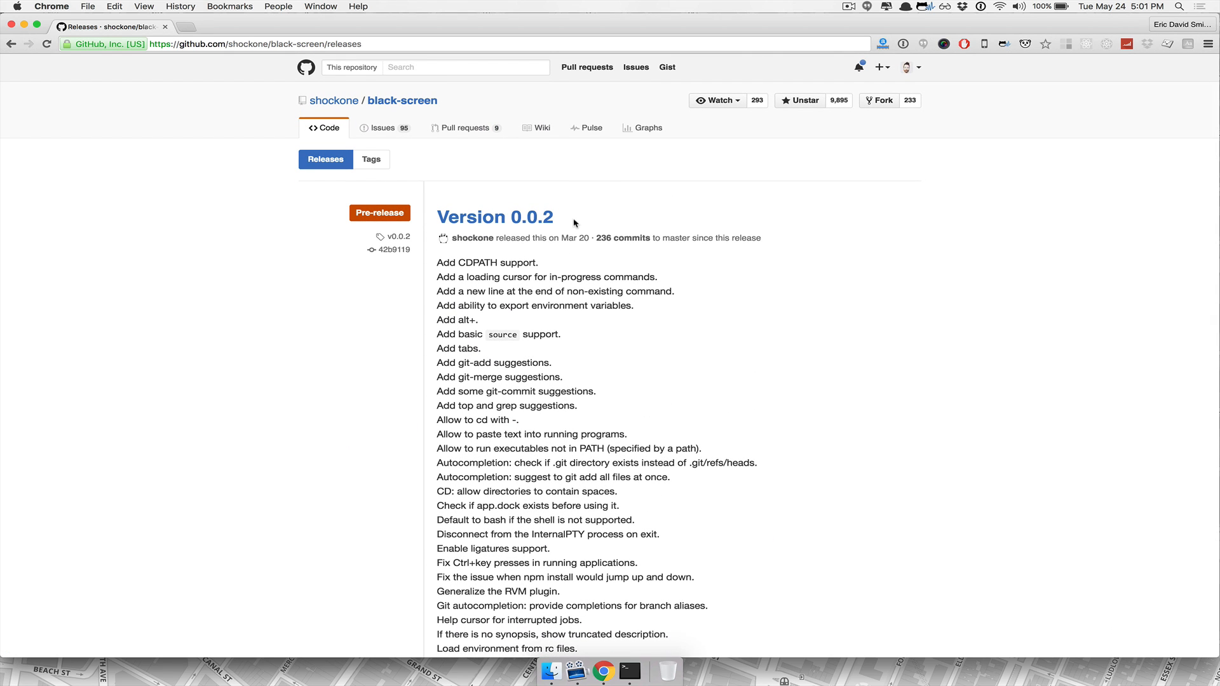
{"action": "mouse_move", "coordinate": [572, 295]}
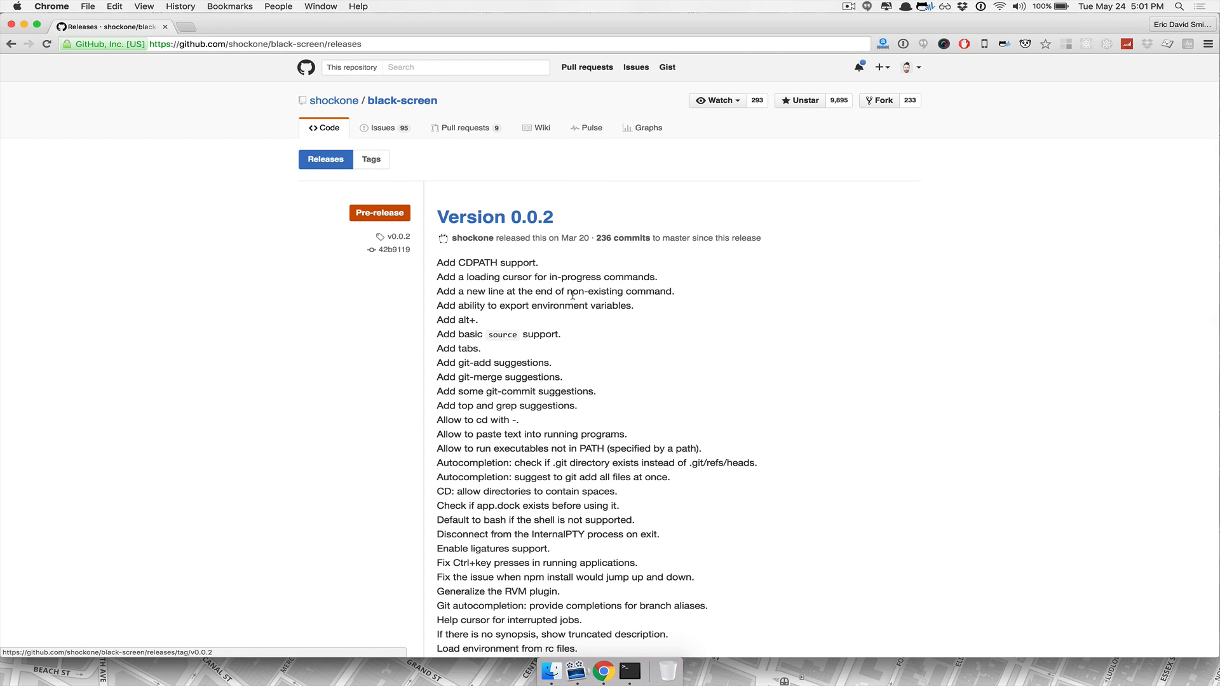
{"action": "scroll", "scroll_direction": "down", "scroll_amount": 3}
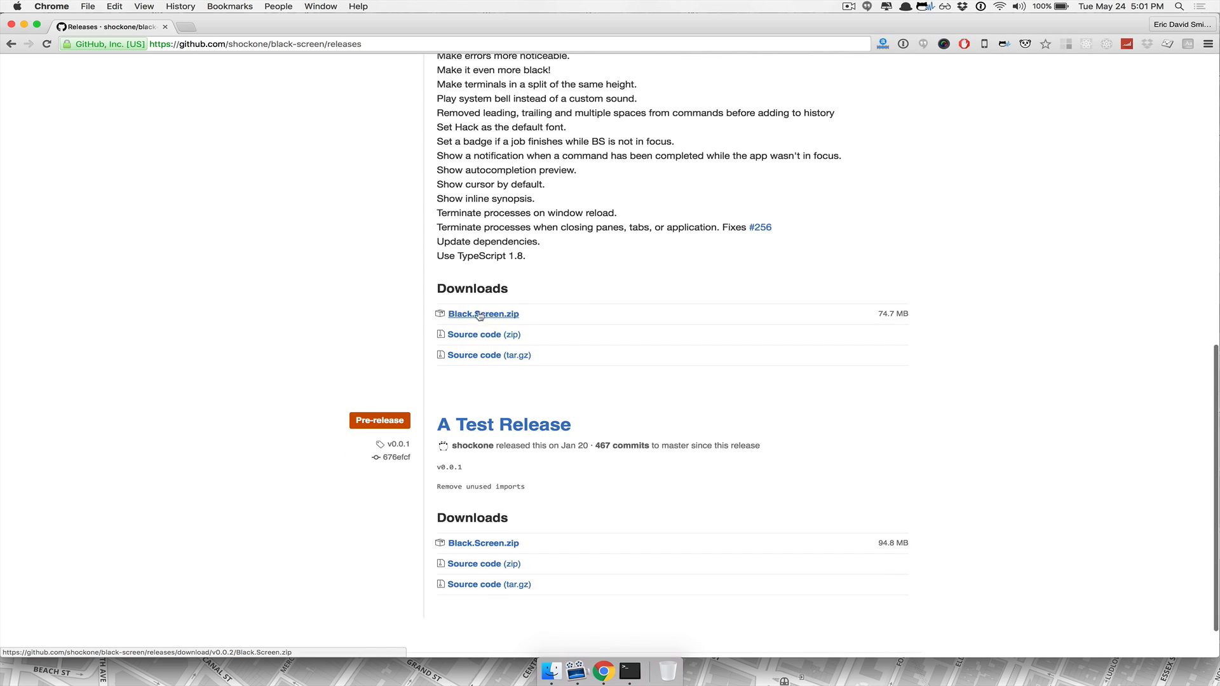
{"action": "mouse_move", "coordinate": [604, 310]}
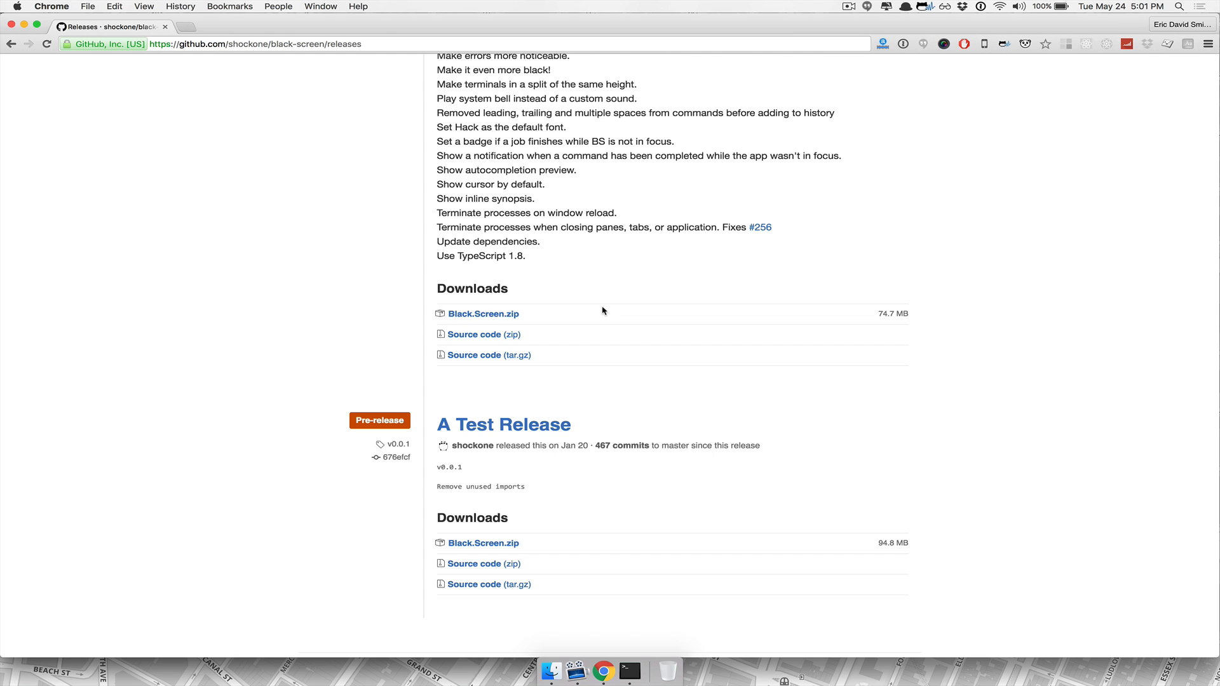
{"action": "mouse_move", "coordinate": [458, 324]}
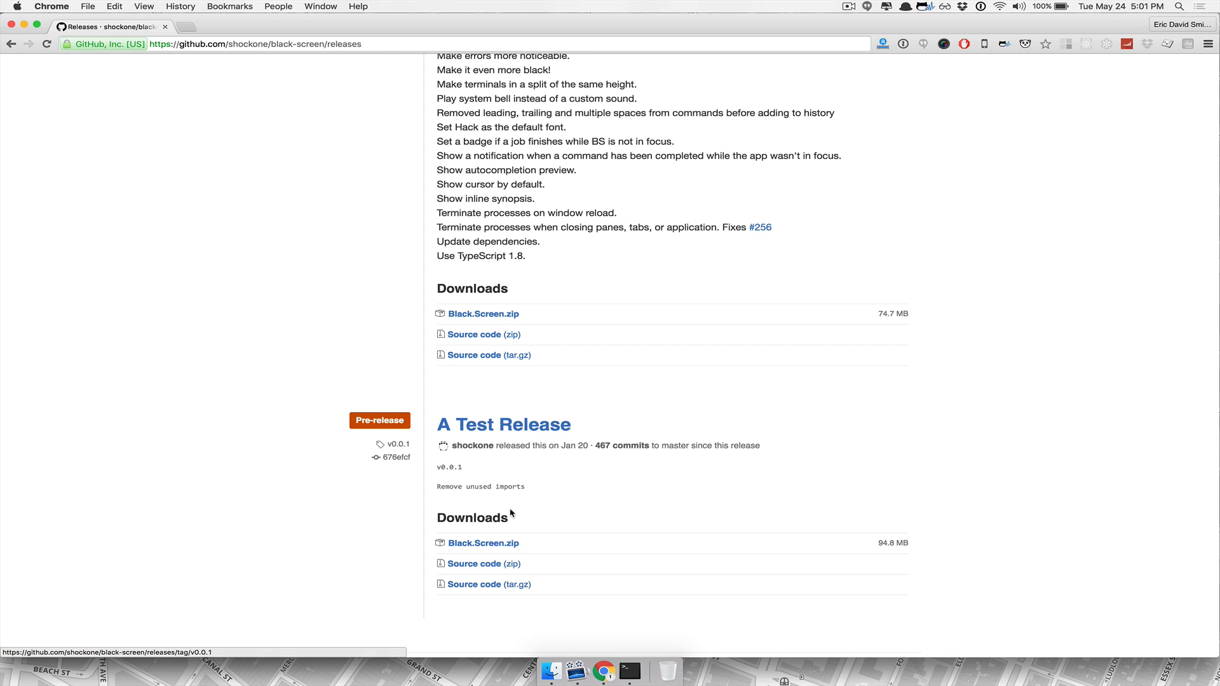
{"action": "left_click", "coordinate": [483, 314]}
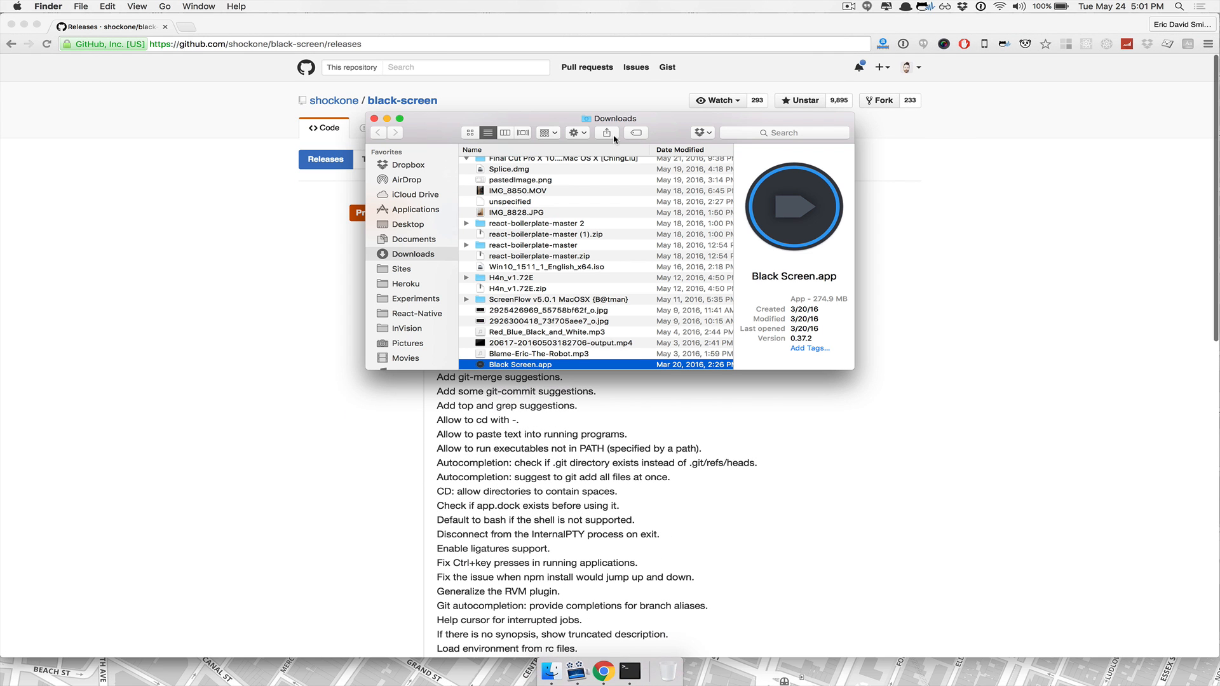
{"action": "left_click_drag", "start_coordinate": [520, 363], "coordinate": [425, 193]}
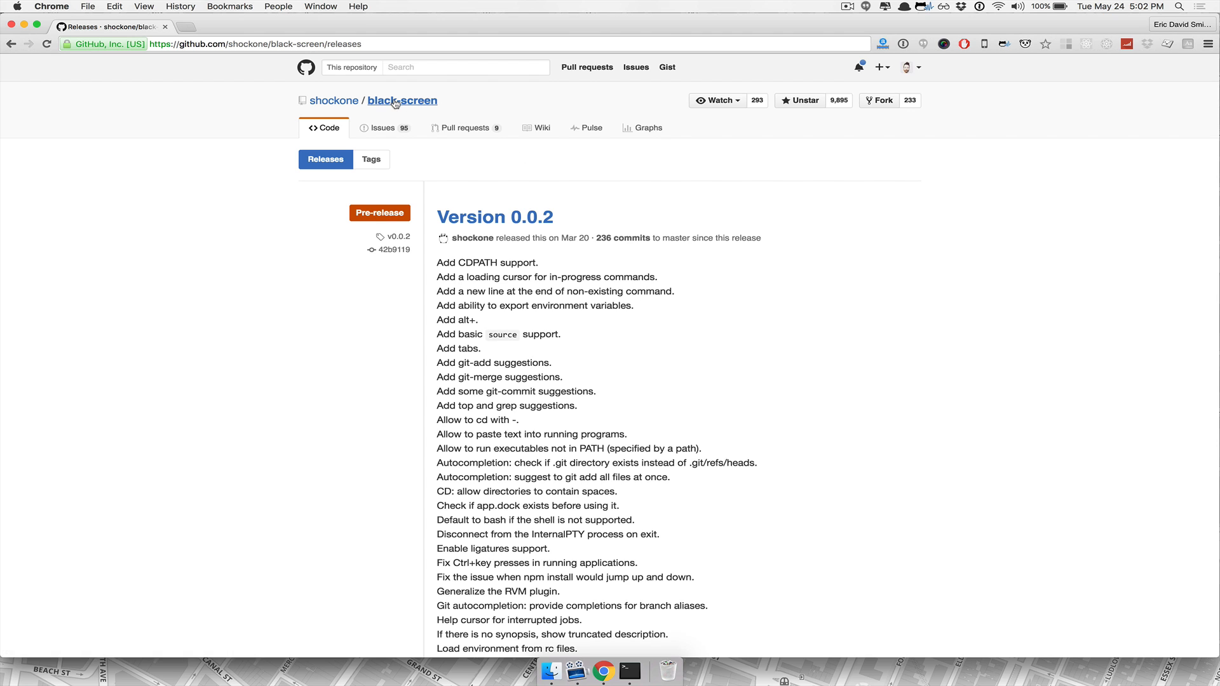
Go to the black-screen repository home and scroll through What Is It and Installation.
{"action": "left_click", "coordinate": [402, 101]}
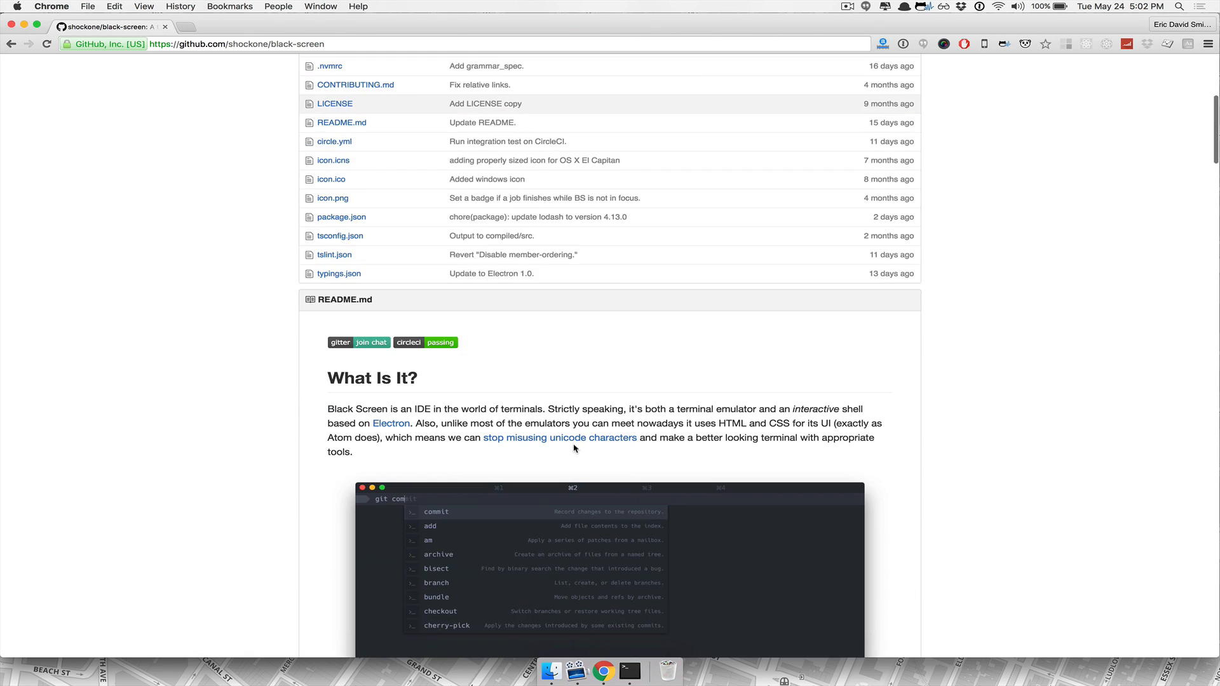
{"action": "scroll", "scroll_direction": "down", "scroll_amount": 3}
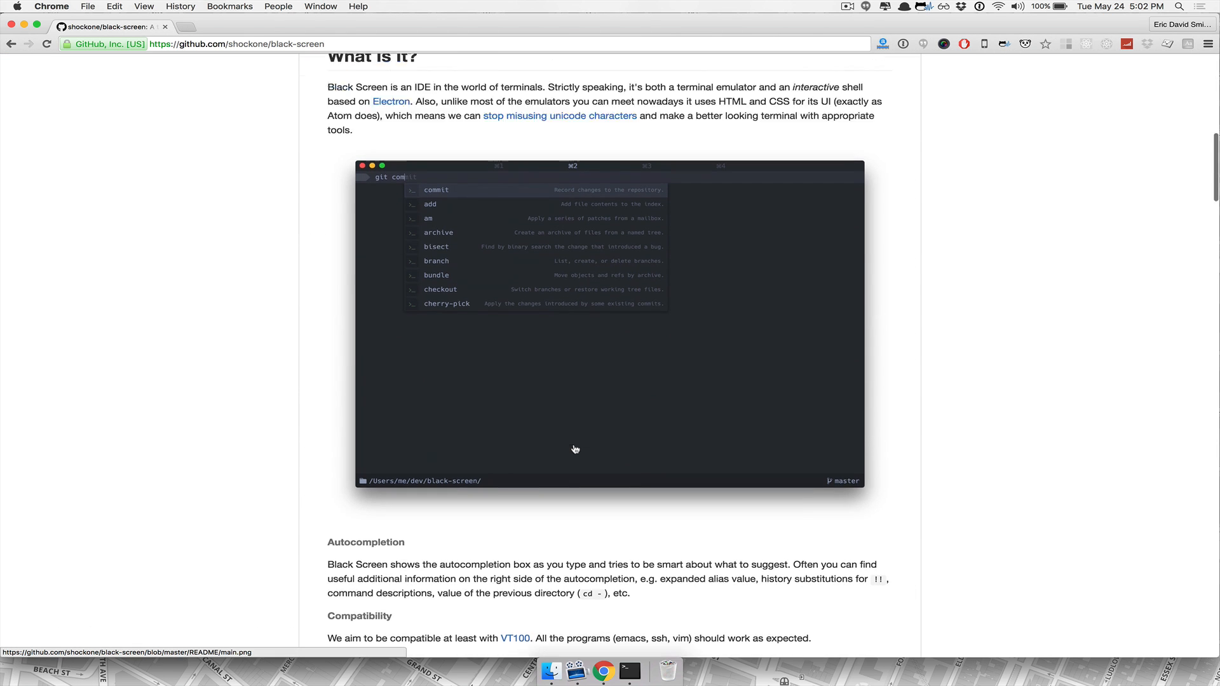
{"action": "scroll", "scroll_direction": "down", "scroll_amount": 3}
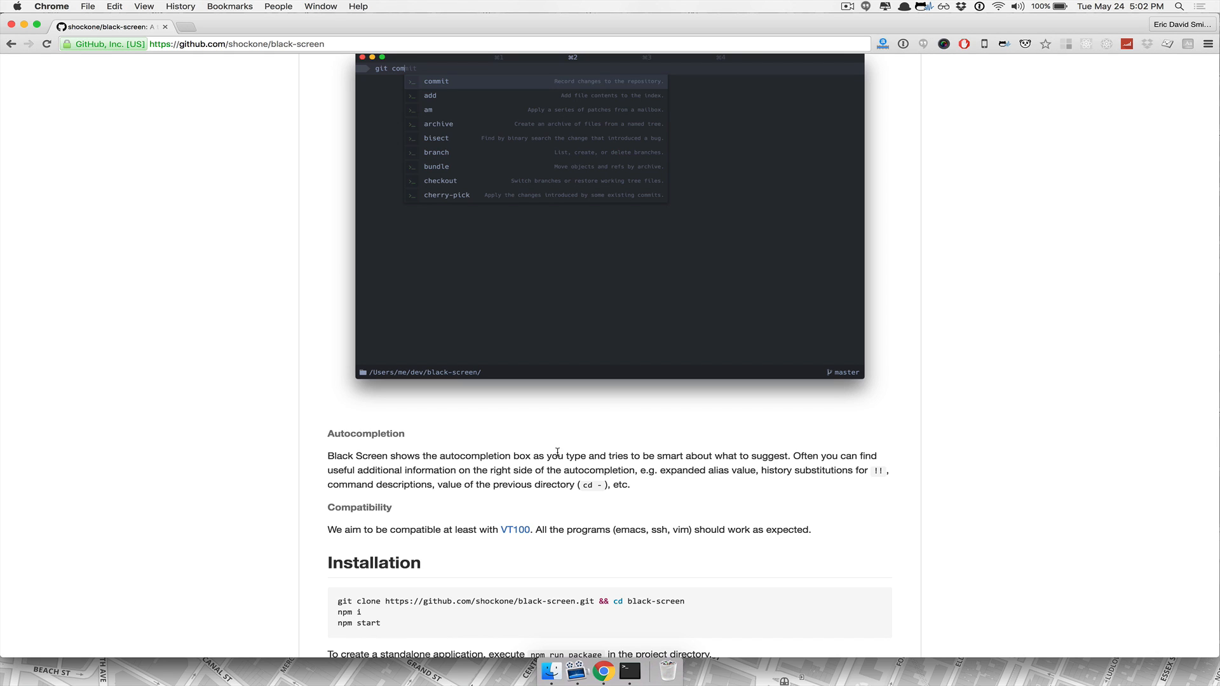
{"action": "mouse_move", "coordinate": [656, 495]}
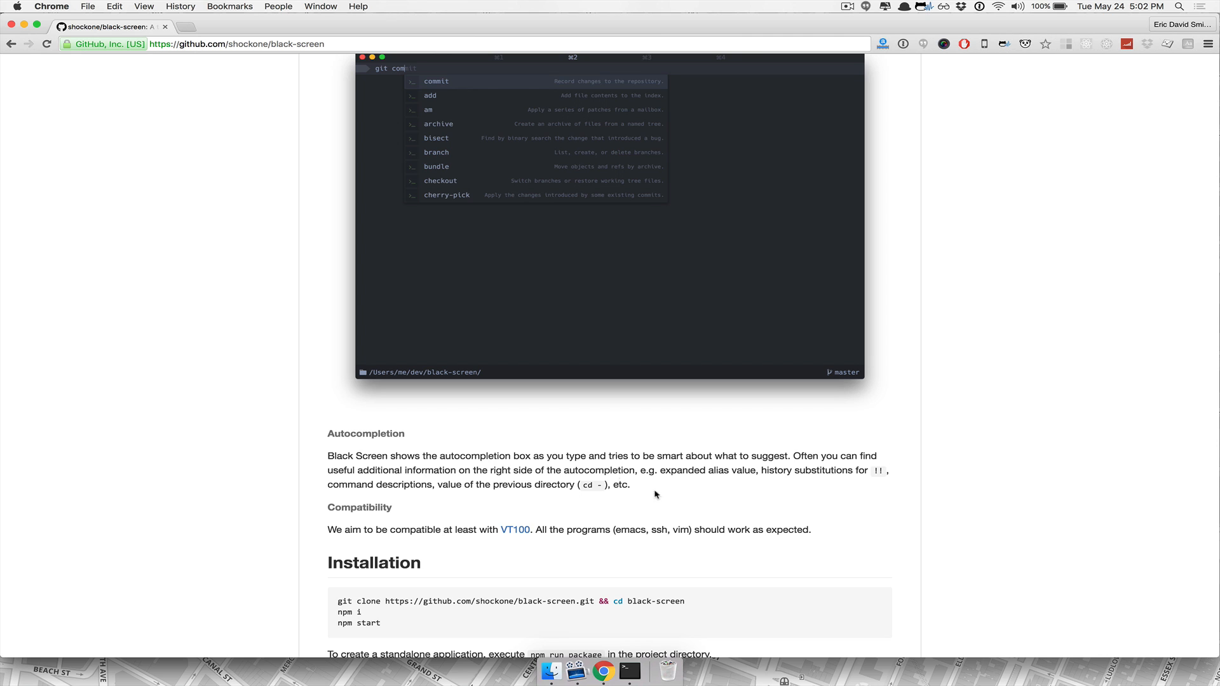
{"action": "mouse_move", "coordinate": [475, 471]}
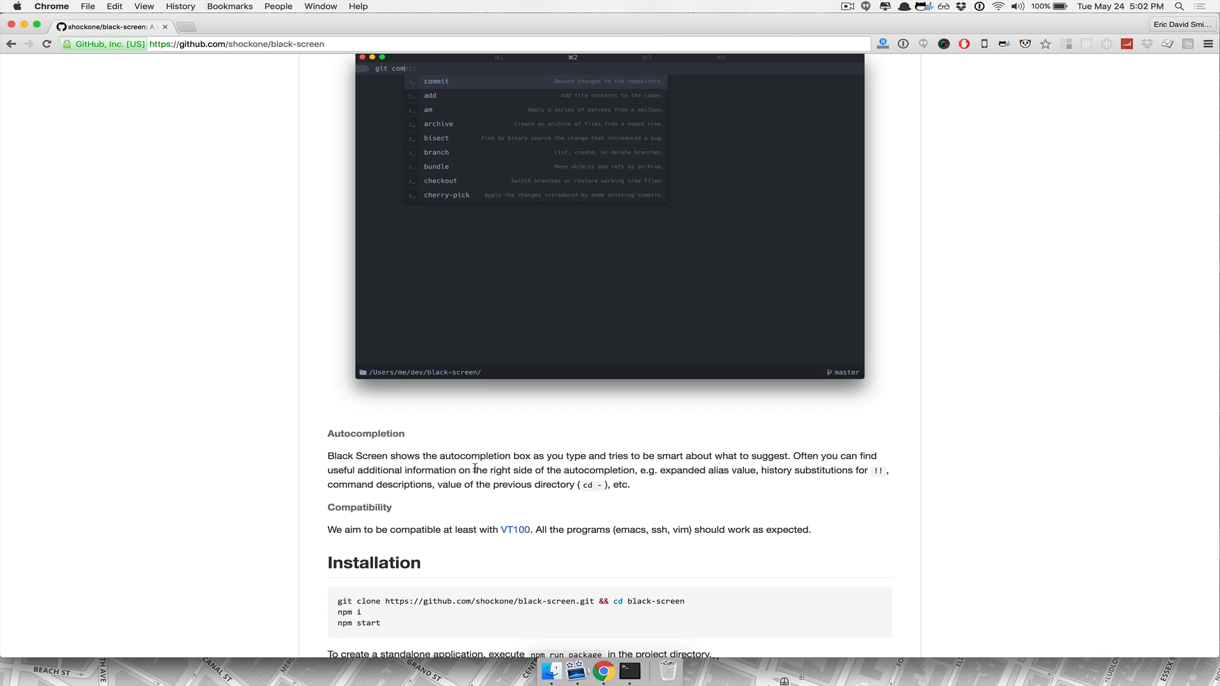
{"action": "scroll", "scroll_direction": "down", "scroll_amount": 3}
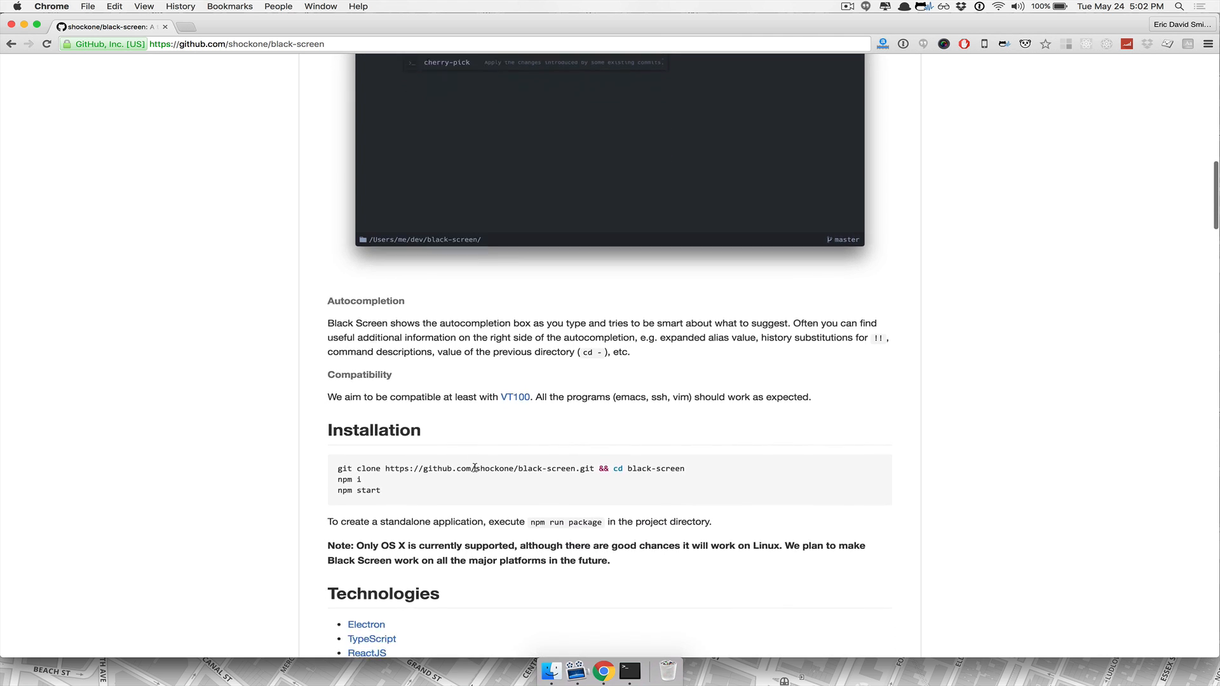
{"action": "scroll", "scroll_direction": "down", "scroll_amount": 3}
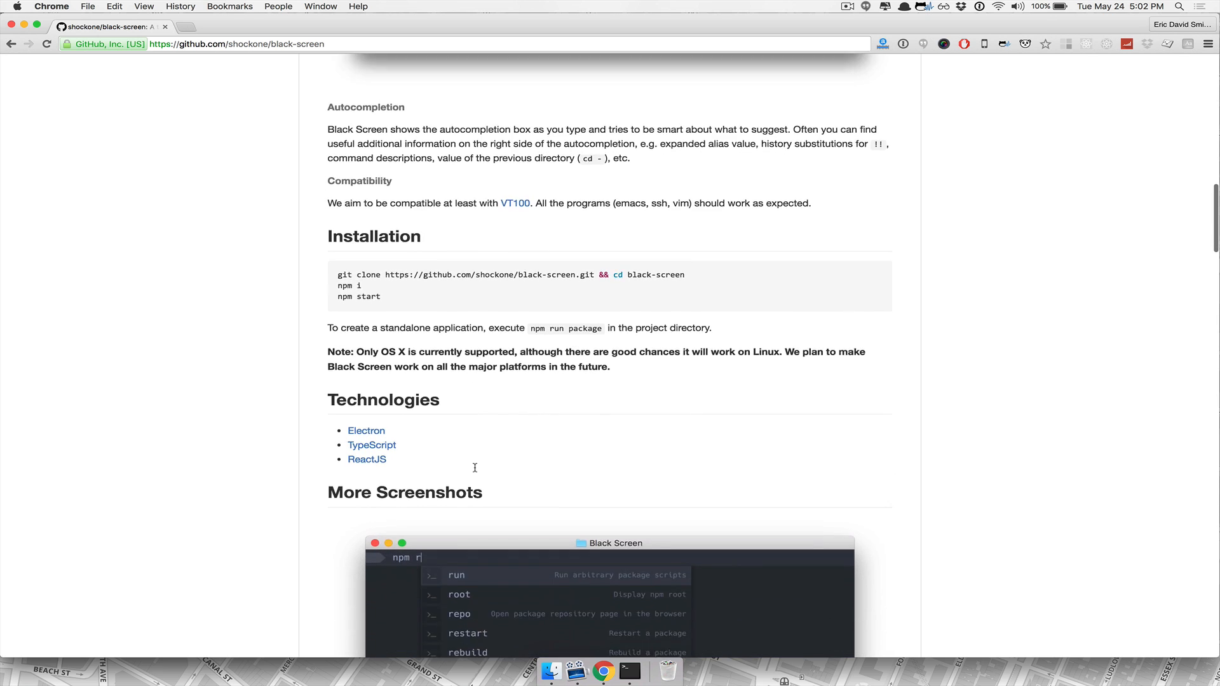
{"action": "scroll", "scroll_direction": "down", "scroll_amount": 3}
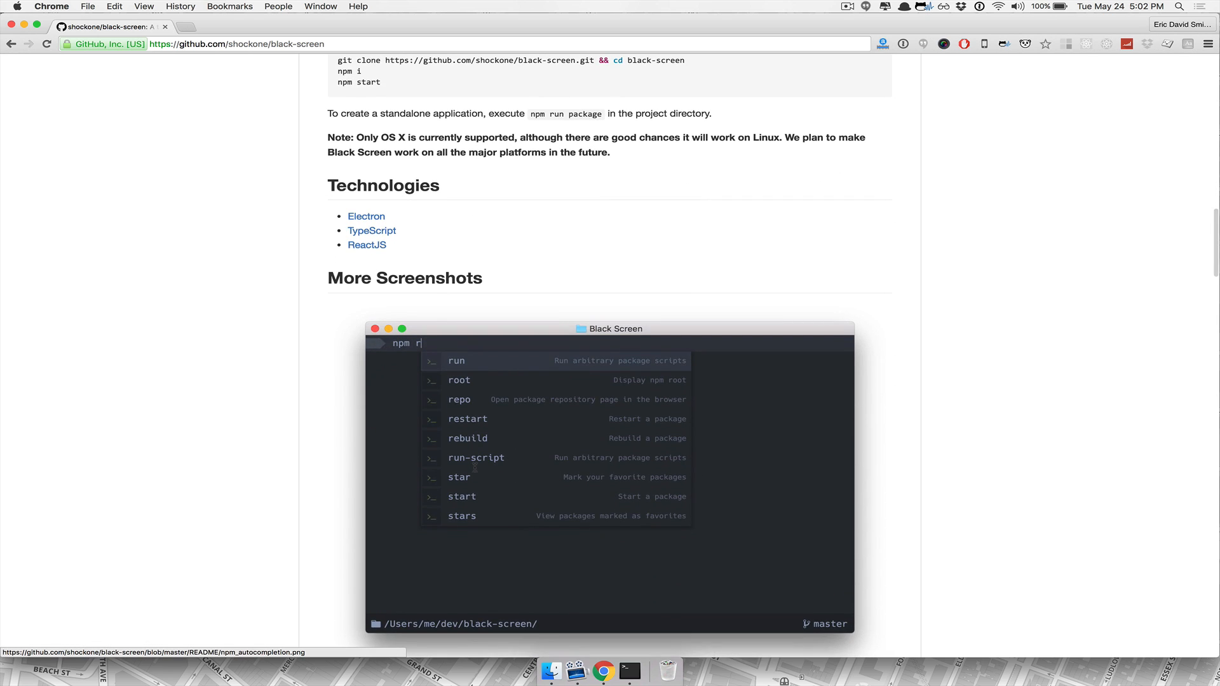
{"action": "scroll", "scroll_direction": "down", "scroll_amount": 3}
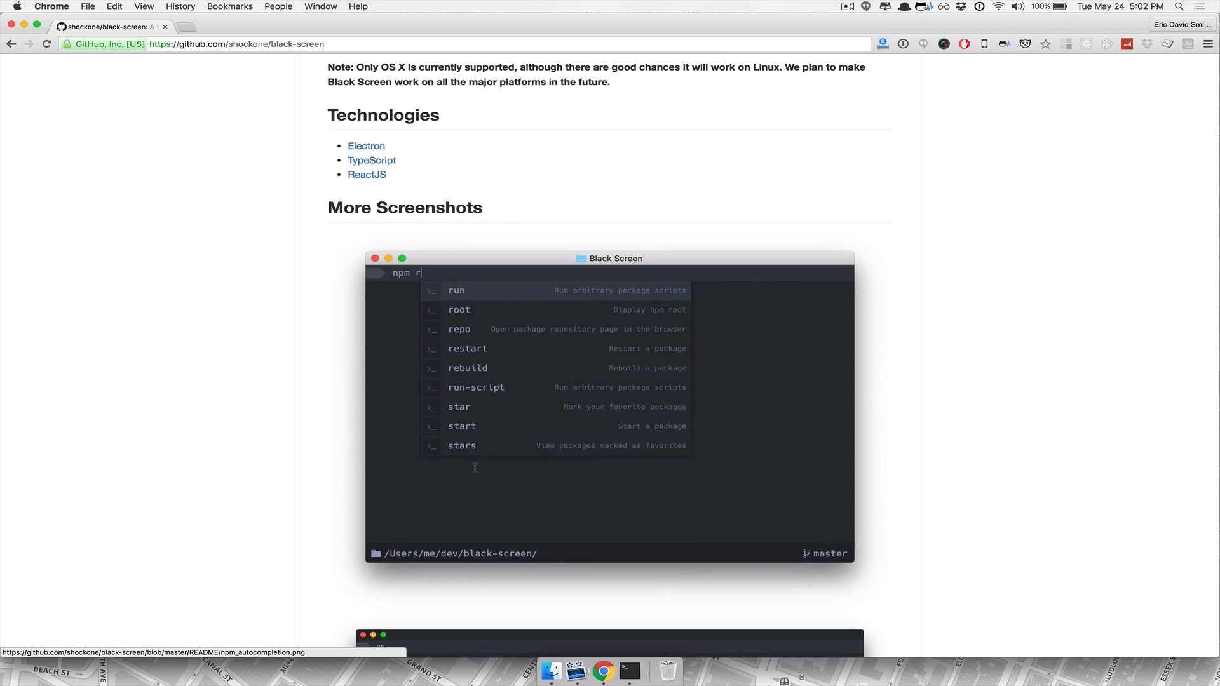
{"action": "mouse_move", "coordinate": [542, 398]}
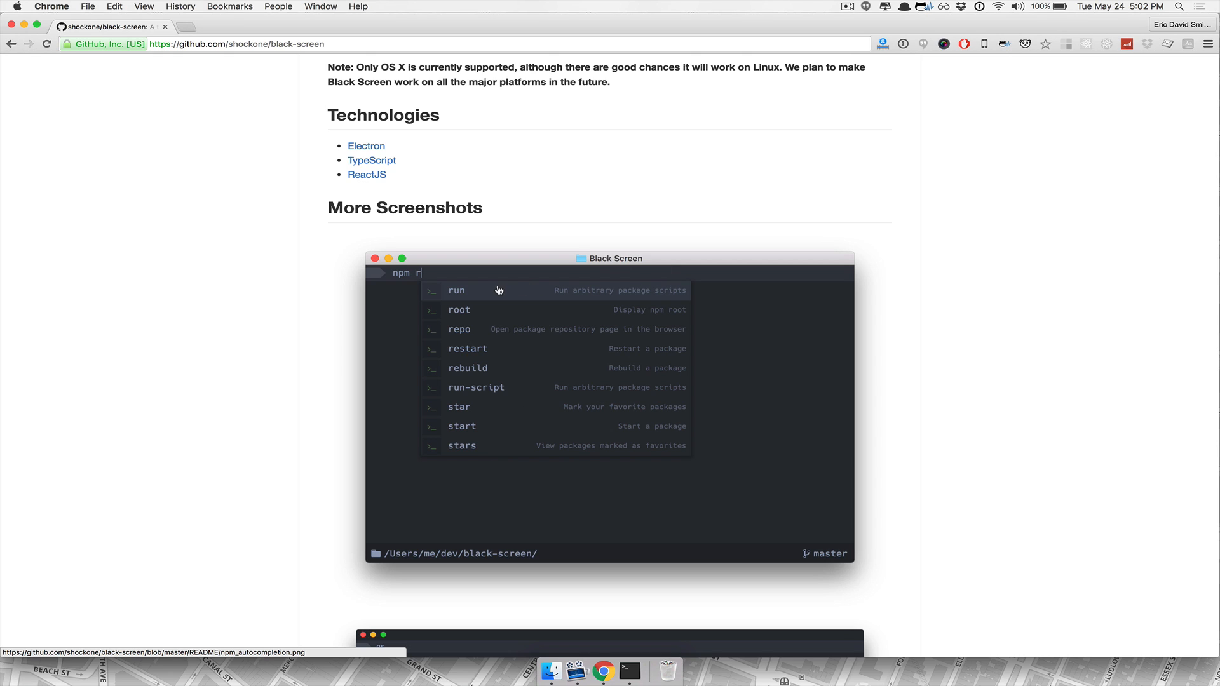
{"action": "mouse_move", "coordinate": [538, 396]}
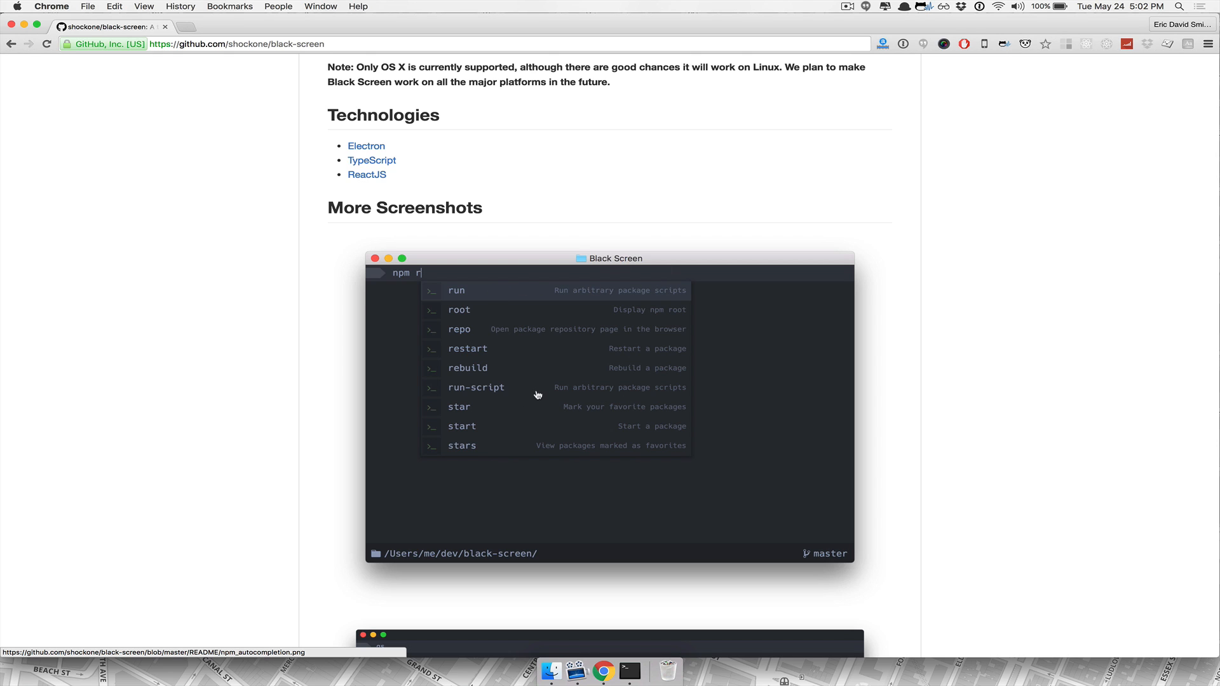
Continue down to the More Screenshots section and start typing 'bla' to launch Black Screen.
{"action": "scroll", "scroll_direction": "down", "scroll_amount": 3}
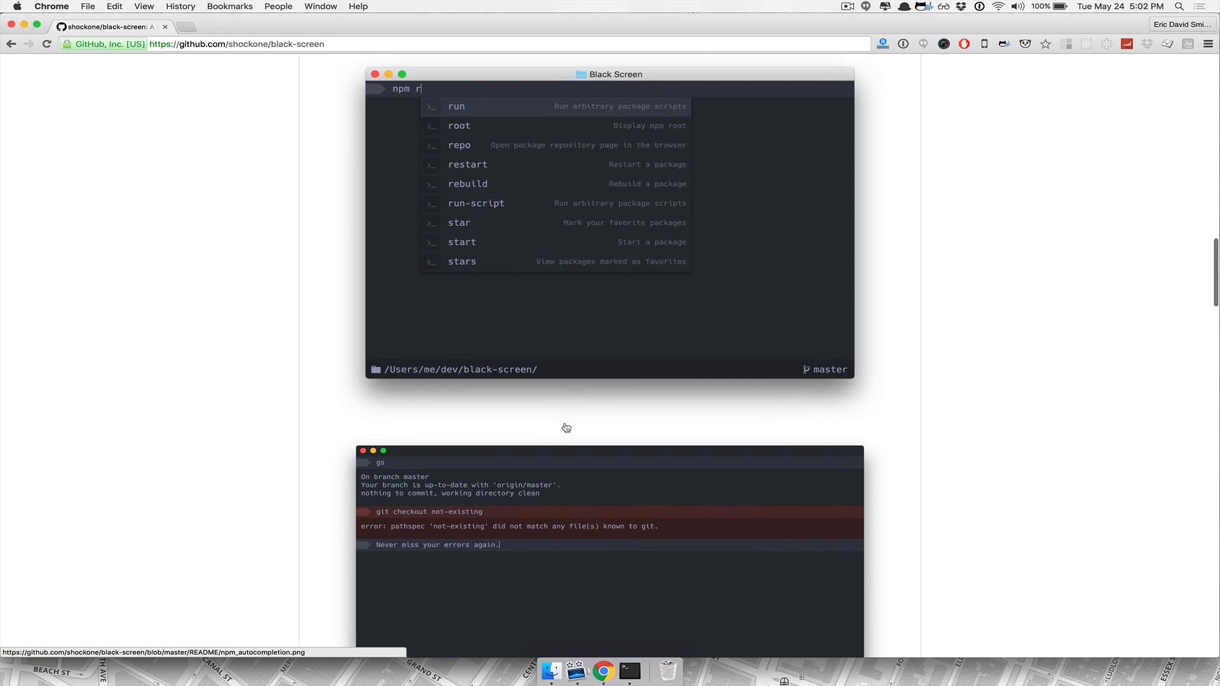
{"action": "scroll", "scroll_direction": "down", "scroll_amount": 3}
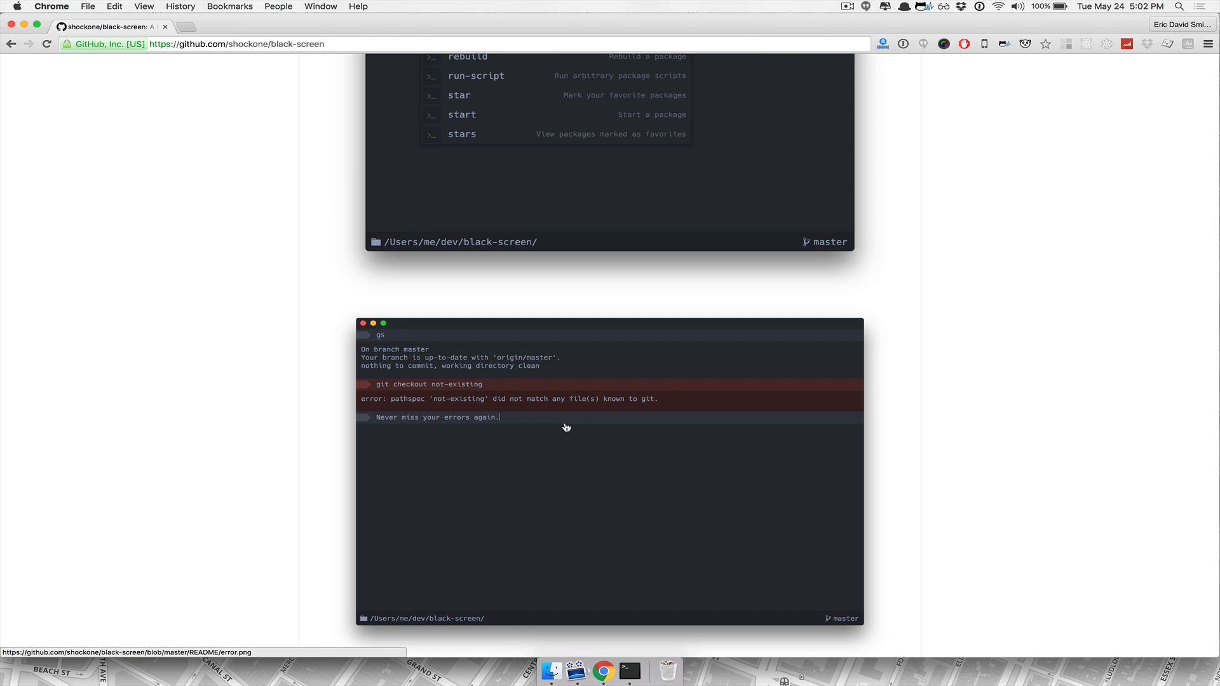
{"action": "scroll", "scroll_direction": "down", "scroll_amount": 3}
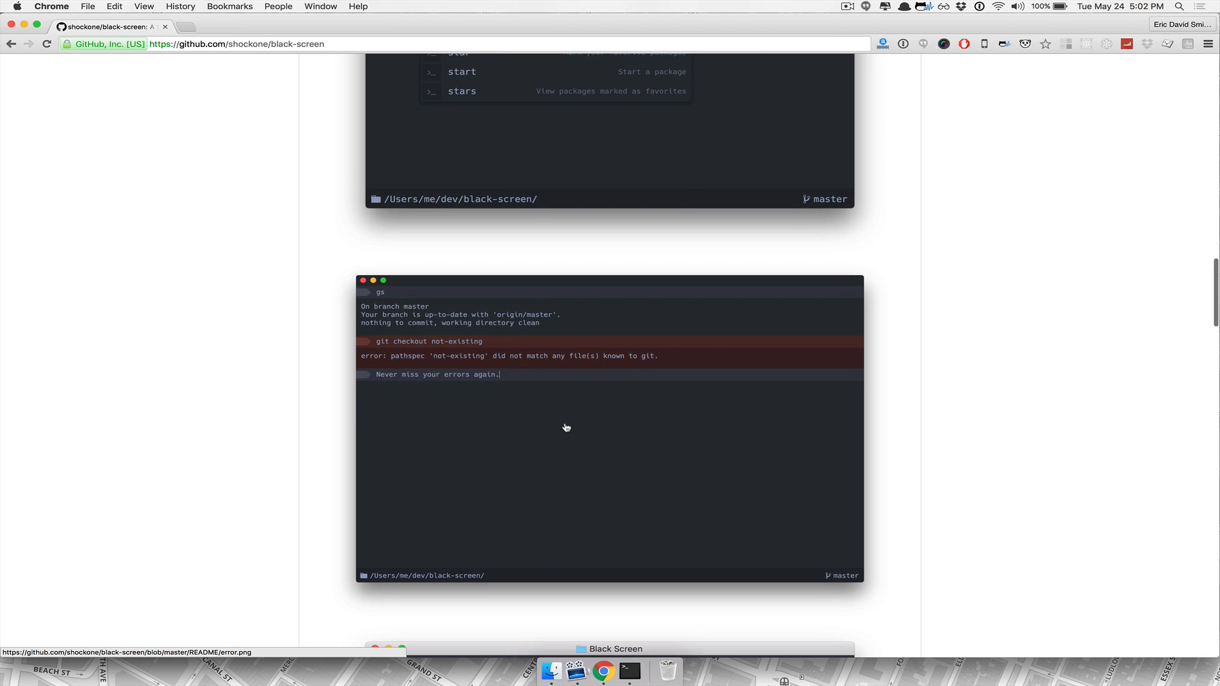
{"action": "scroll", "scroll_direction": "down", "scroll_amount": 3}
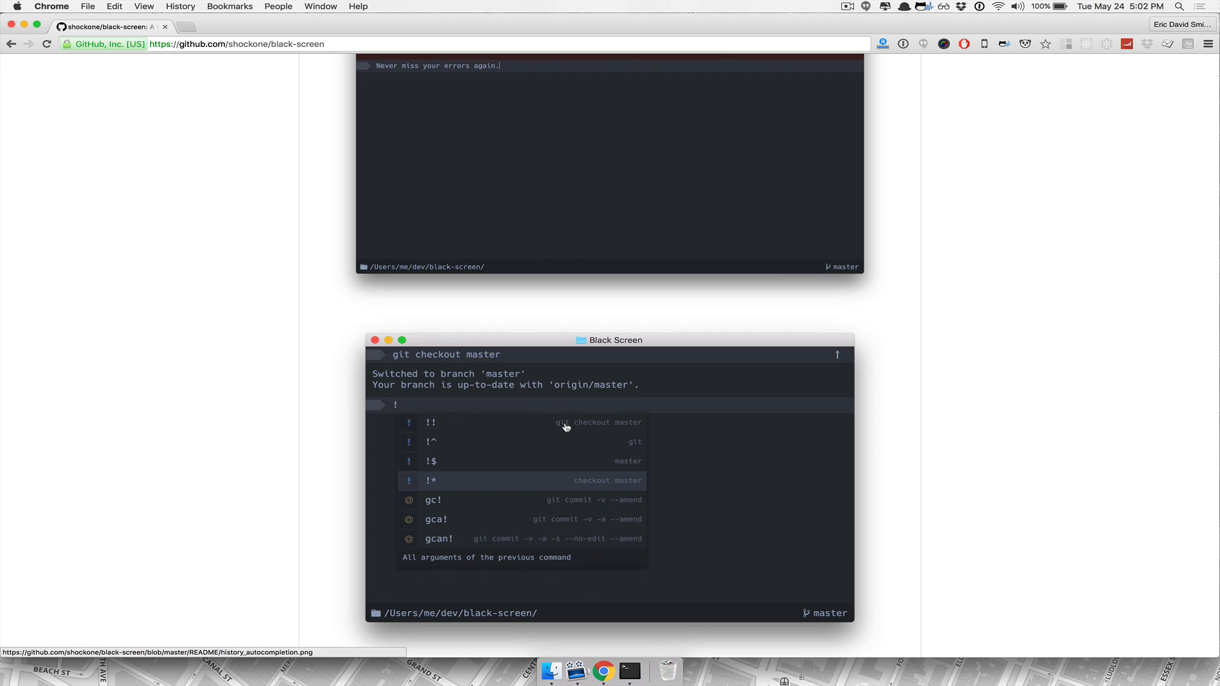
{"action": "scroll", "scroll_direction": "down", "scroll_amount": 3}
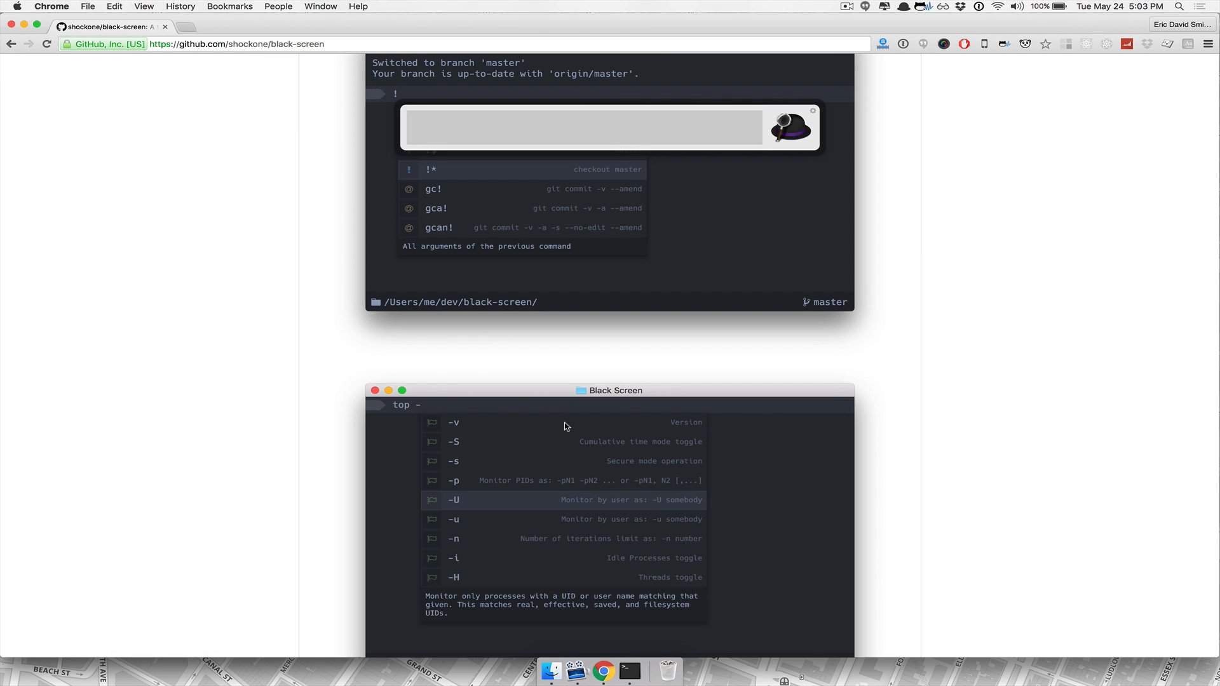
{"action": "type", "text": "bla"}
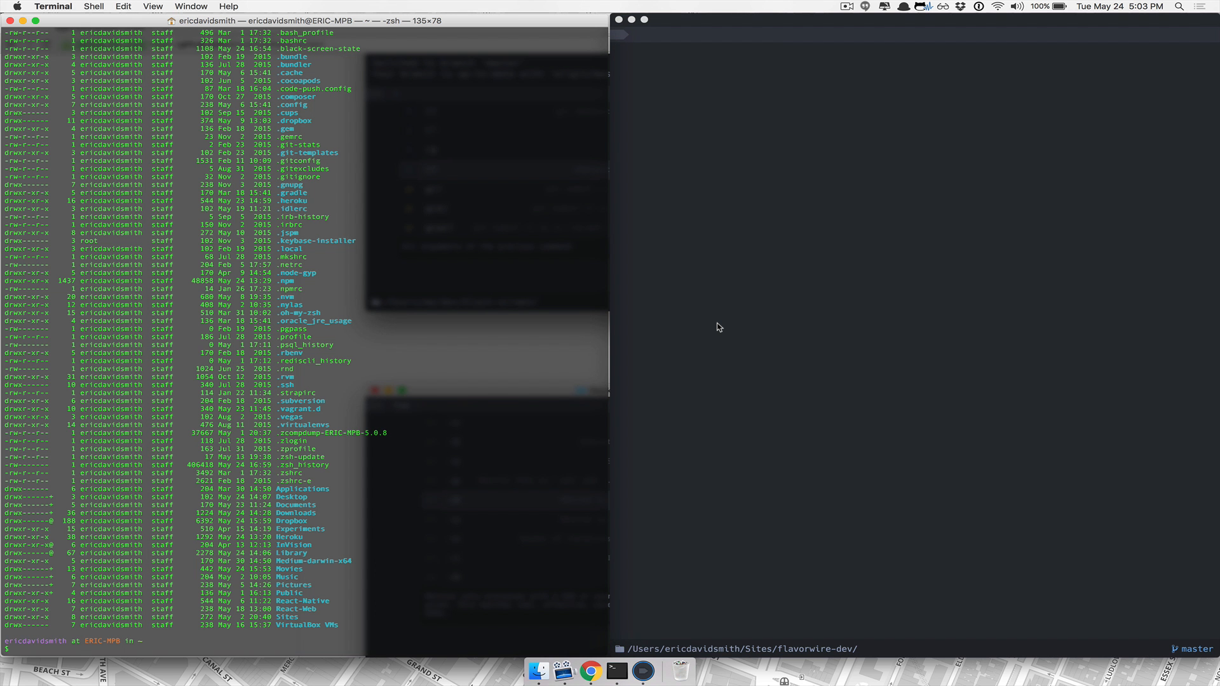
{"action": "mouse_move", "coordinate": [466, 263]}
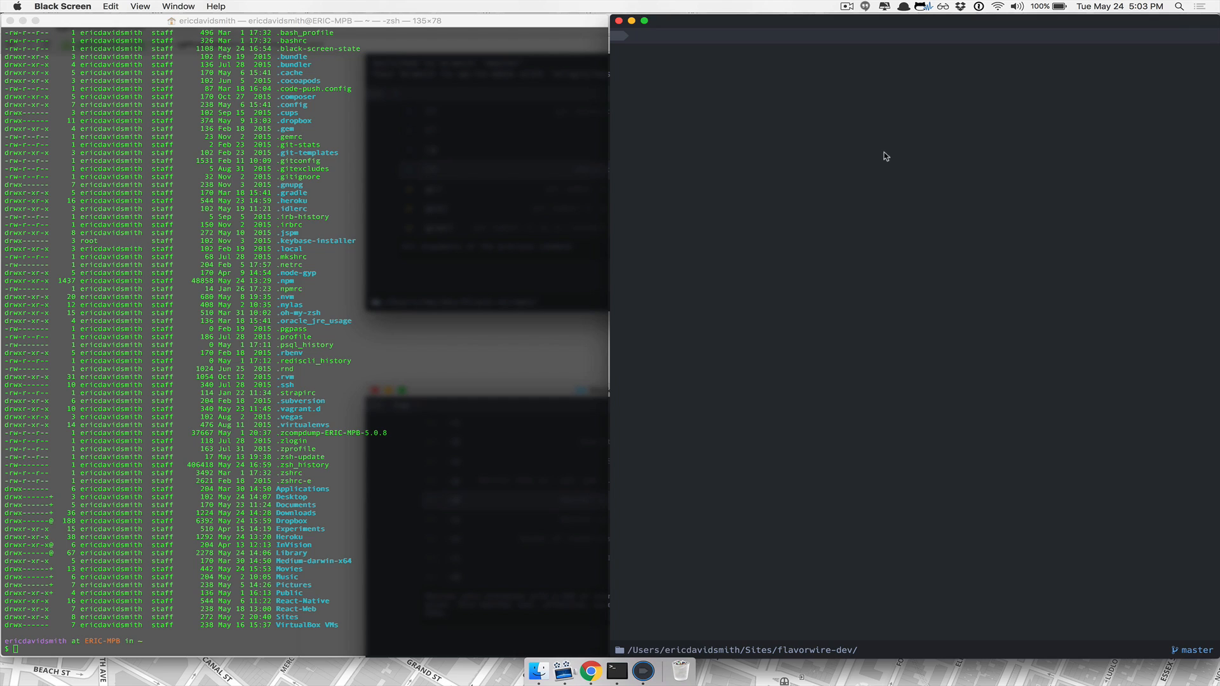
{"action": "mouse_move", "coordinate": [817, 216]}
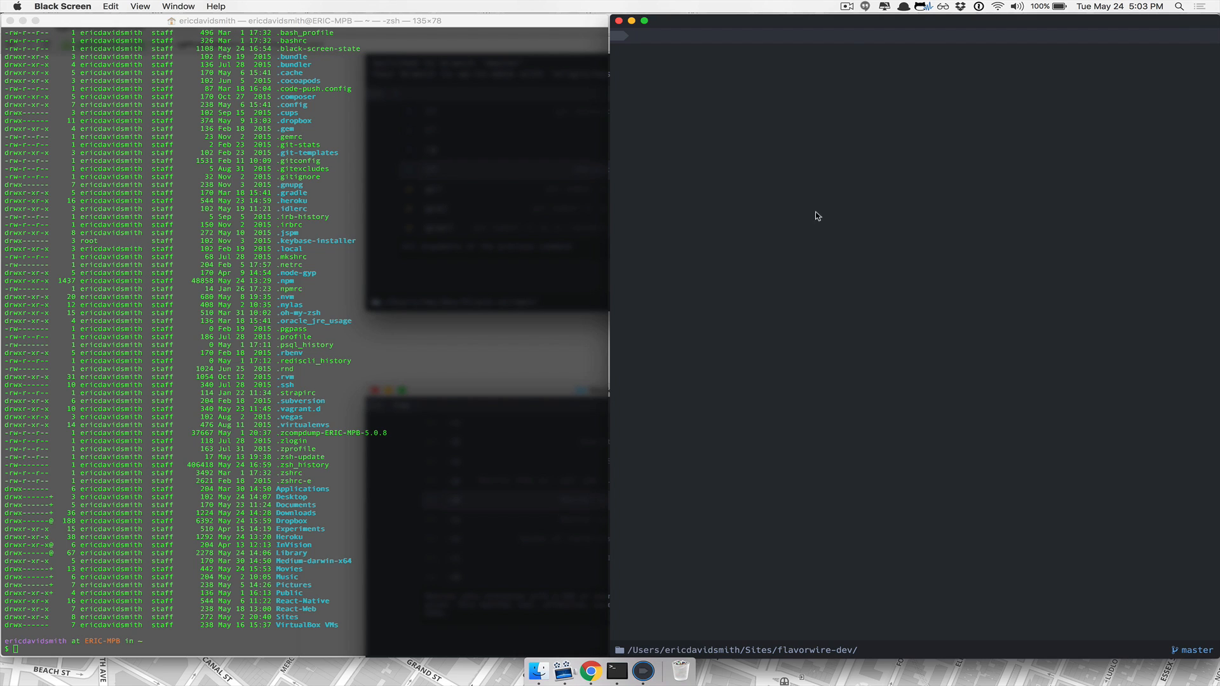
{"action": "mouse_move", "coordinate": [852, 120]}
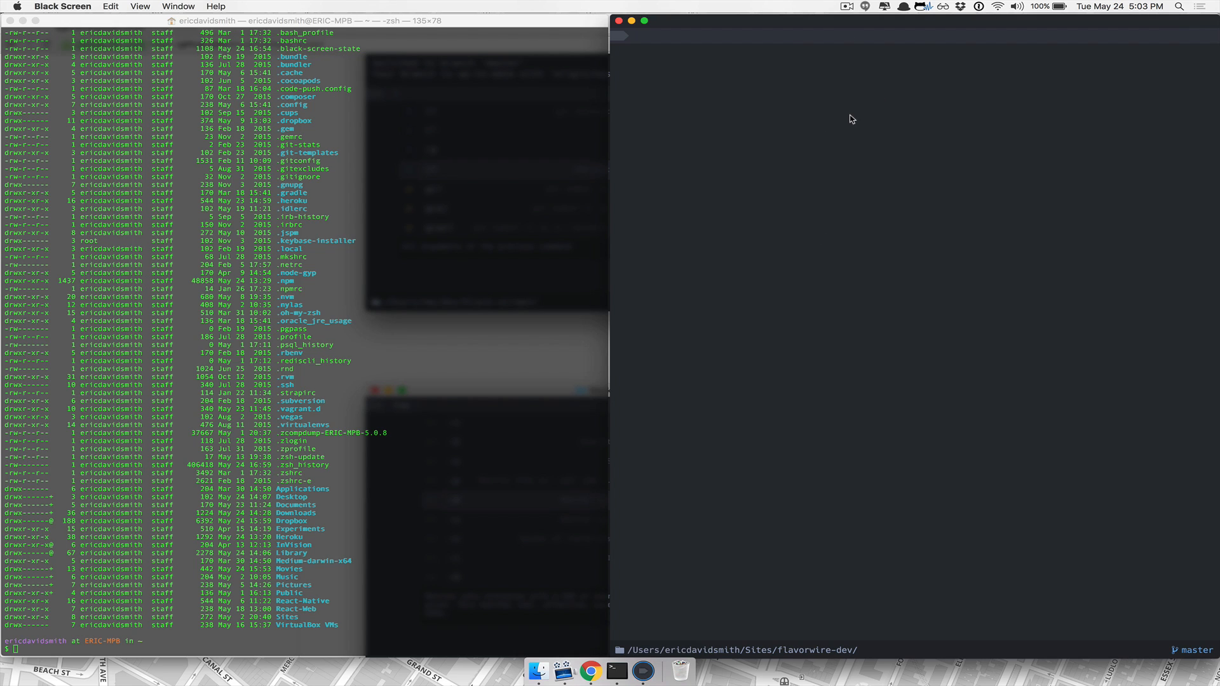
{"action": "mouse_move", "coordinate": [794, 24]}
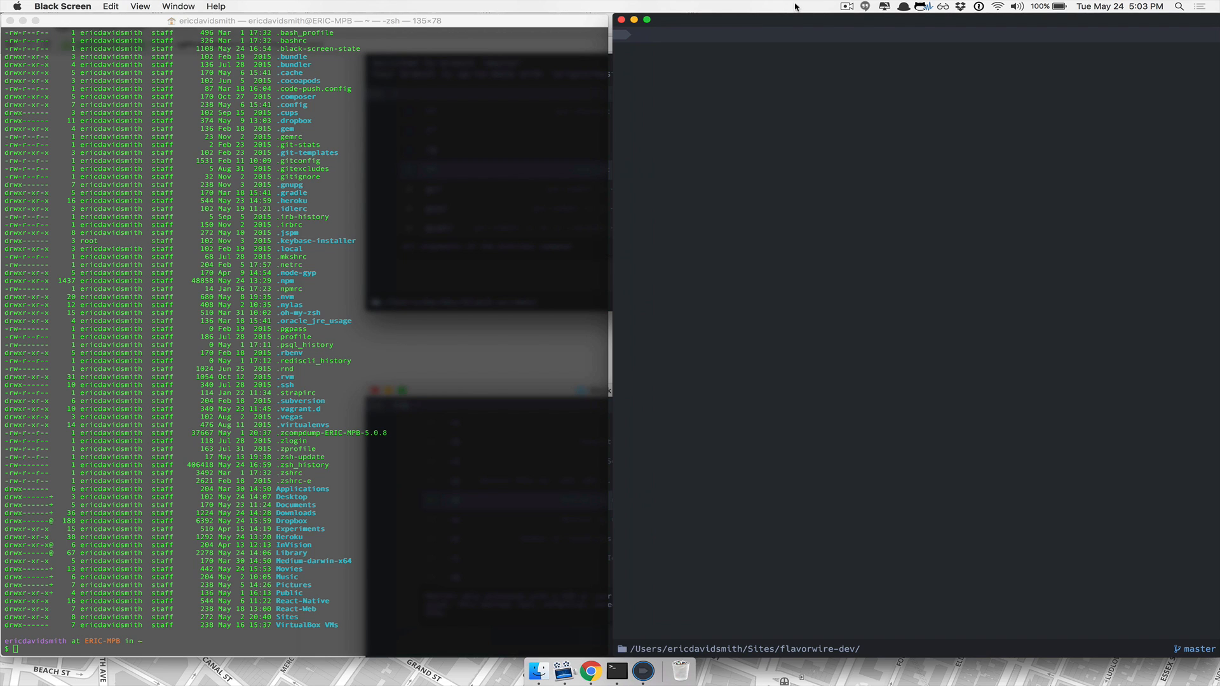
{"action": "mouse_move", "coordinate": [721, 91]}
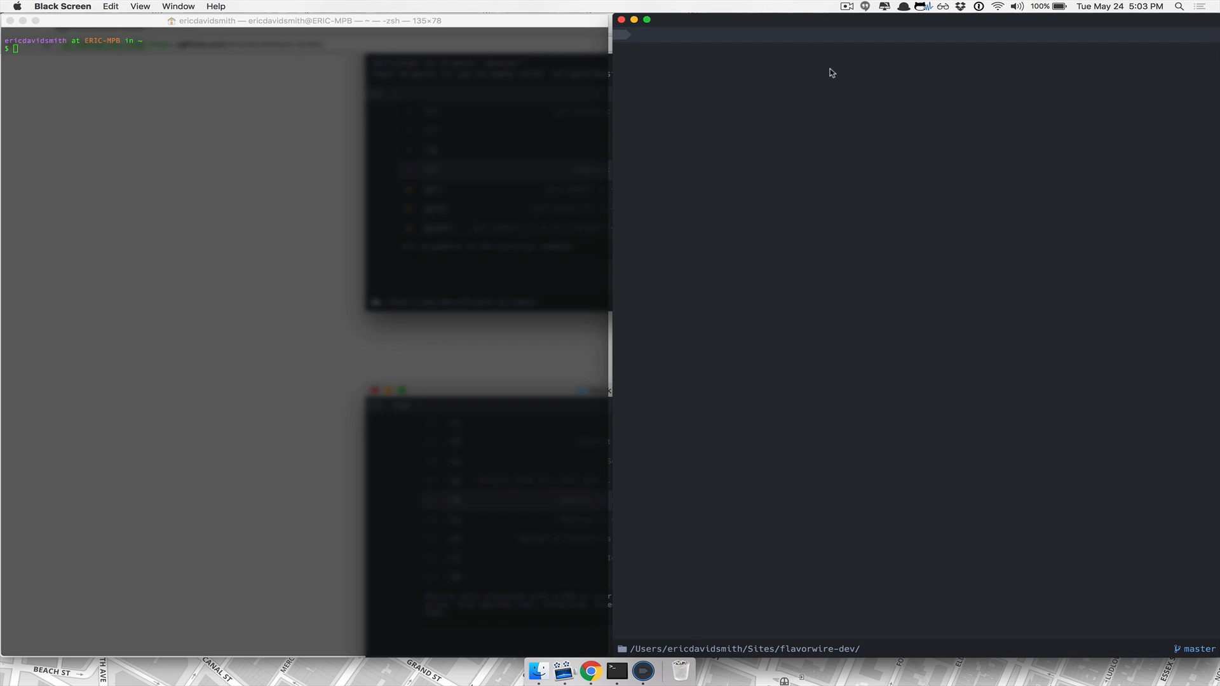
{"action": "mouse_move", "coordinate": [859, 95]}
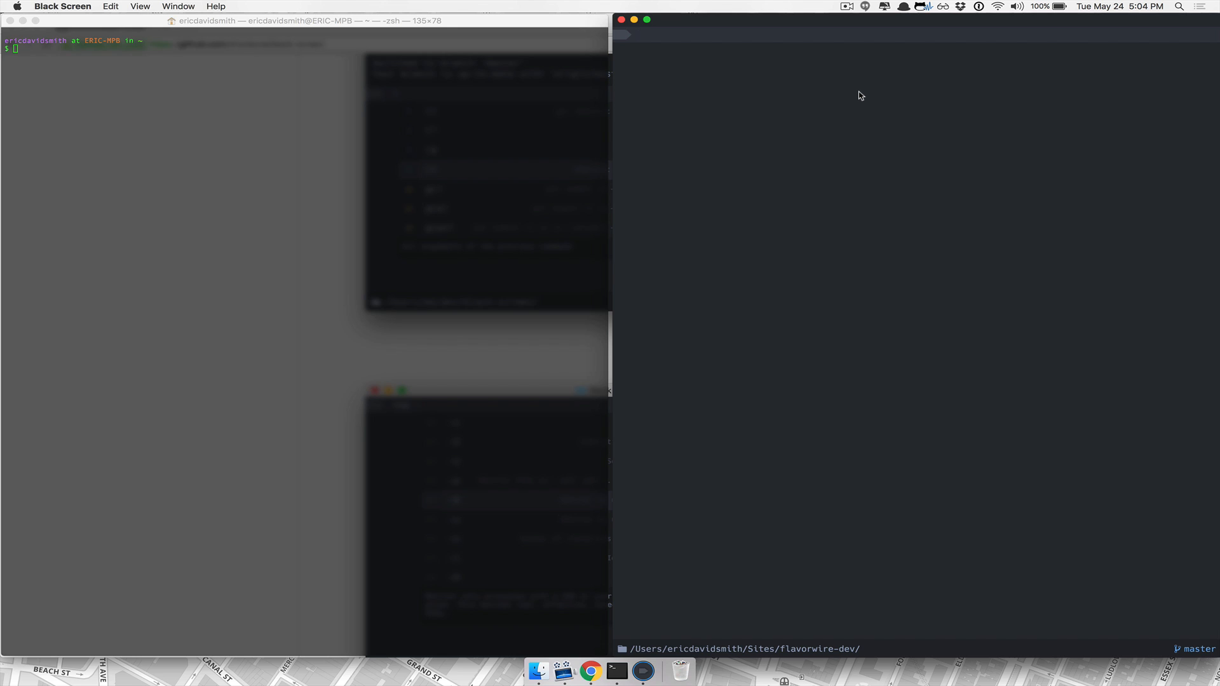
{"action": "mouse_move", "coordinate": [551, 101]}
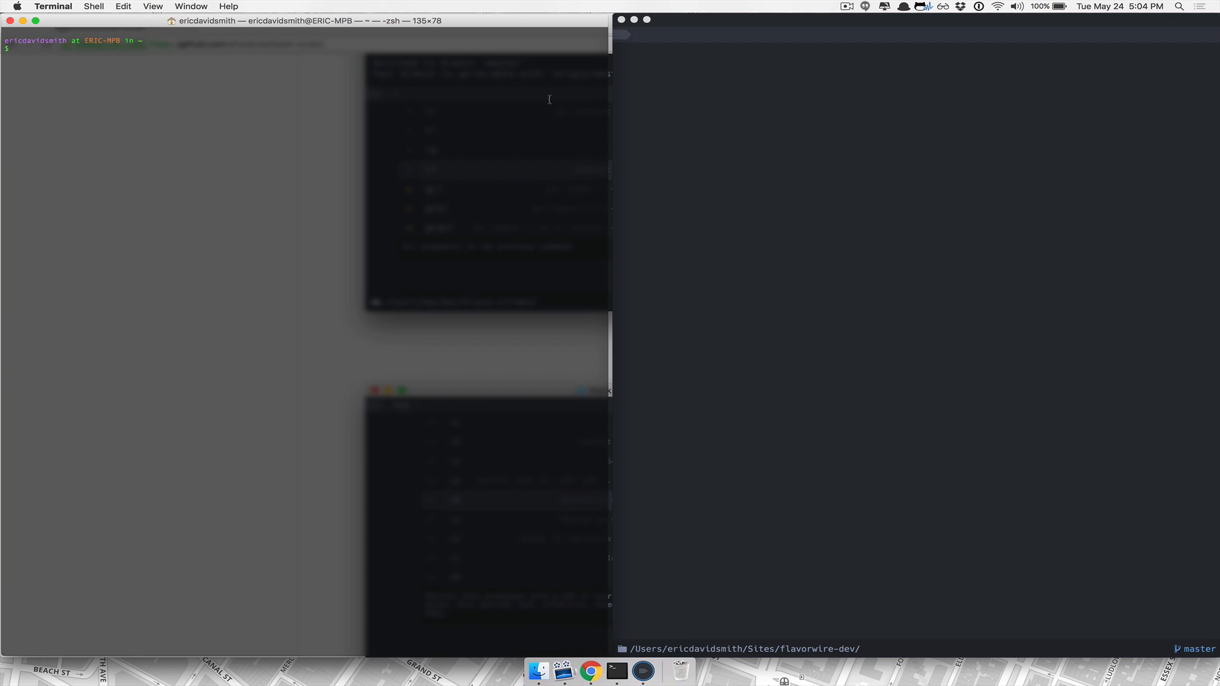
Run ls -al to list every file, hidden ones included, in the current folder.
{"action": "type", "text": "ls -al"}
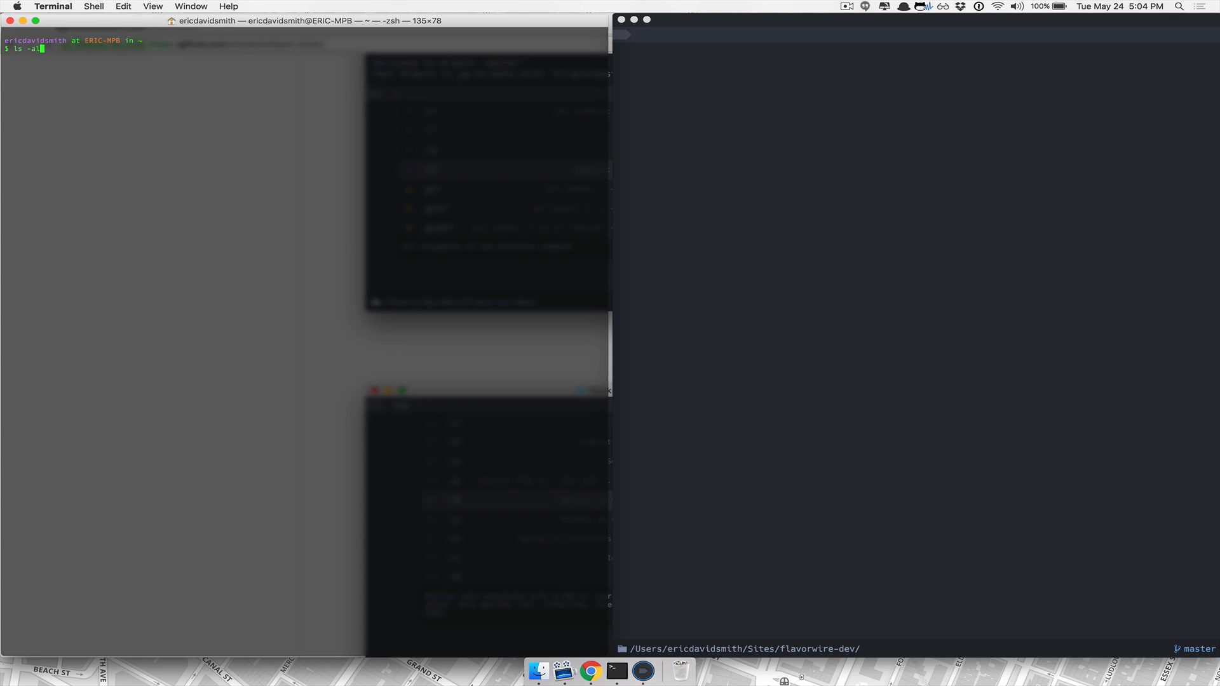
{"action": "key", "text": "Return"}
{"action": "type", "text": "ls"}
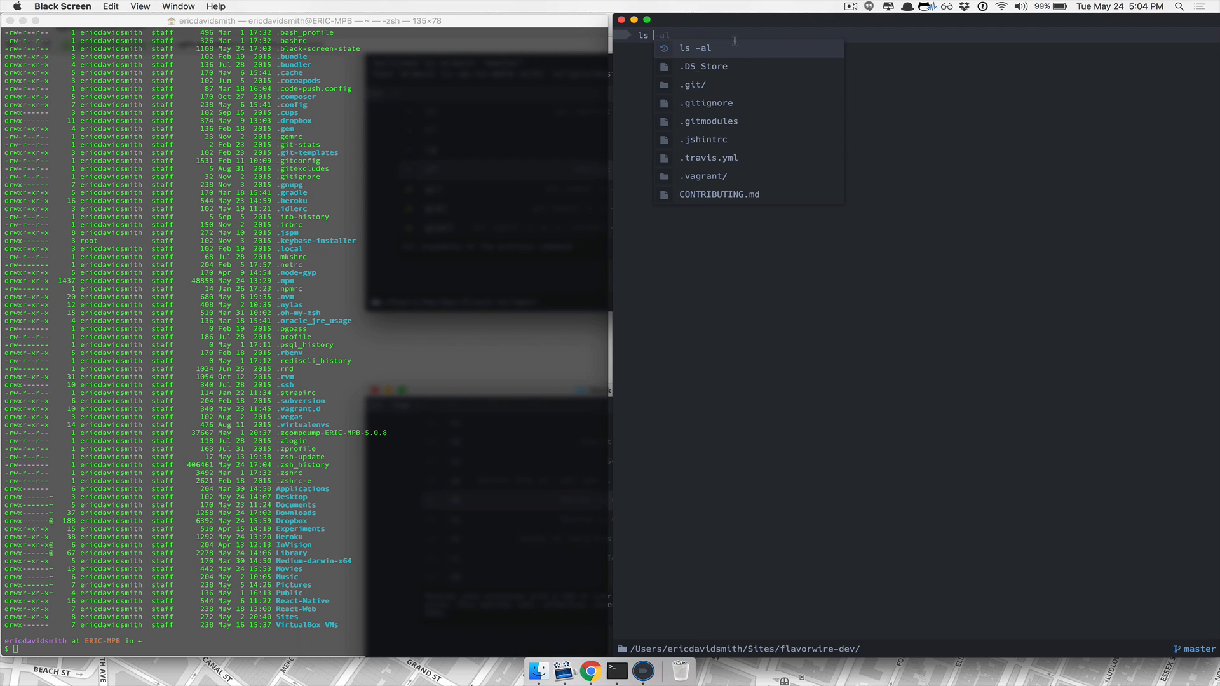
{"action": "mouse_move", "coordinate": [737, 49]}
{"action": "type", "text": " -al"}
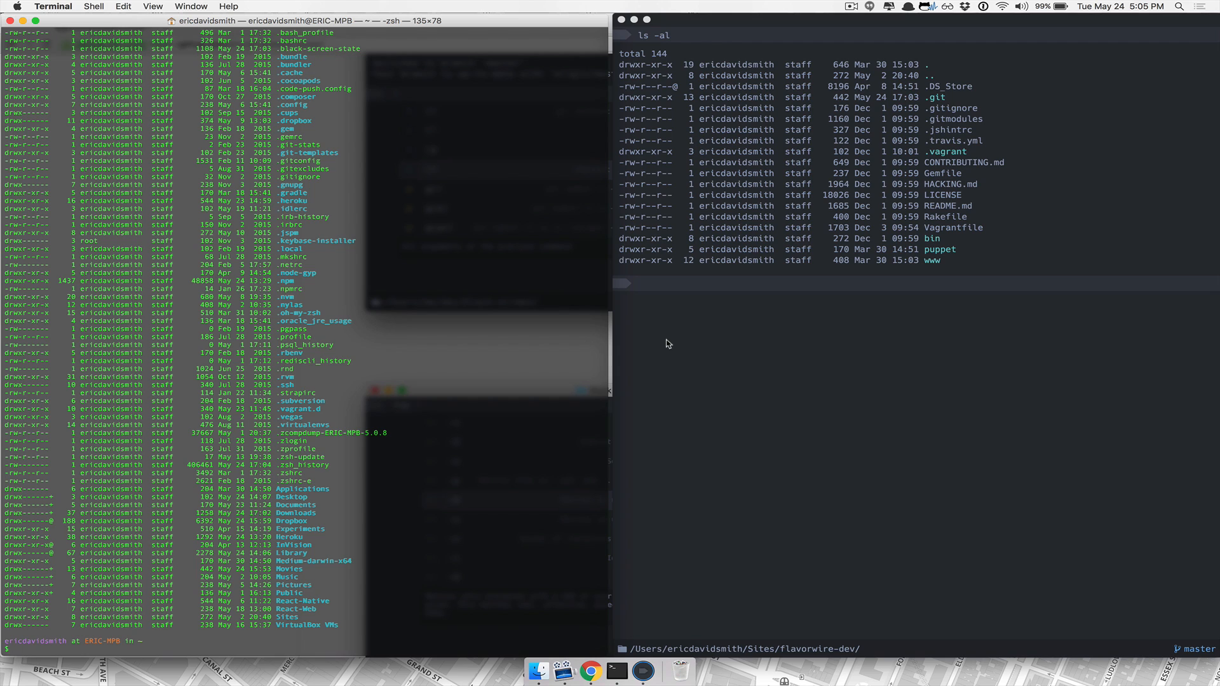
{"action": "mouse_move", "coordinate": [697, 284]}
{"action": "type", "text": "c"}
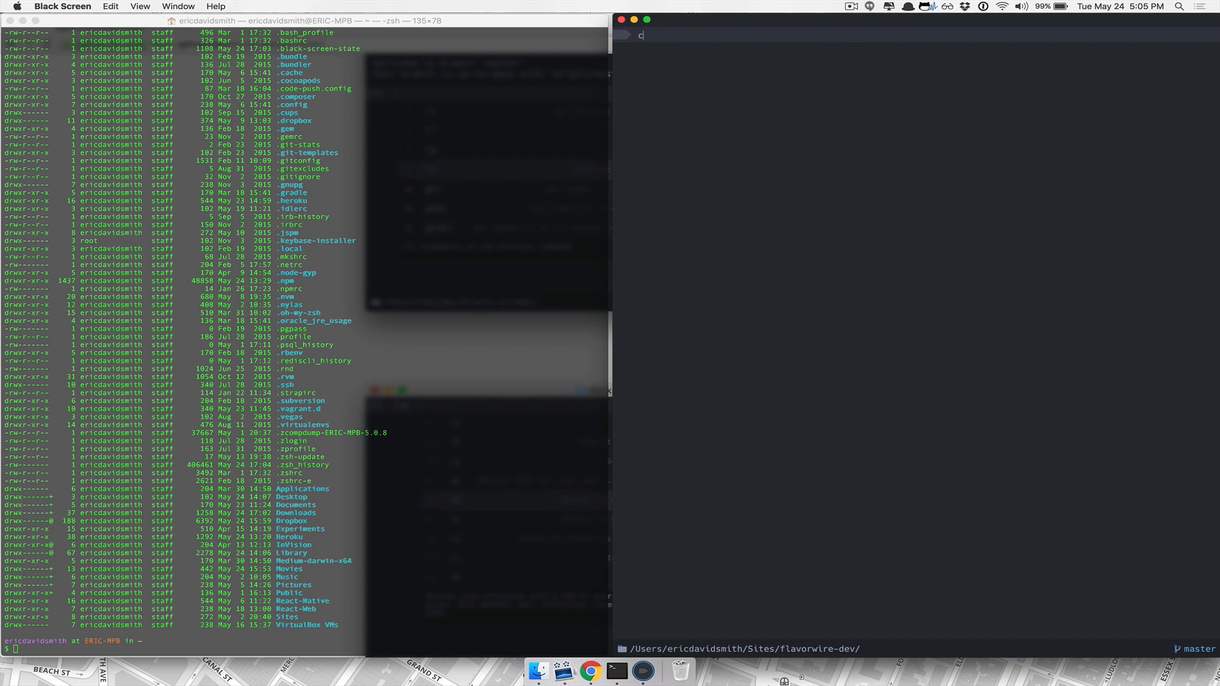
Change to the home folder with cd ~ and list its files in detail.
{"action": "type", "text": "d ~"}
{"action": "type", "text": "ls -al"}
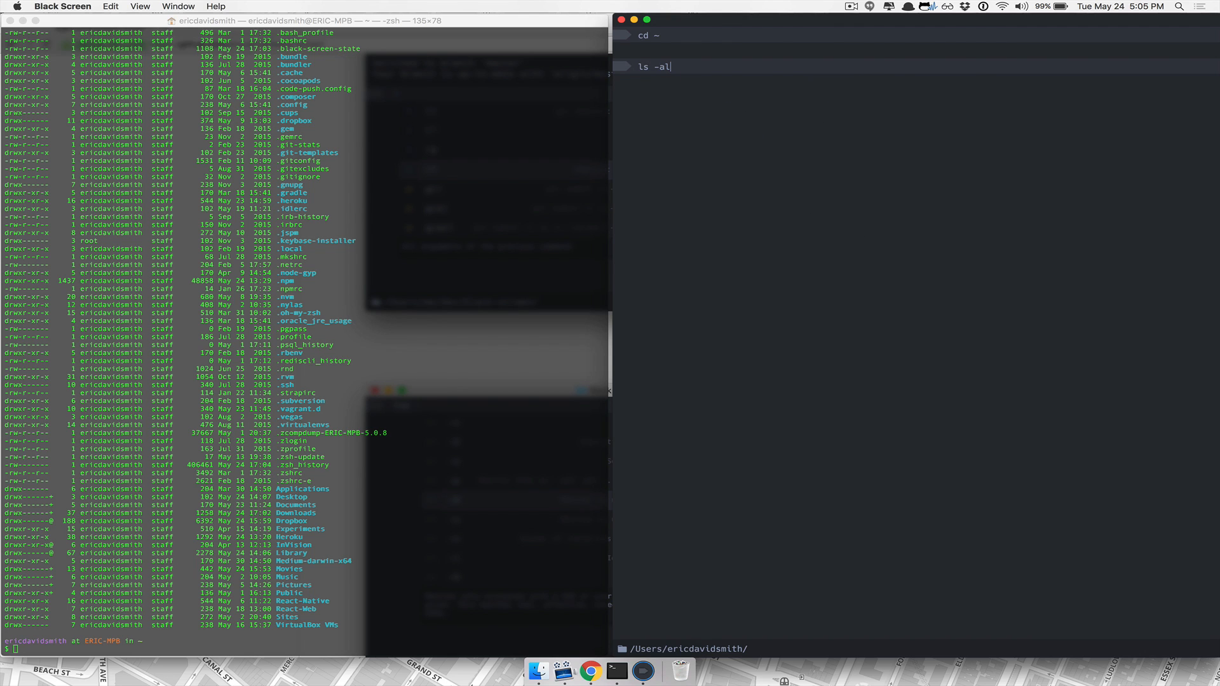
{"action": "key", "text": "Return"}
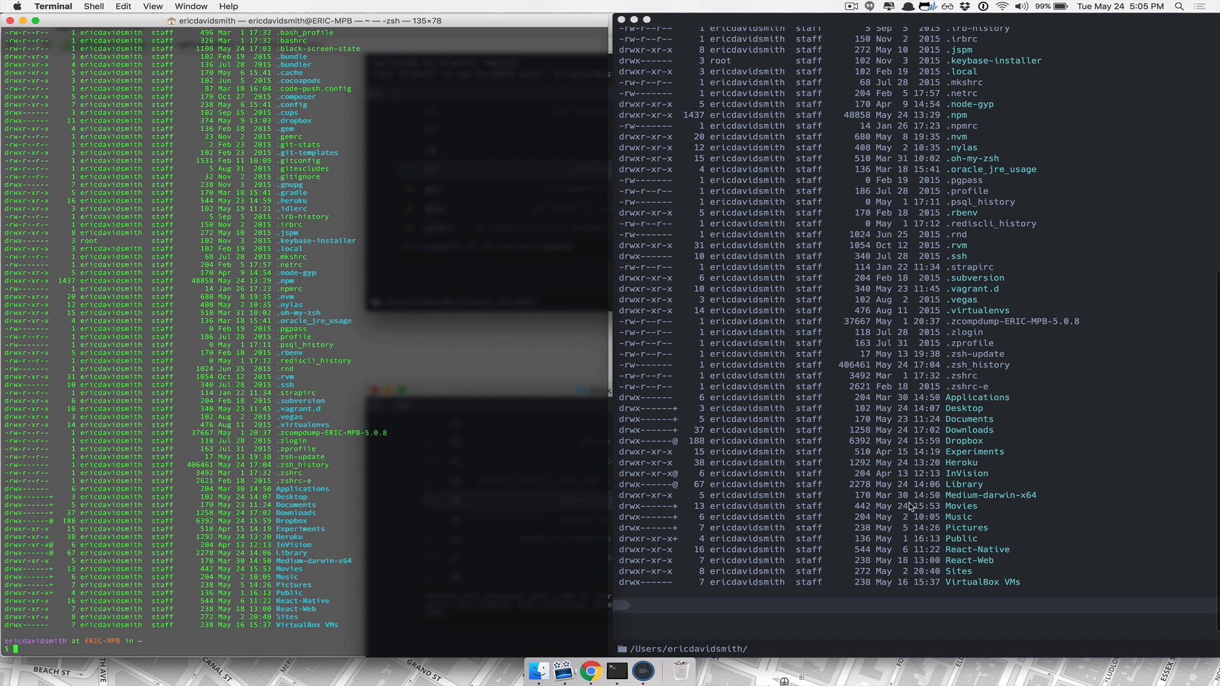
{"action": "mouse_move", "coordinate": [1002, 513]}
{"action": "type", "text": "cd"}
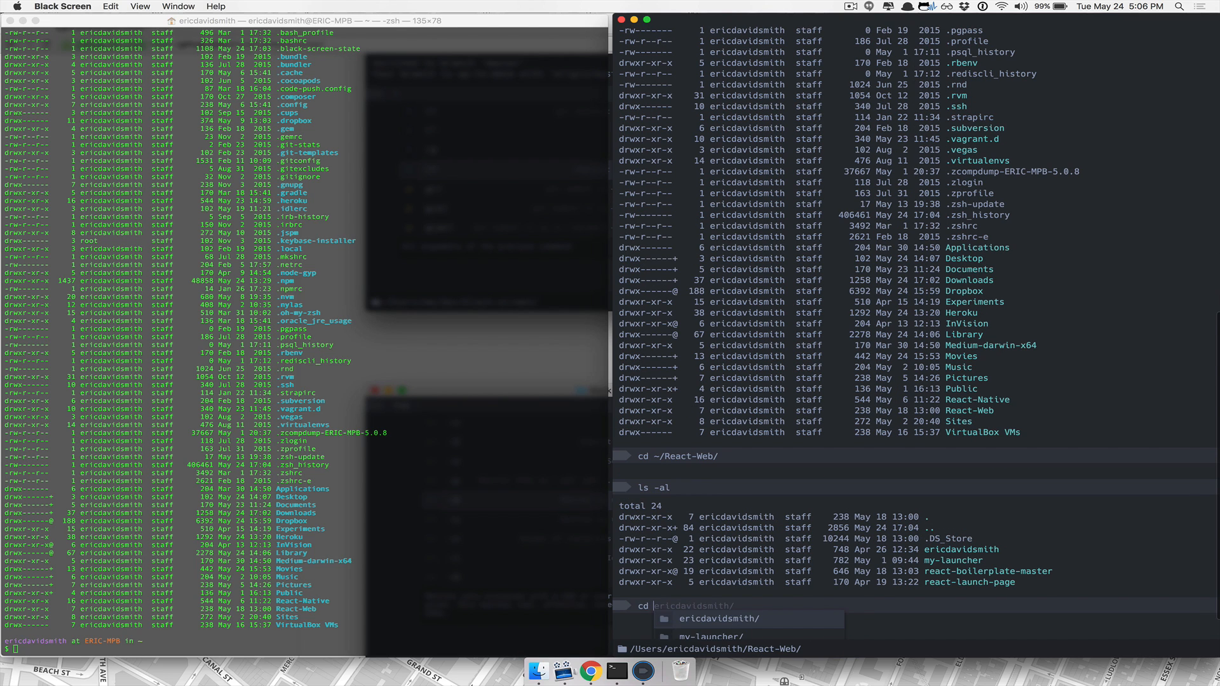
Move into react-launch-page/ and pick git reset from Black Screen's subcommand suggestions.
{"action": "type", "text": "react-launch-page/"}
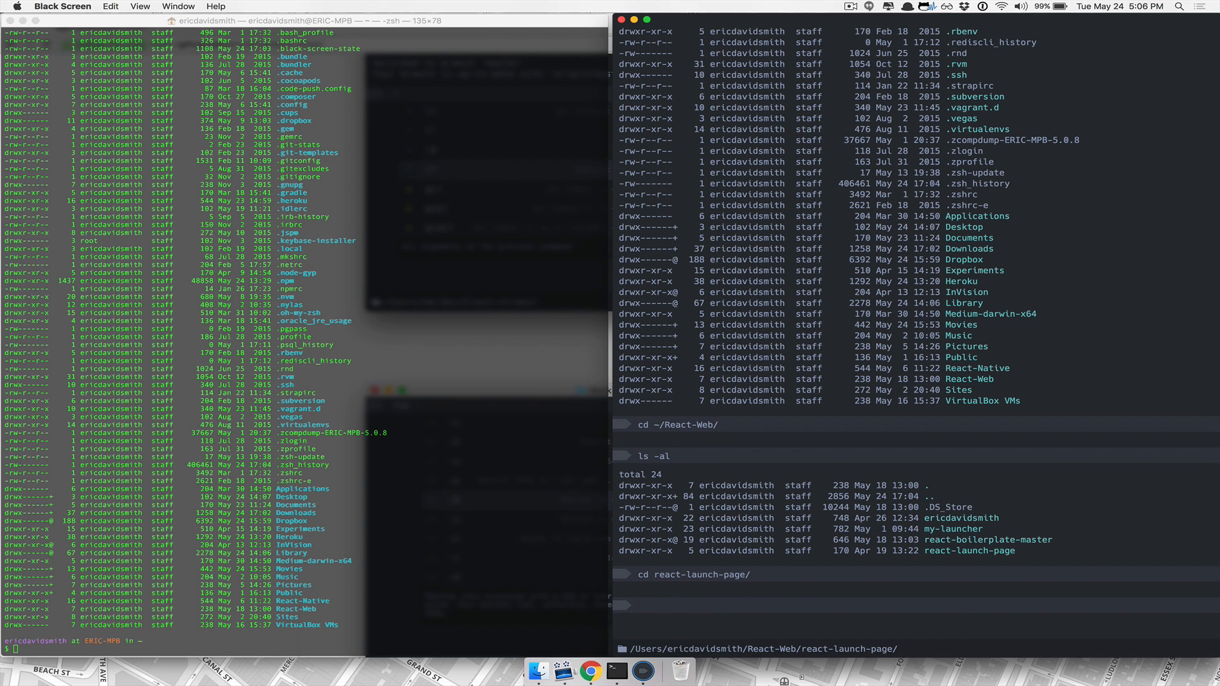
{"action": "type", "text": "git"}
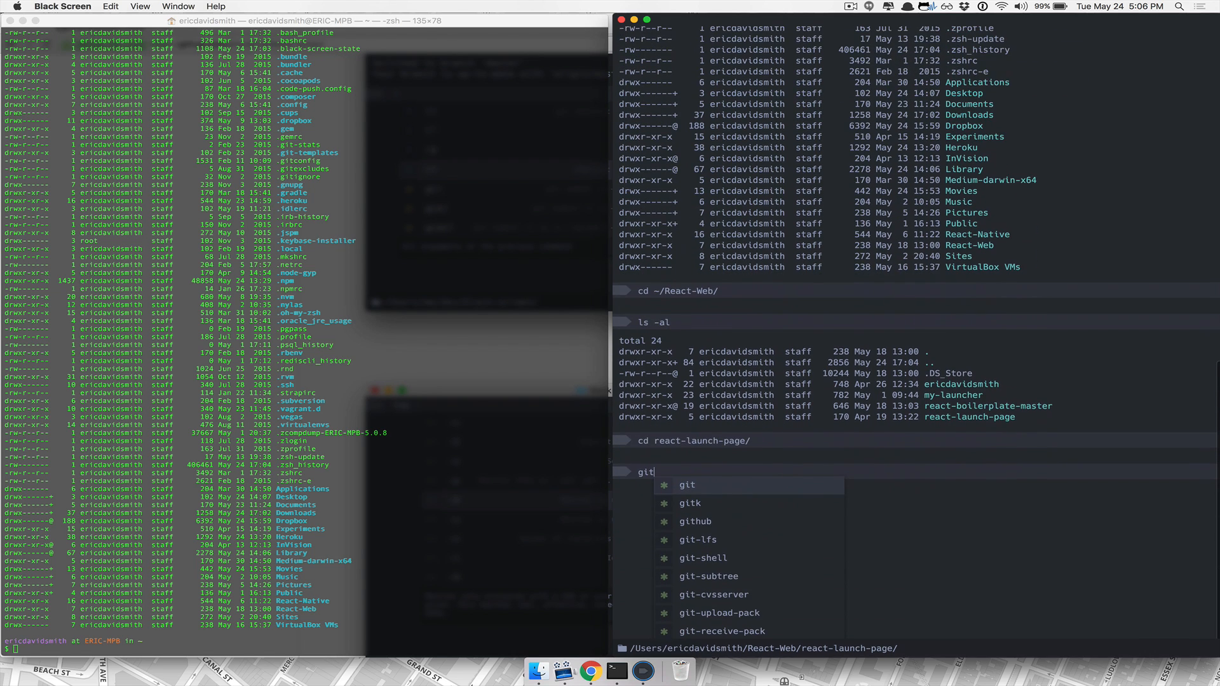
{"action": "left_click", "coordinate": [715, 595]}
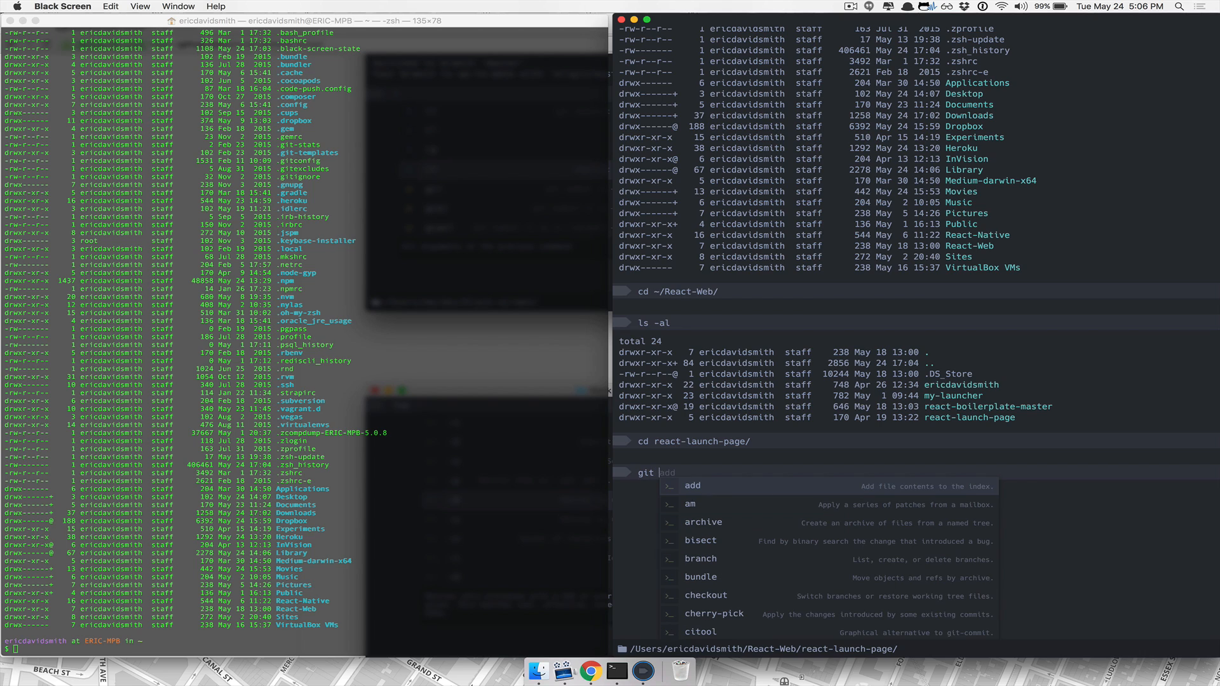
{"action": "mouse_move", "coordinate": [752, 478]}
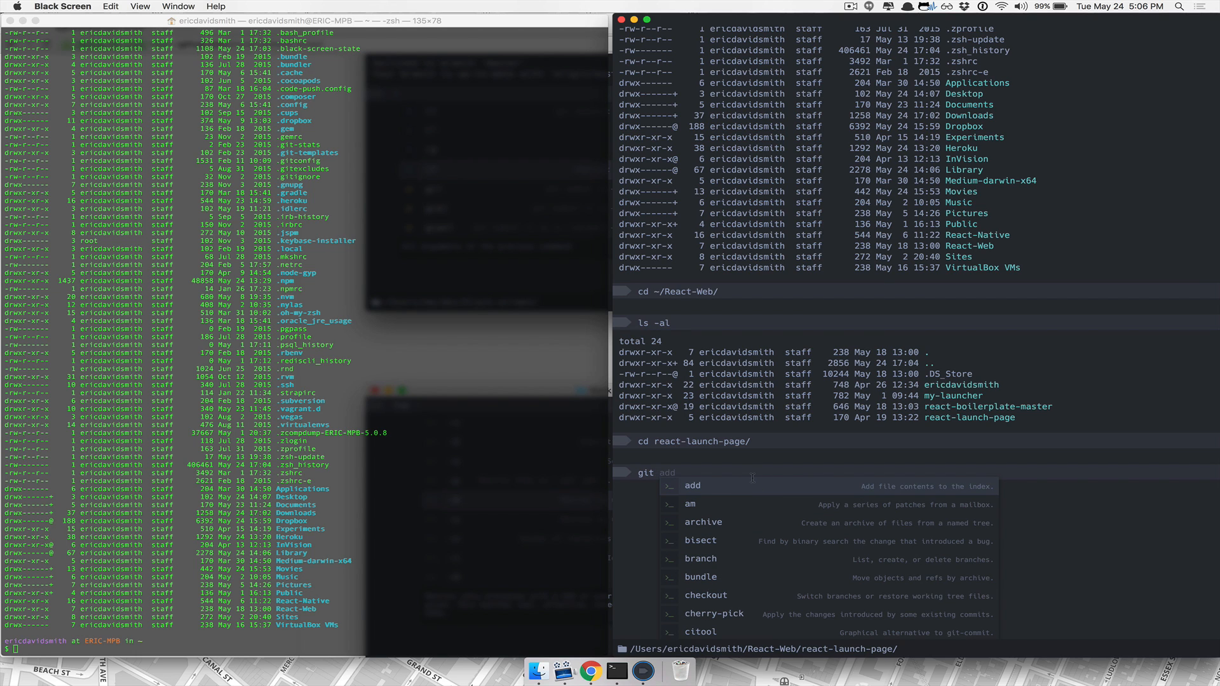
{"action": "mouse_move", "coordinate": [909, 488]}
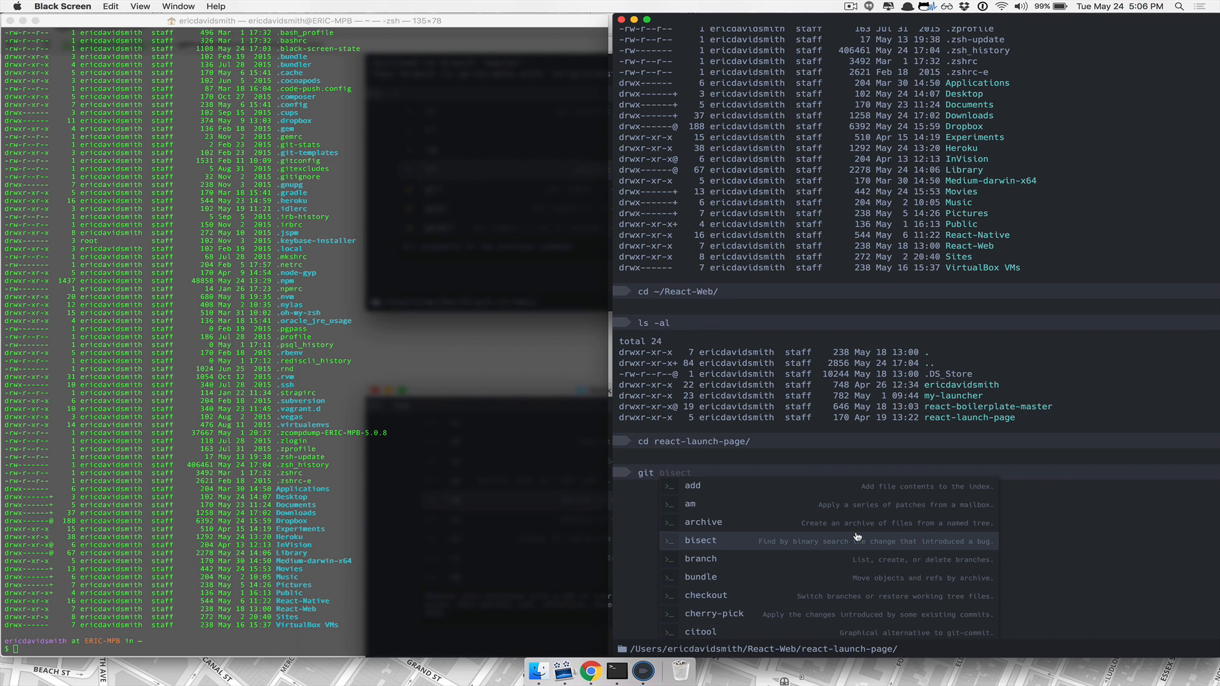
{"action": "type", "text": "reset"}
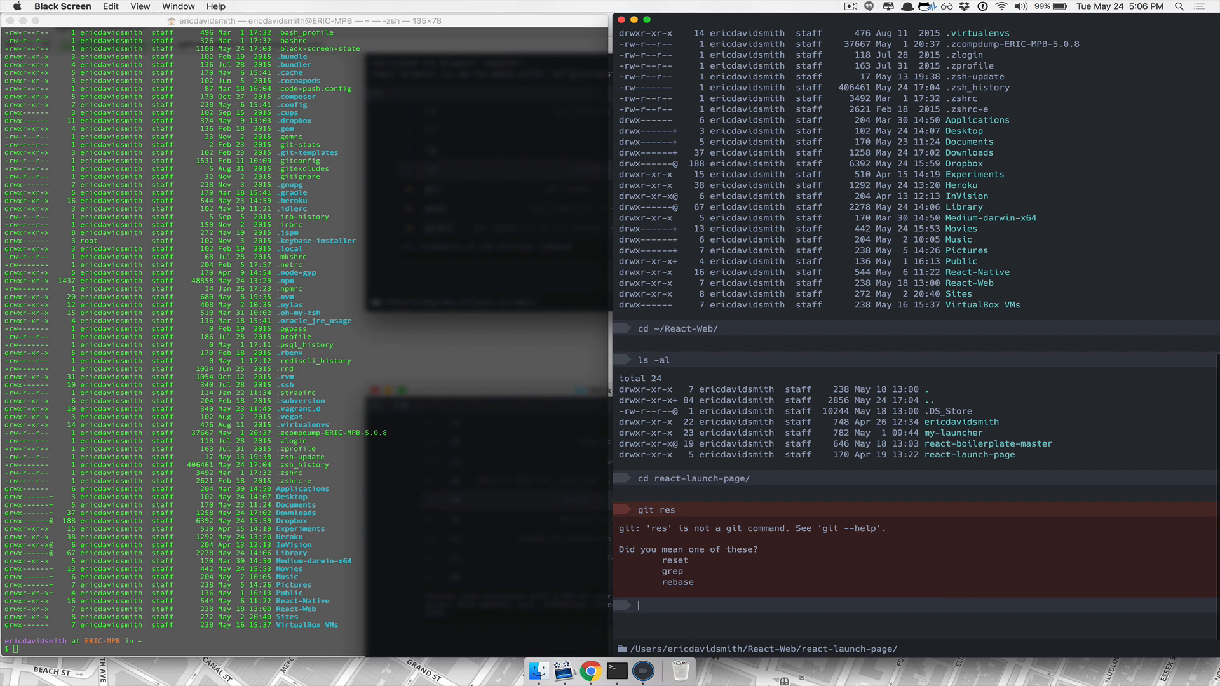
Try git reset hard HEAD, then run git init to create an empty repository.
{"action": "type", "text": "git reset"}
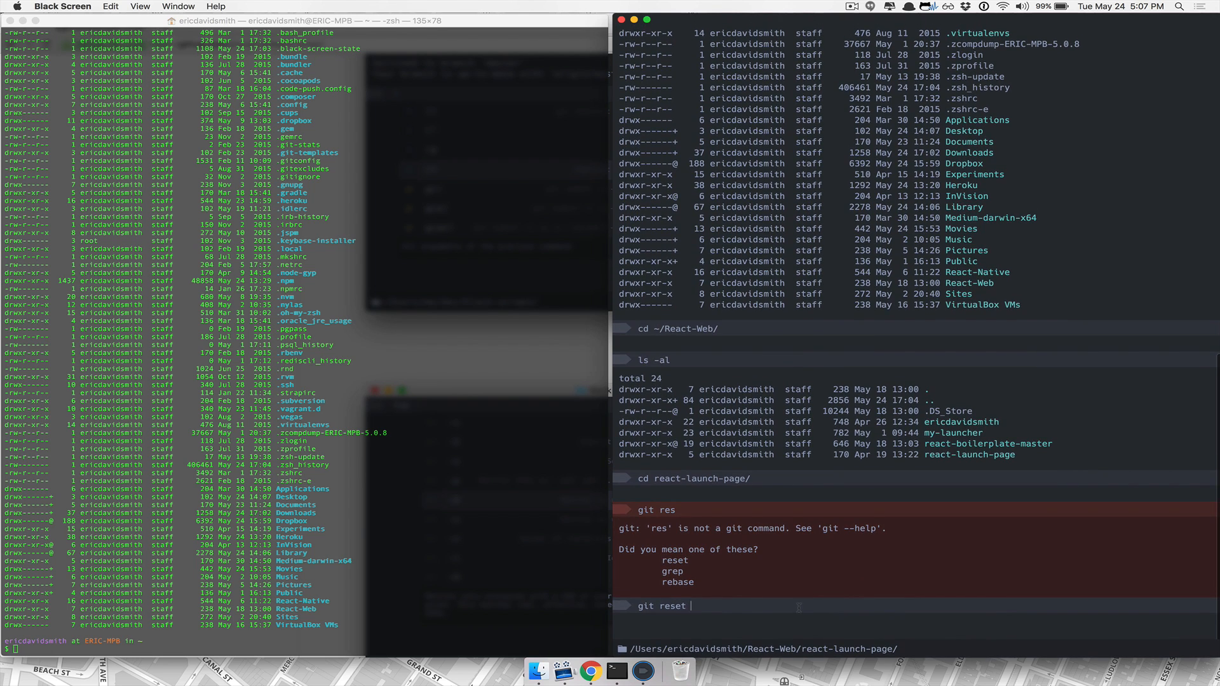
{"action": "type", "text": "ha"}
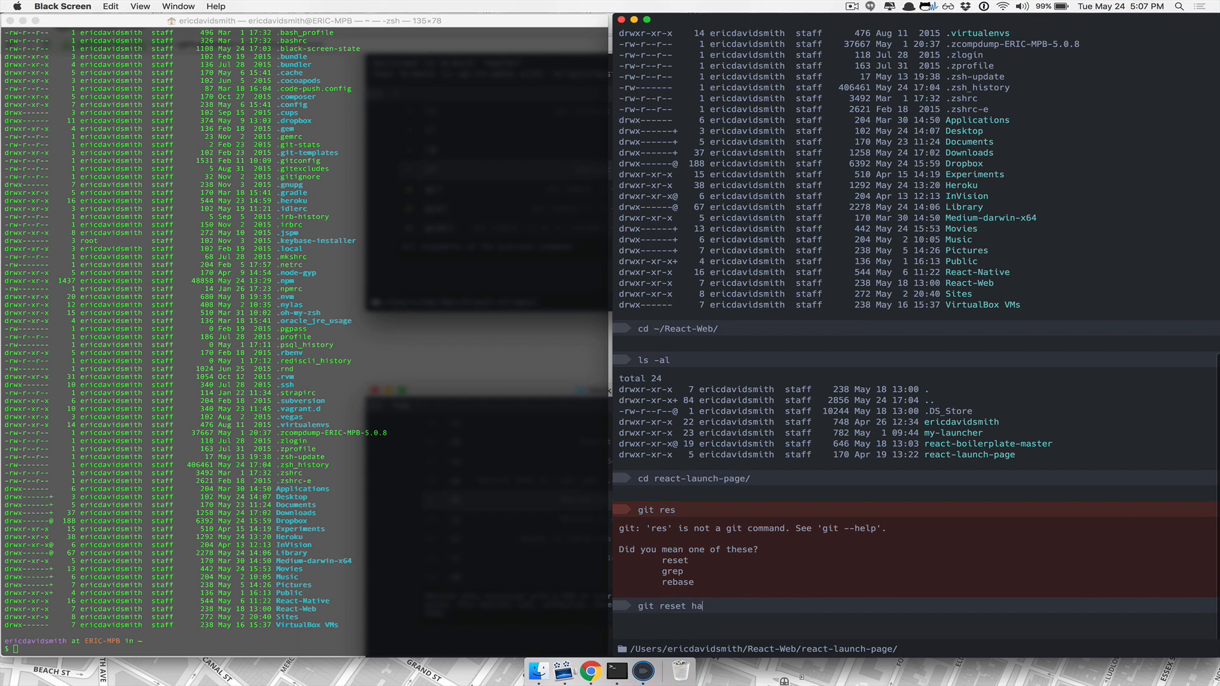
{"action": "type", "text": "rd"}
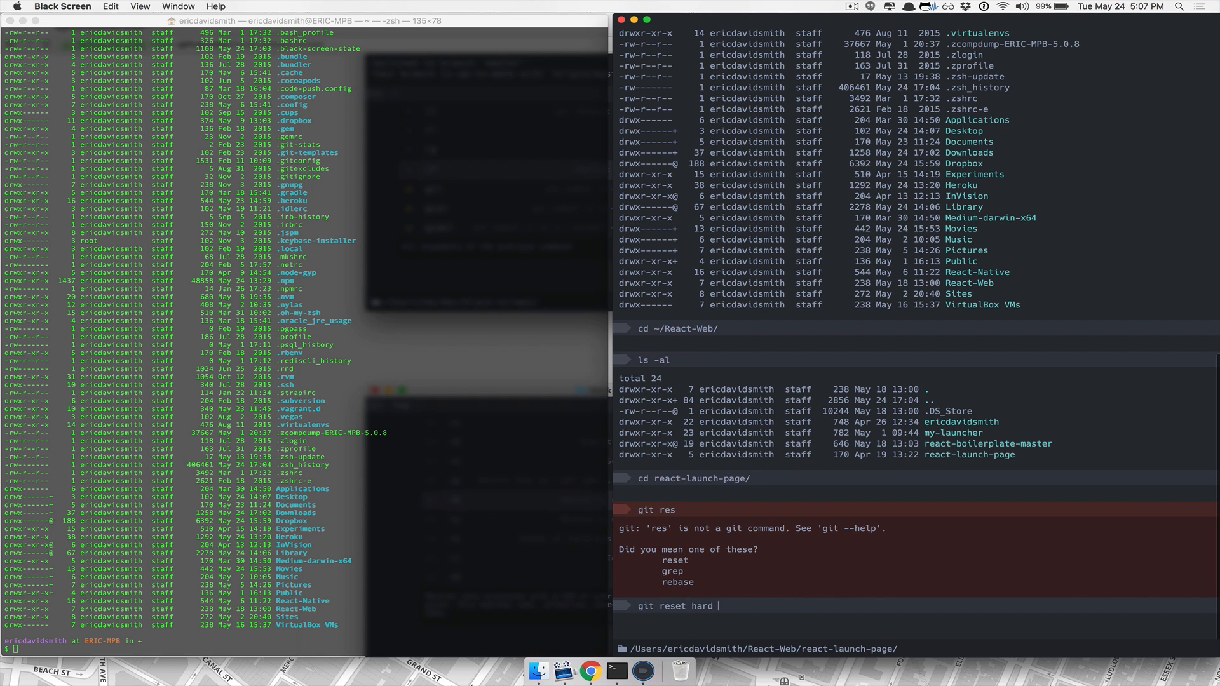
{"action": "type", "text": "HEAD"}
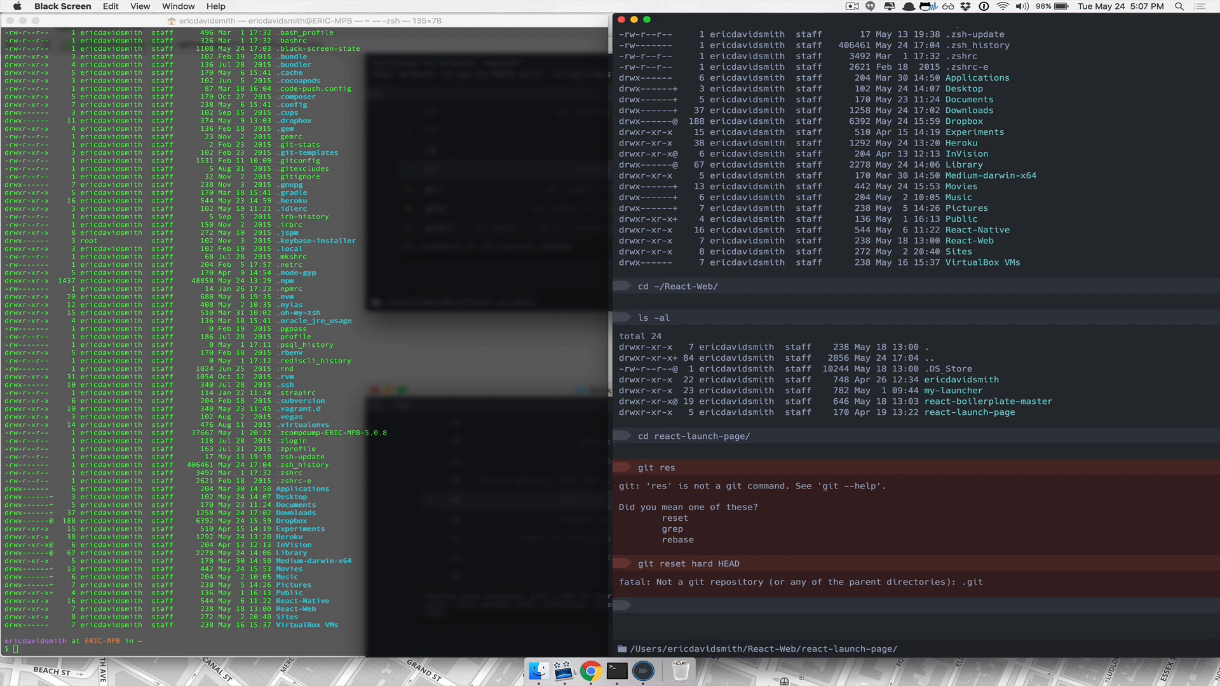
{"action": "type", "text": "git in"}
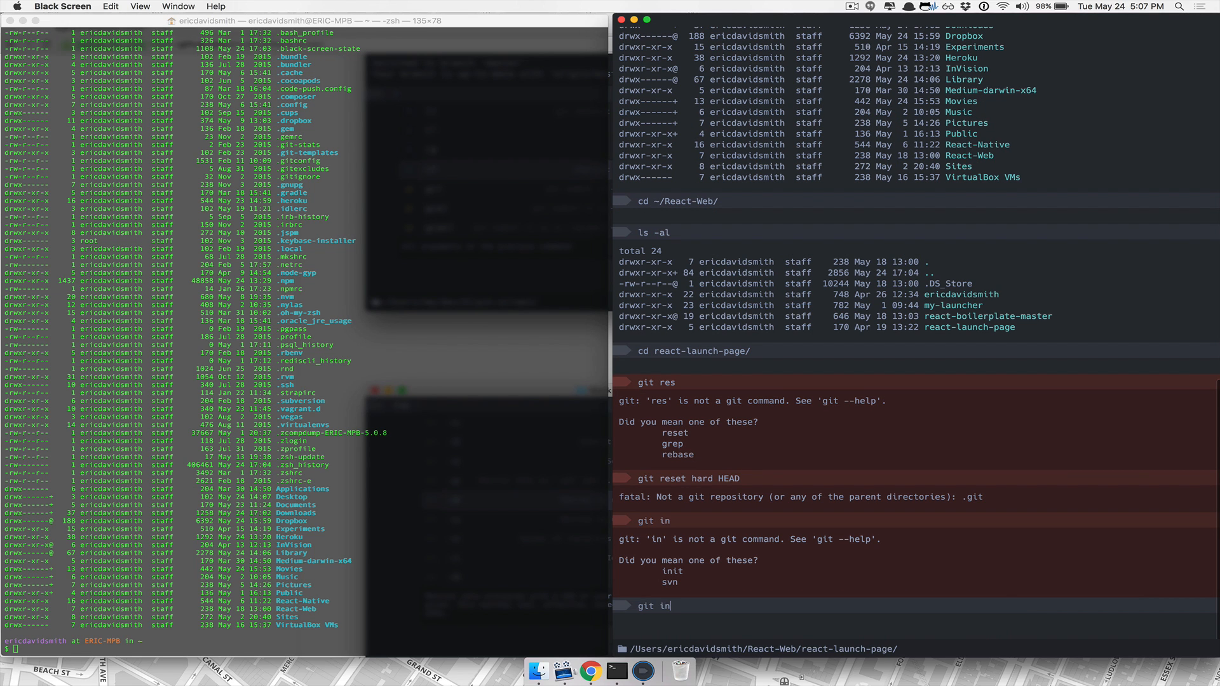
{"action": "type", "text": "it"}
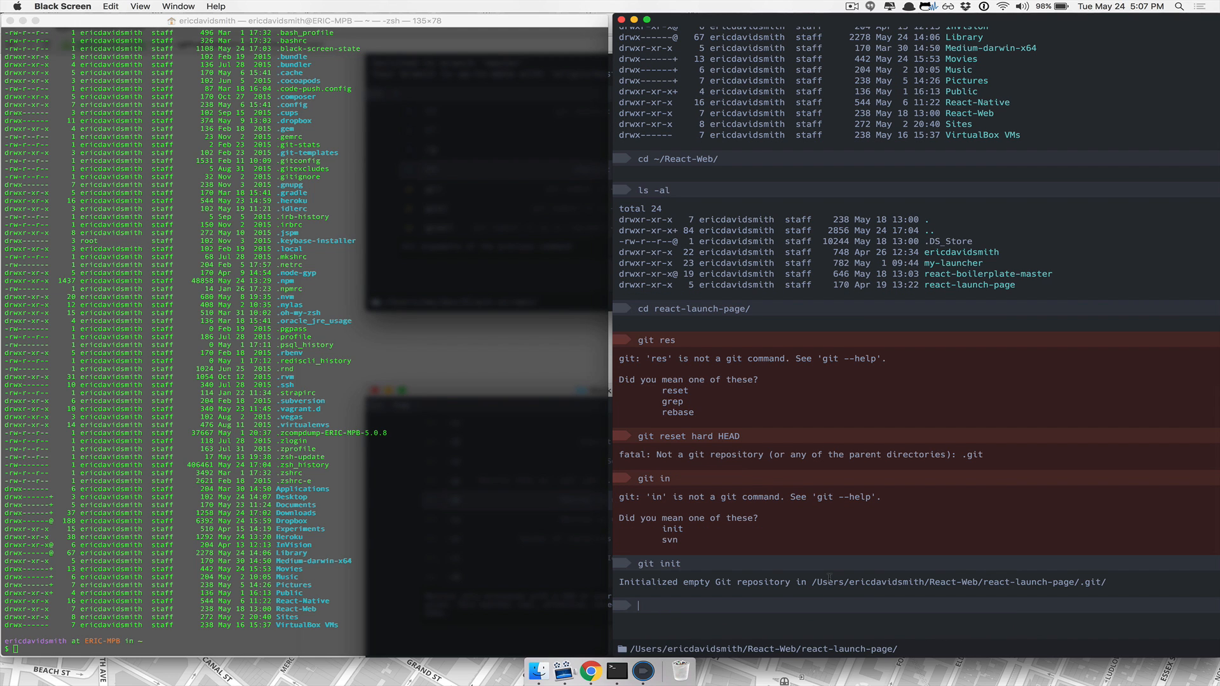
Re-run git reset hard HEAD via autocomplete and select part of the ambiguous-argument error.
{"action": "type", "text": "git re"}
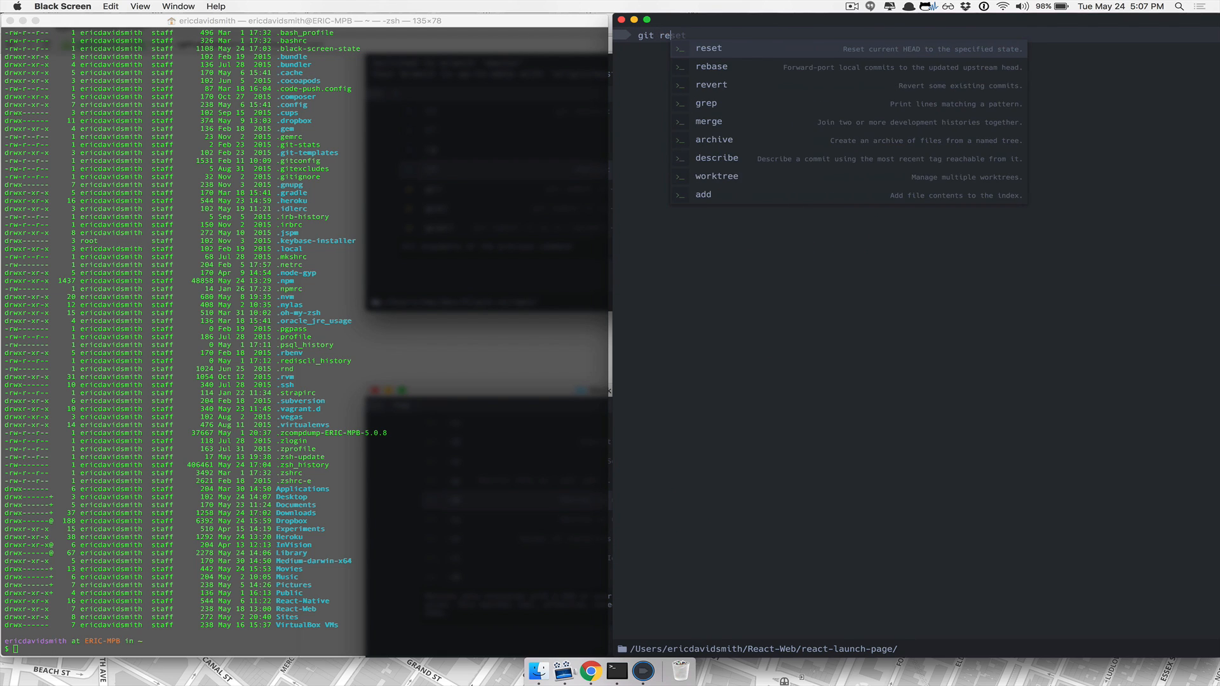
{"action": "key", "text": "Enter"}
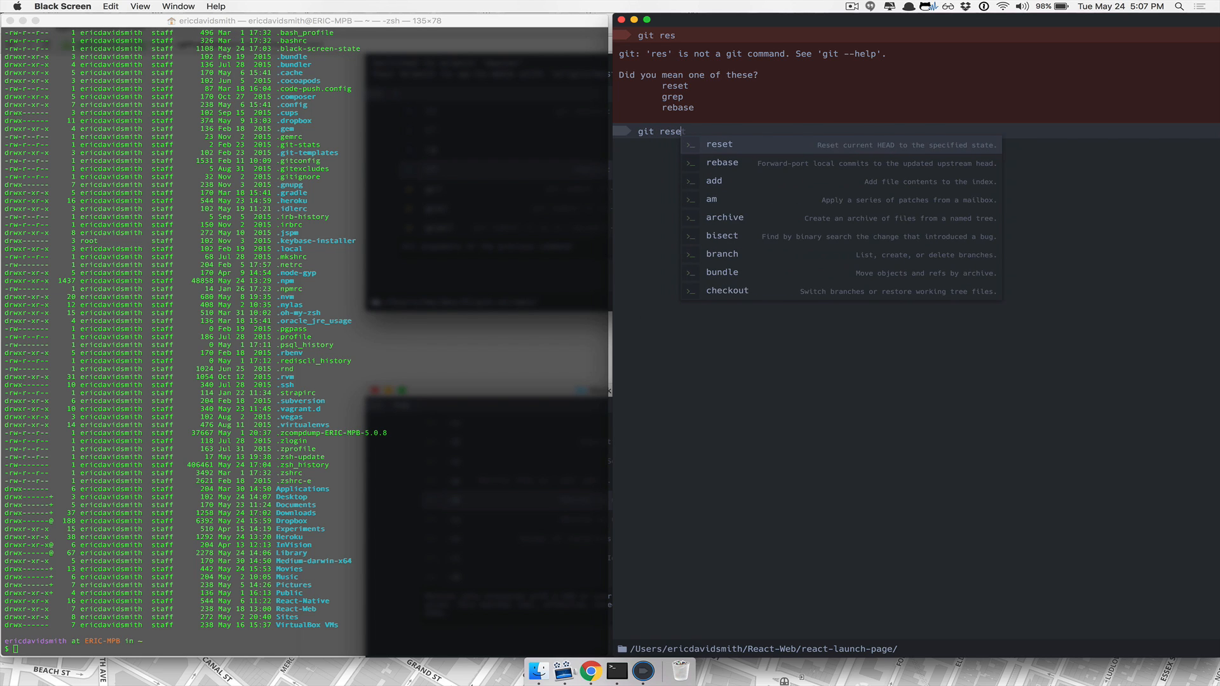
{"action": "type", "text": "t"}
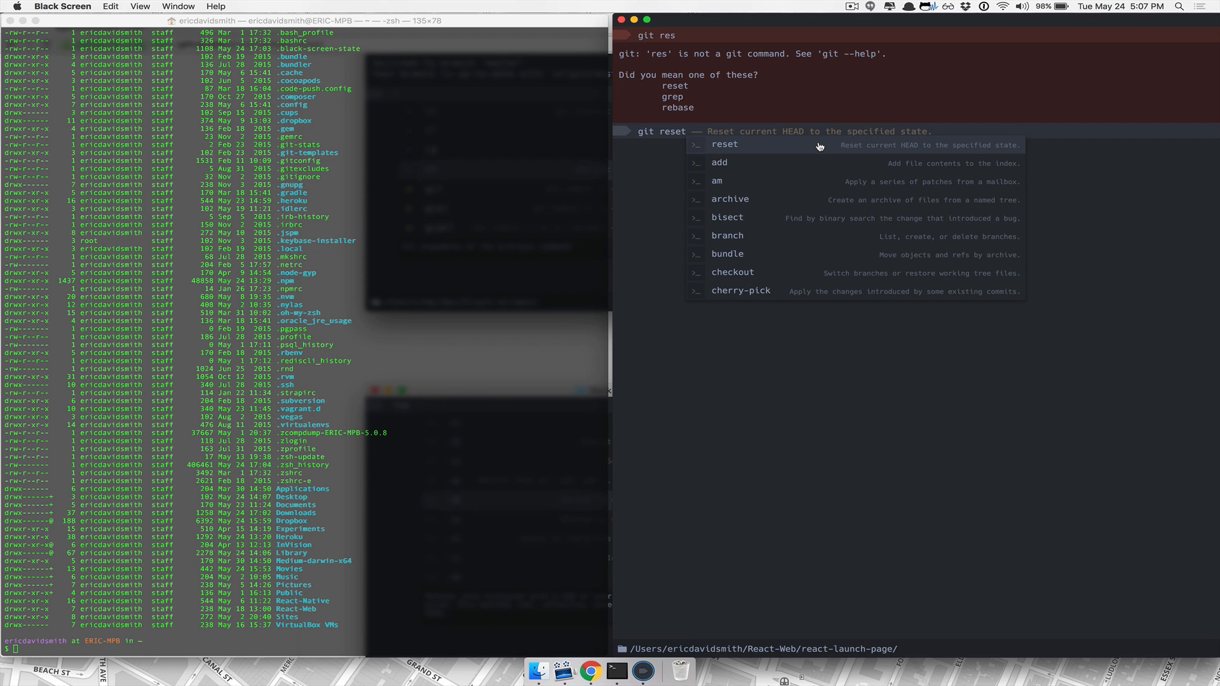
{"action": "type", "text": "ha"}
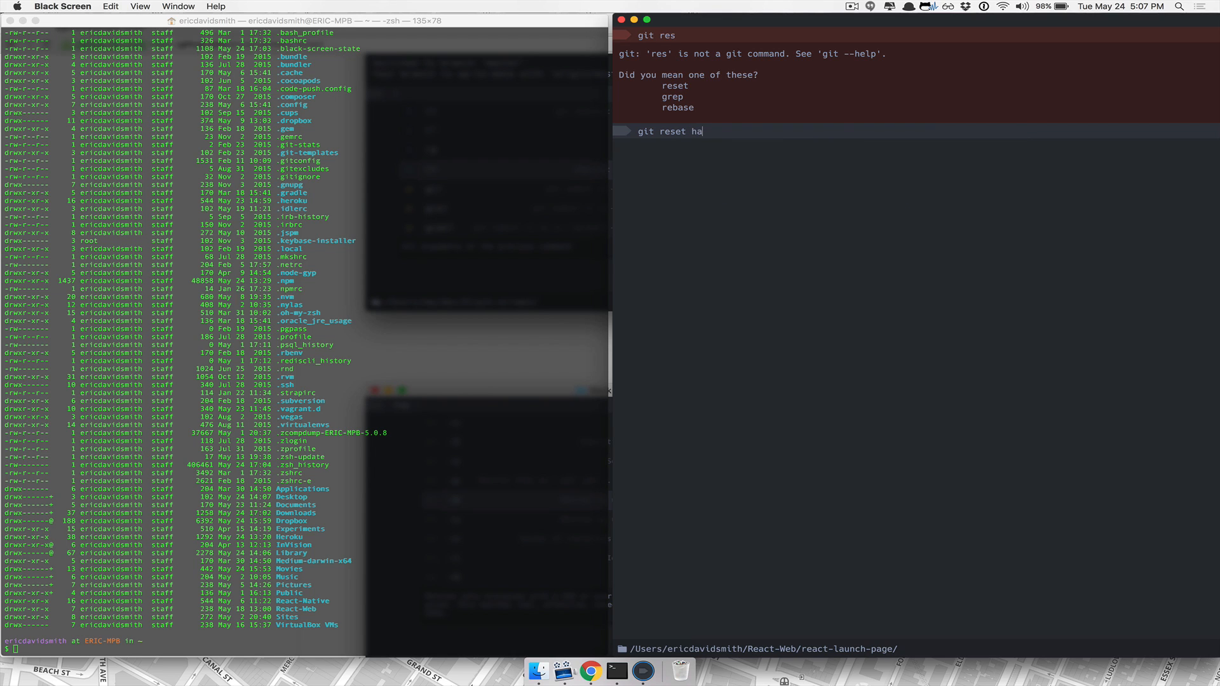
{"action": "type", "text": "rd HE"}
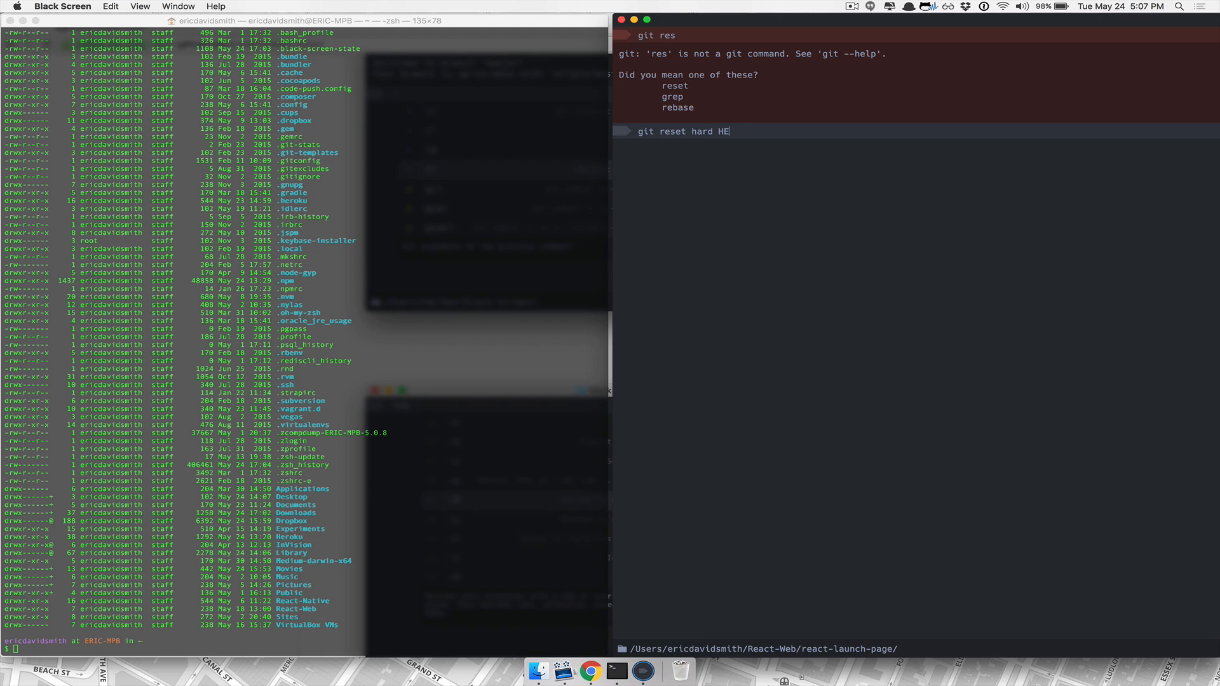
{"action": "type", "text": "AD"}
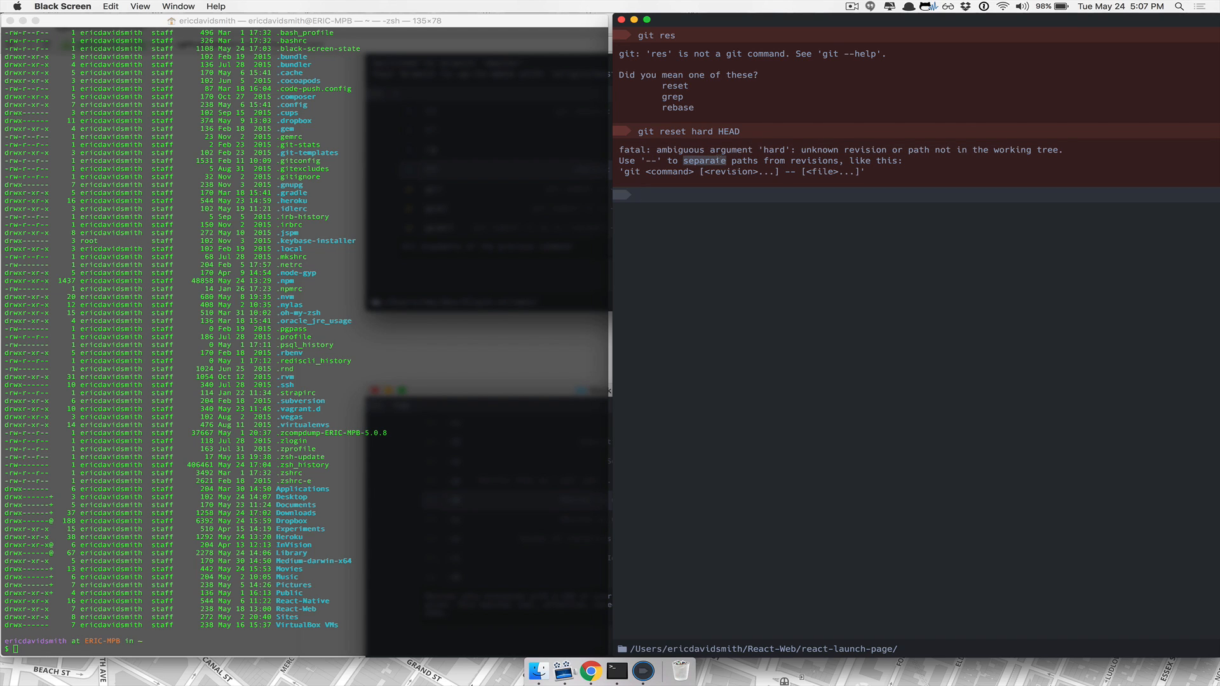
{"action": "left_click_drag", "start_coordinate": [619, 161], "coordinate": [905, 161]}
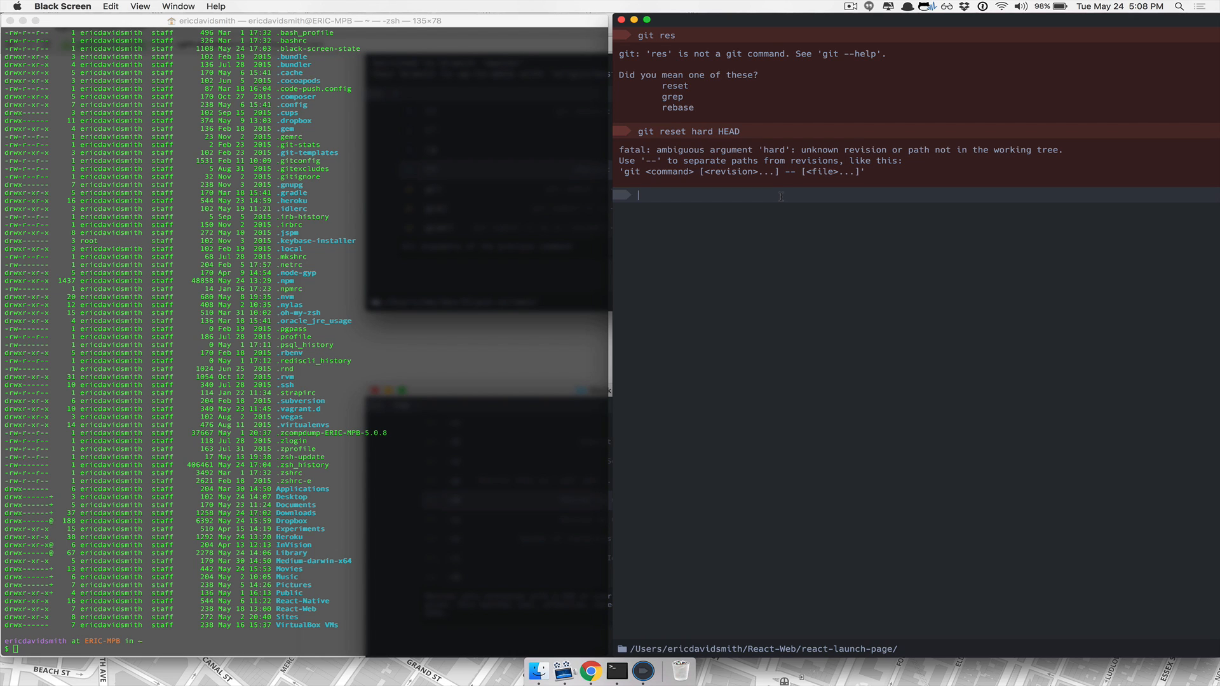
Run atom . which fails with a launch error, then confirm the path with pwd.
{"action": "type", "text": "atin"}
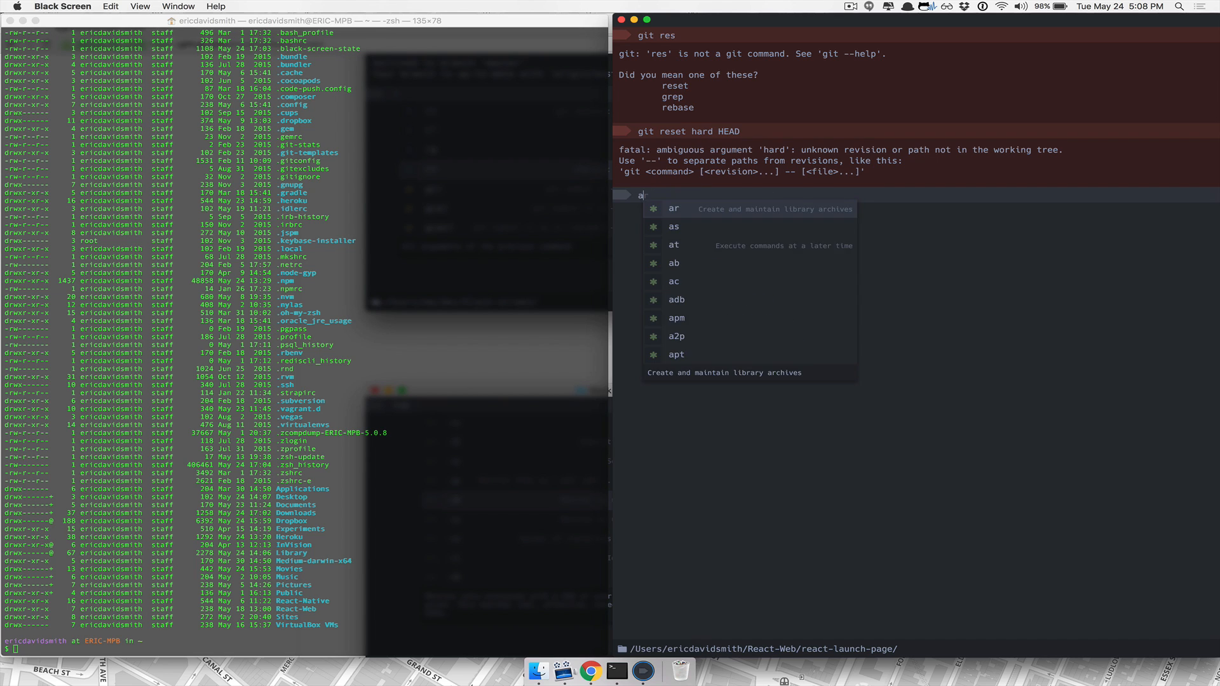
{"action": "type", "text": "tom ."}
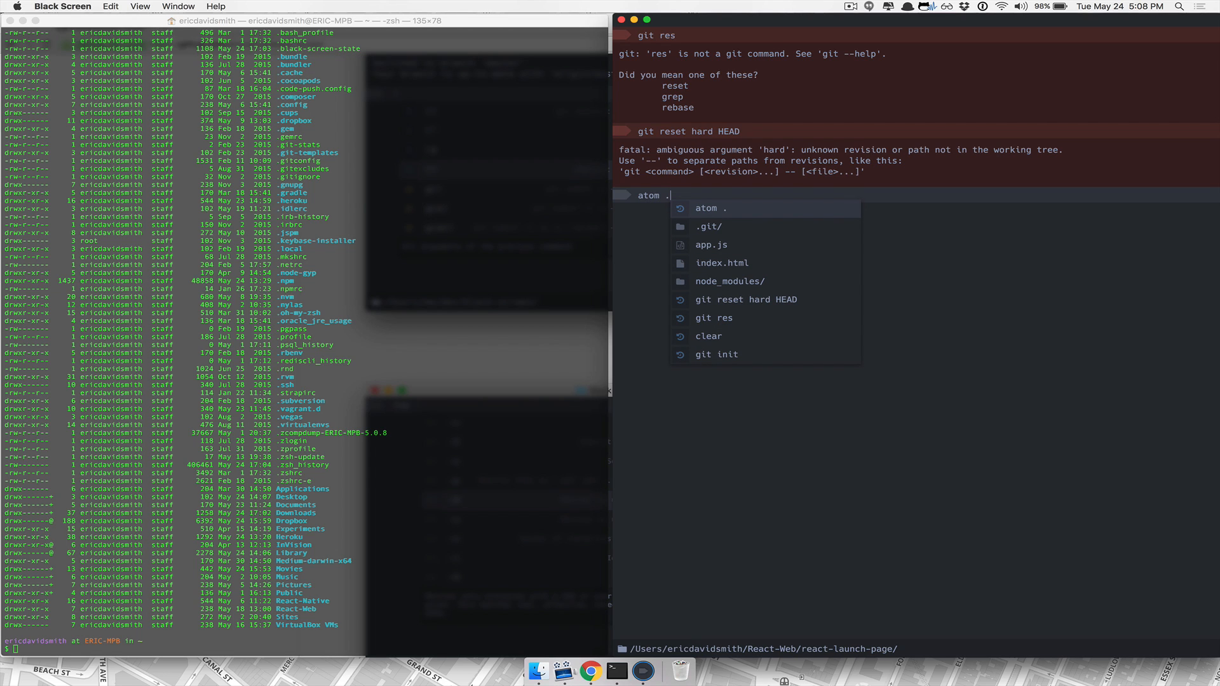
{"action": "mouse_move", "coordinate": [766, 214]}
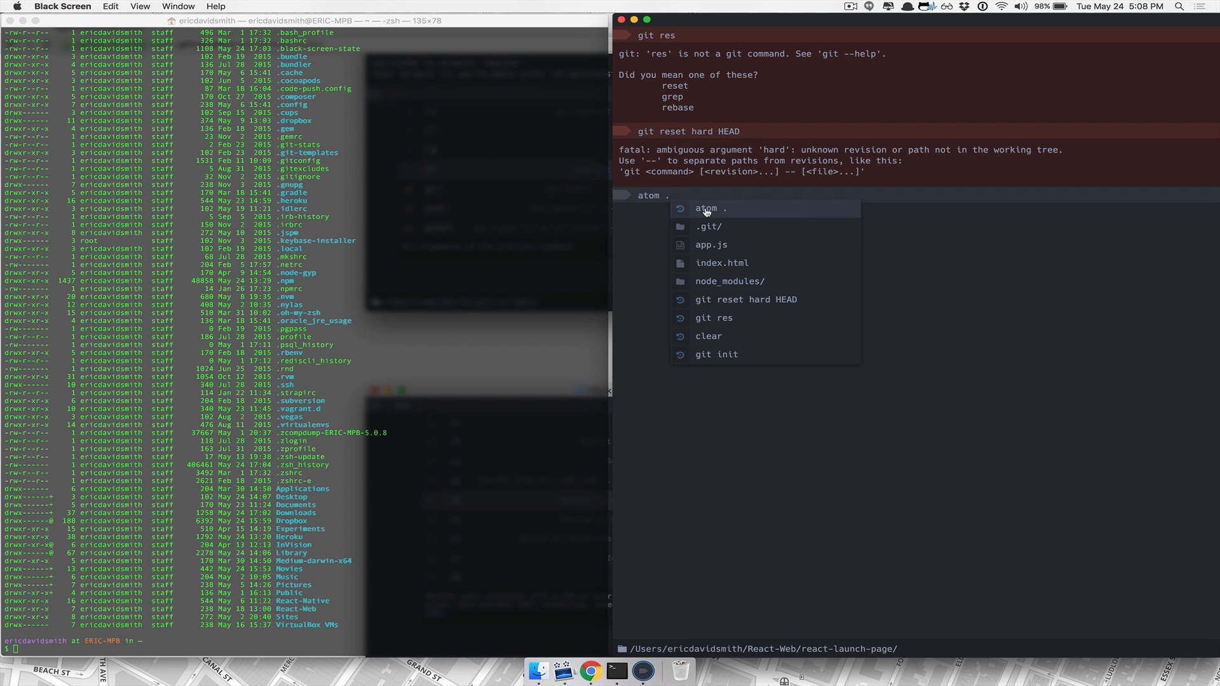
{"action": "mouse_move", "coordinate": [732, 210]}
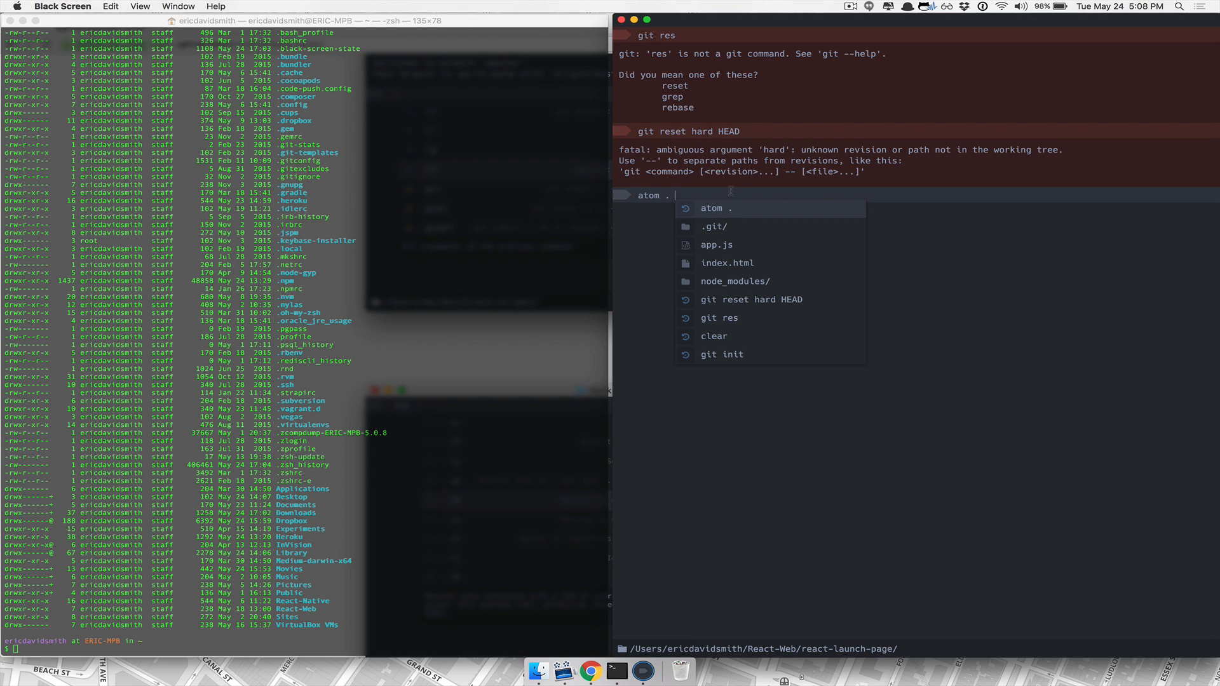
{"action": "key", "text": "Enter"}
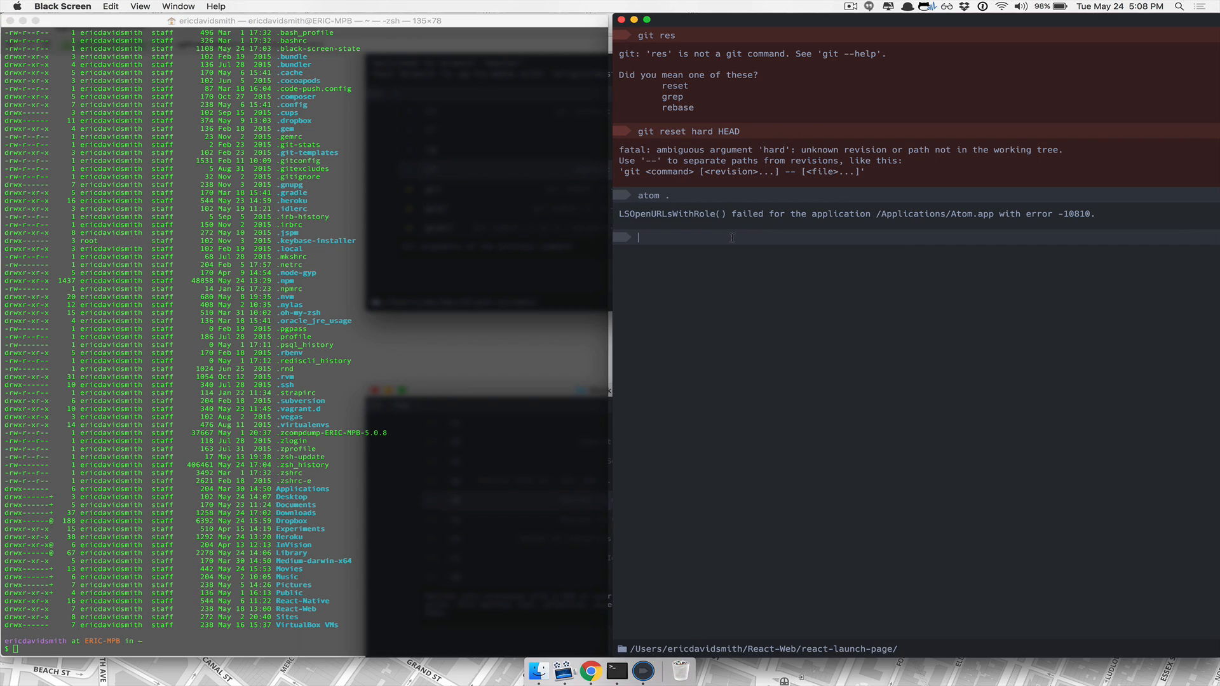
{"action": "type", "text": "pwd"}
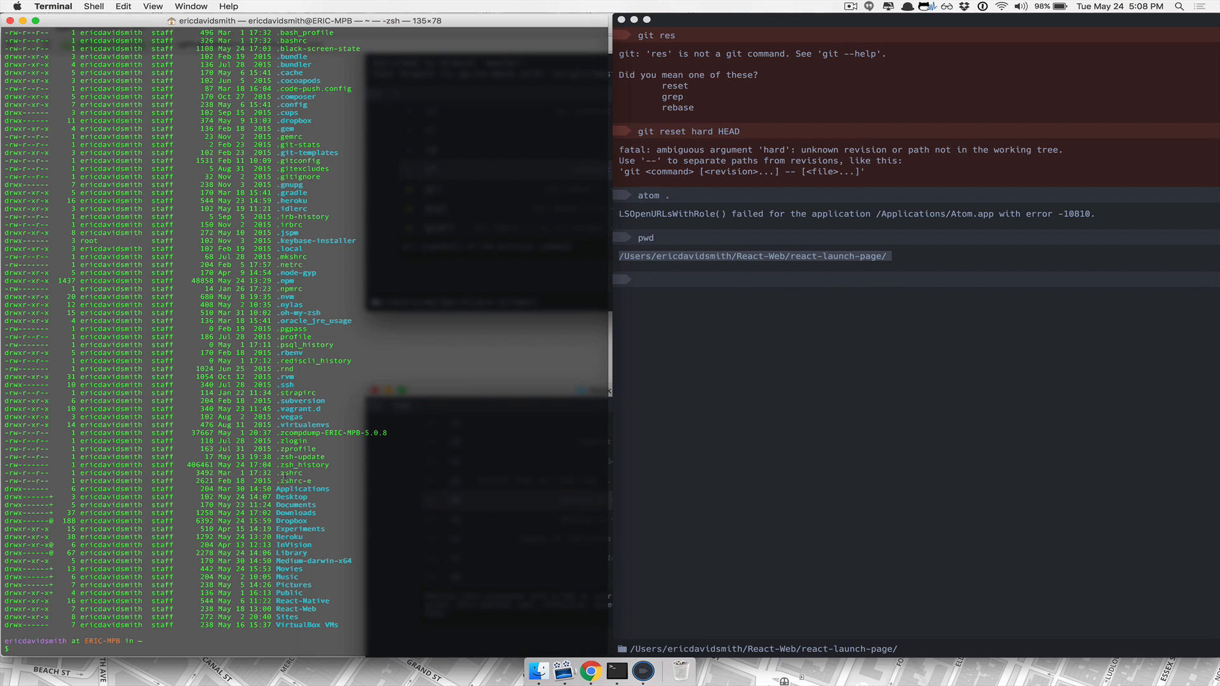
cd into /Users/ericdavidsmith/React-Web/react-launch-page/ in Terminal and return to it after Atom opens.
{"action": "type", "text": "cd /Users/ericdavidsmith/React-Web/react-launch-page/"}
{"action": "type", "text": "atom ."}
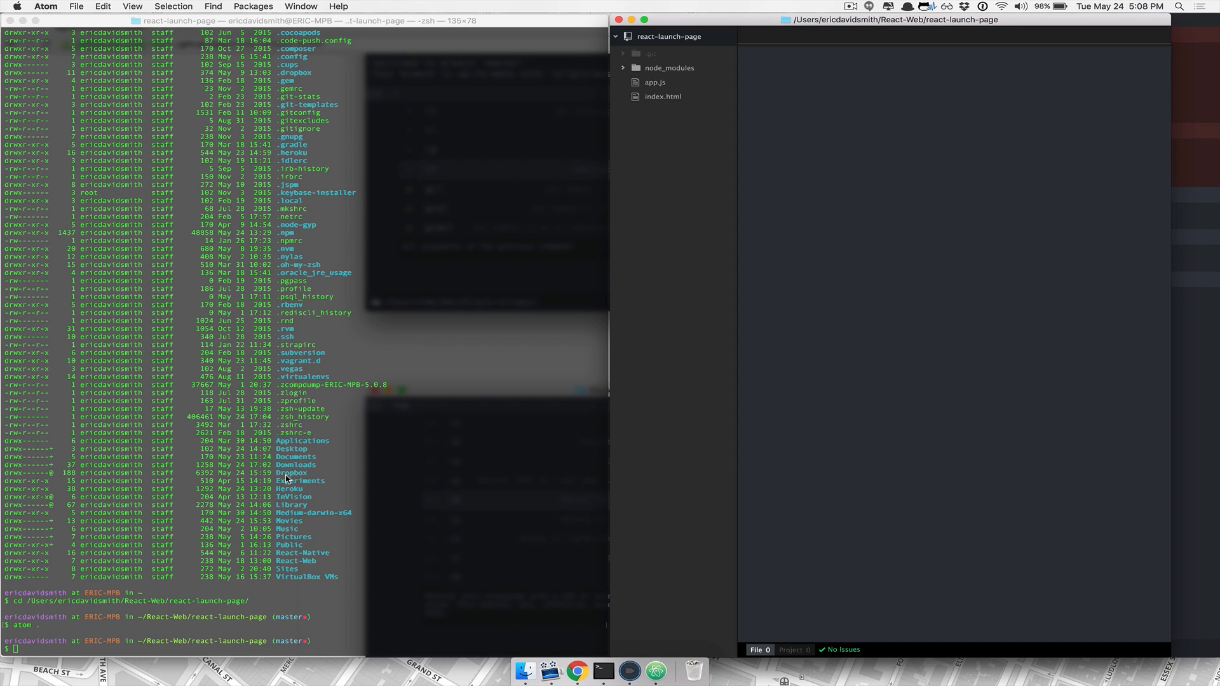
{"action": "left_click", "coordinate": [663, 97]}
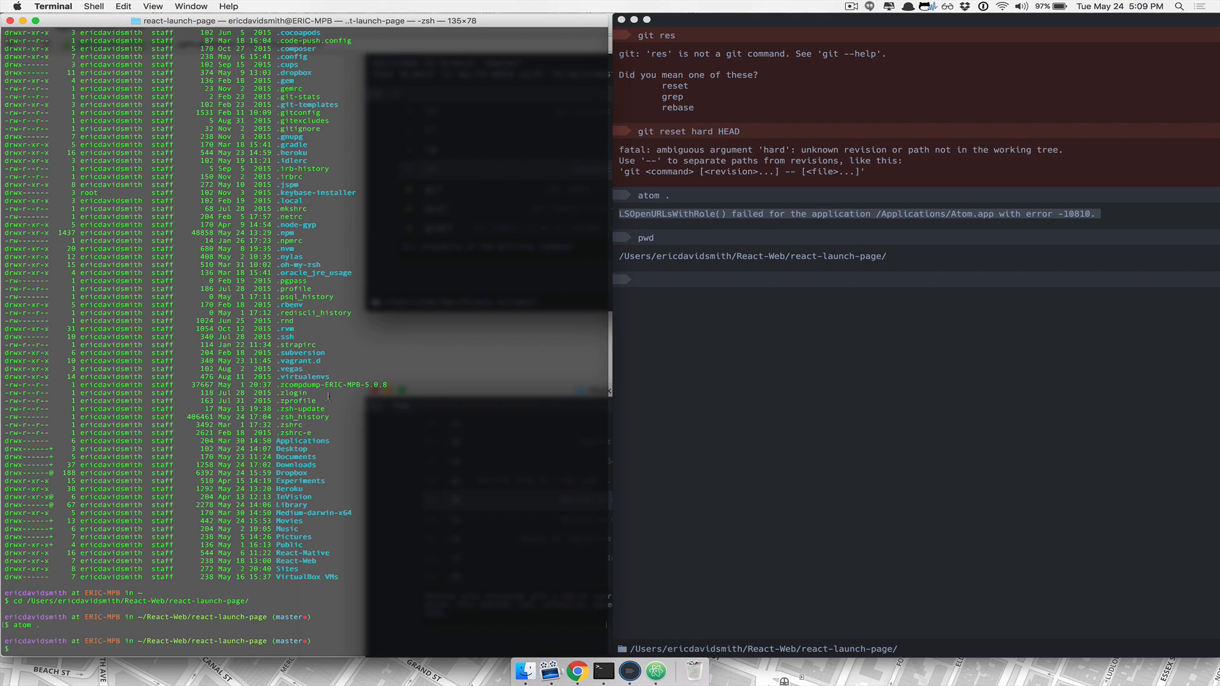
Print index.html with cat in Terminal and select its printed contents.
{"action": "type", "text": "cat index.html"}
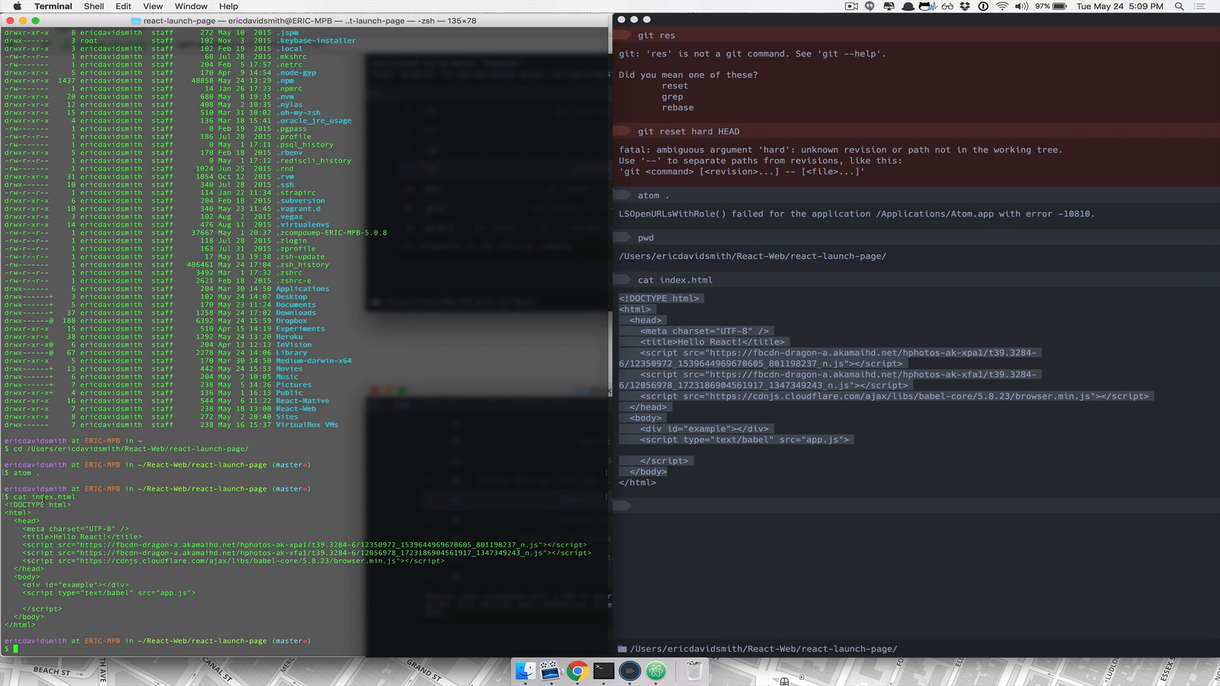
{"action": "left_click_drag", "start_coordinate": [7, 505], "coordinate": [66, 625]}
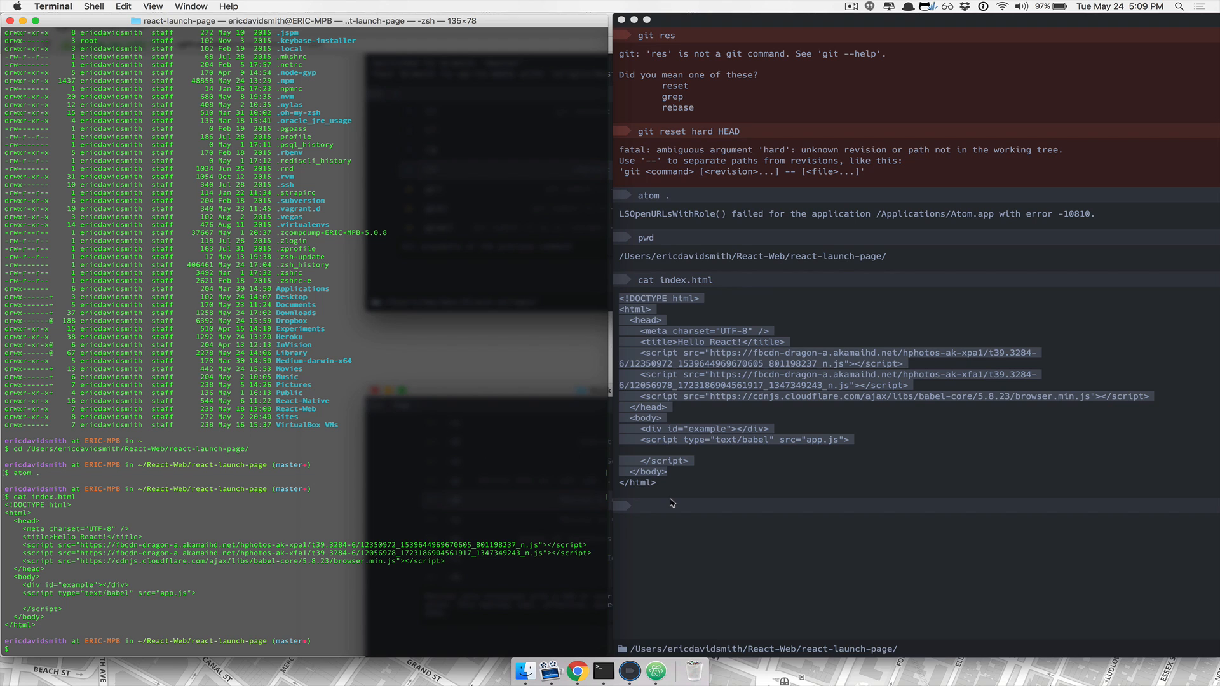
Try nano and edit on index.html, then open it with 'vi index.html'.
{"action": "type", "text": "nano index.html"}
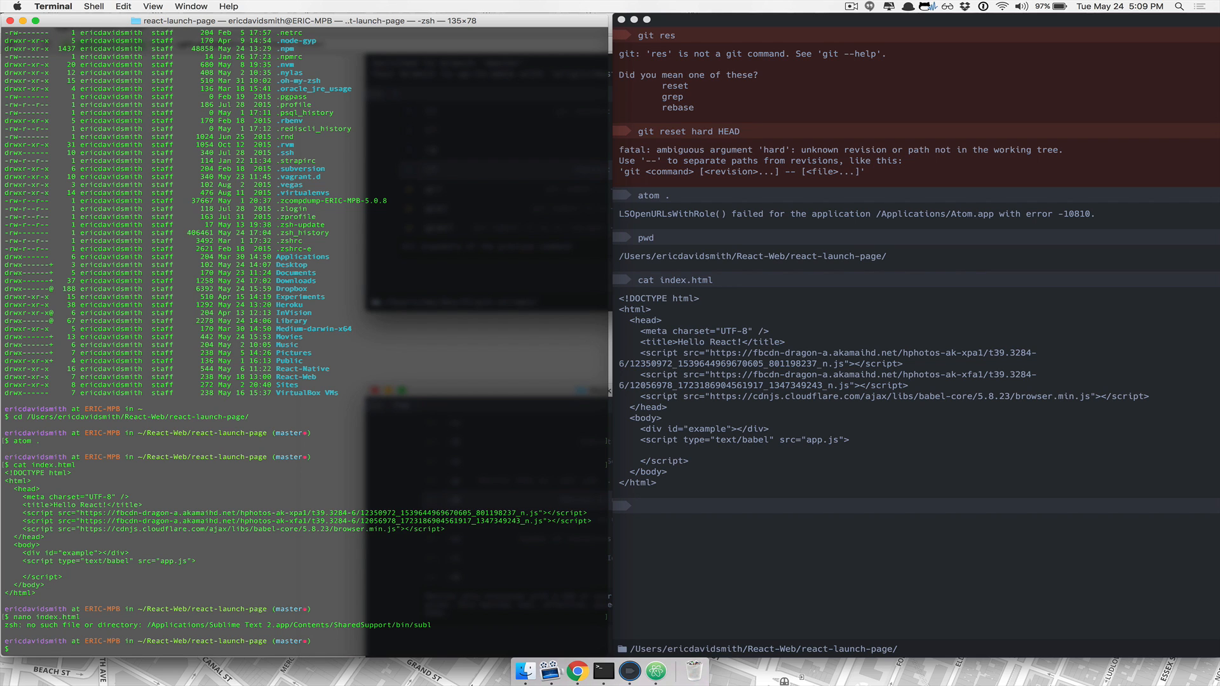
{"action": "type", "text": "edit index.html"}
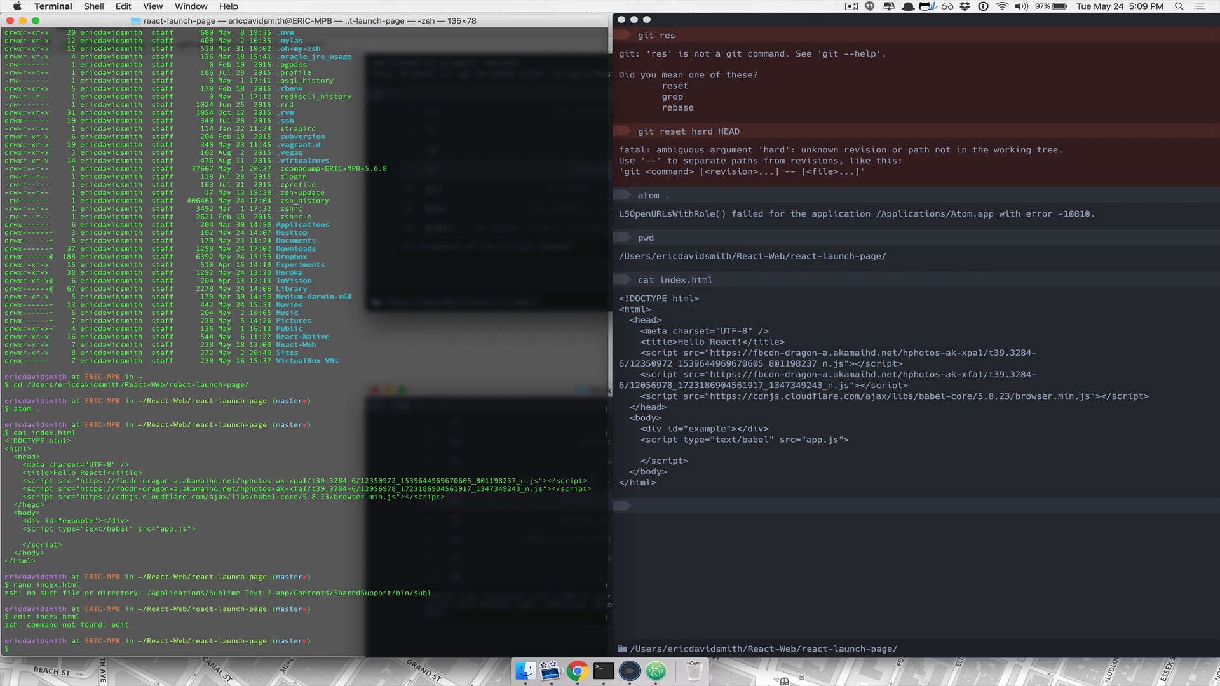
{"action": "type", "text": "vi index.html"}
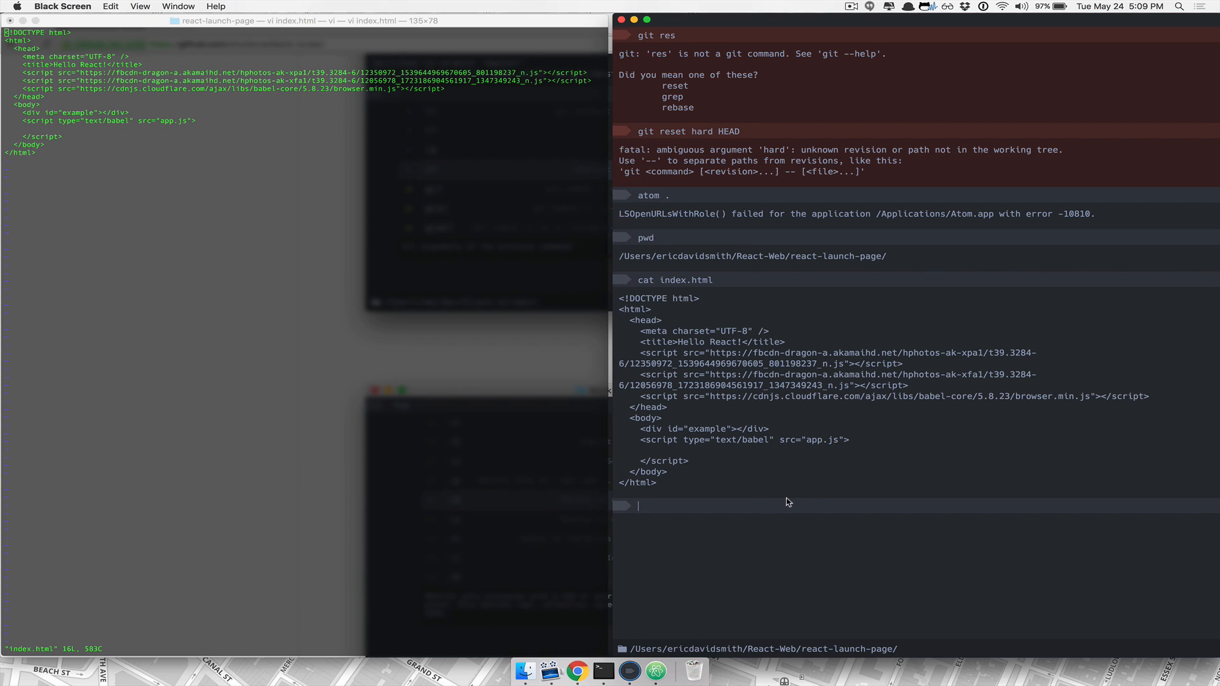
Run 'vi index.html' in Black Screen, which shows a swap-file warning.
{"action": "type", "text": "vi index.html"}
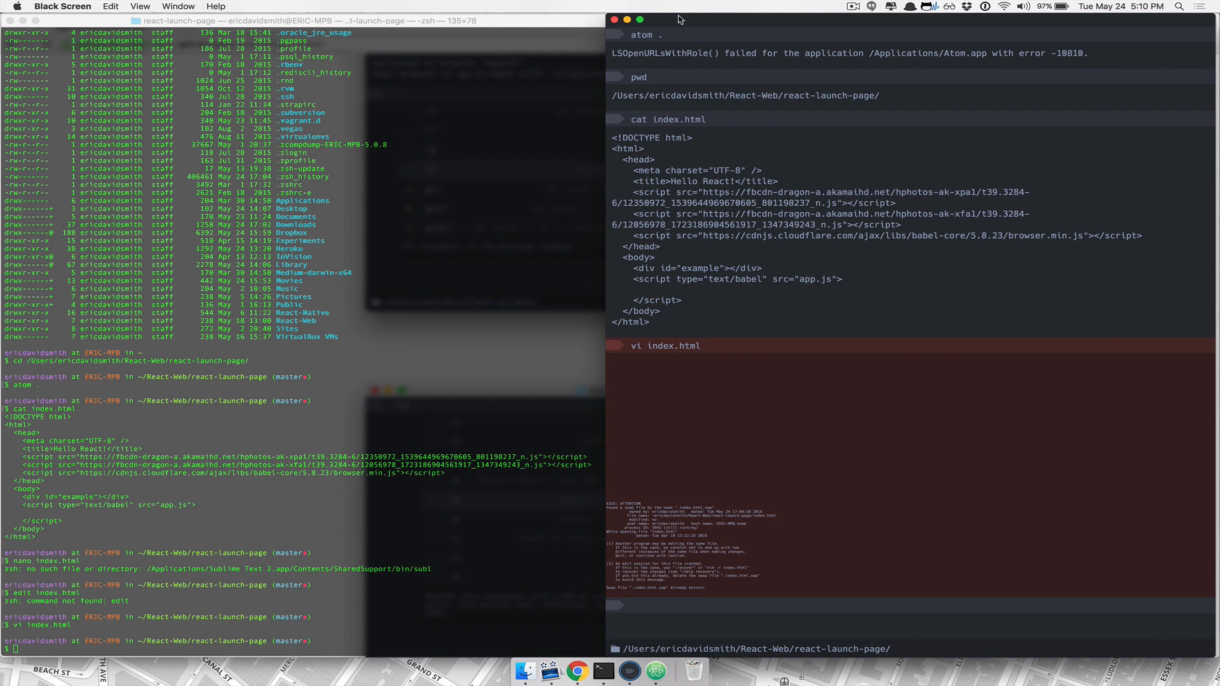
{"action": "mouse_move", "coordinate": [857, 260]}
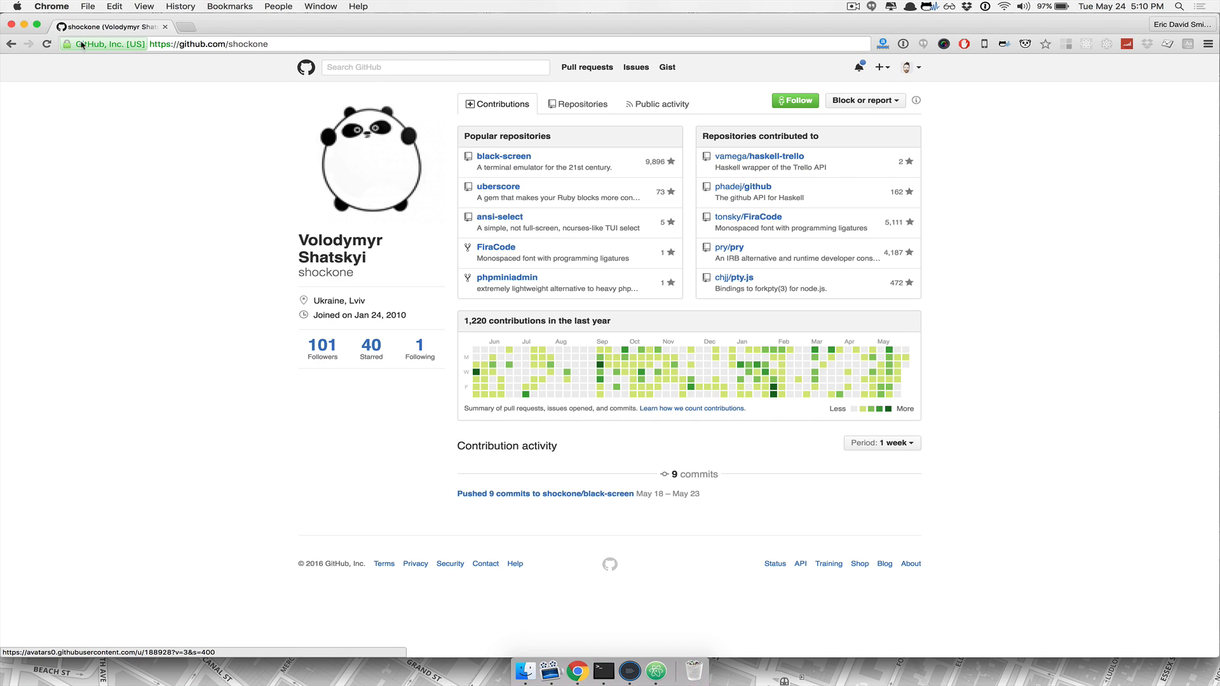
Open the black-screen repository from shockone's GitHub profile and browse it.
{"action": "left_click", "coordinate": [503, 155]}
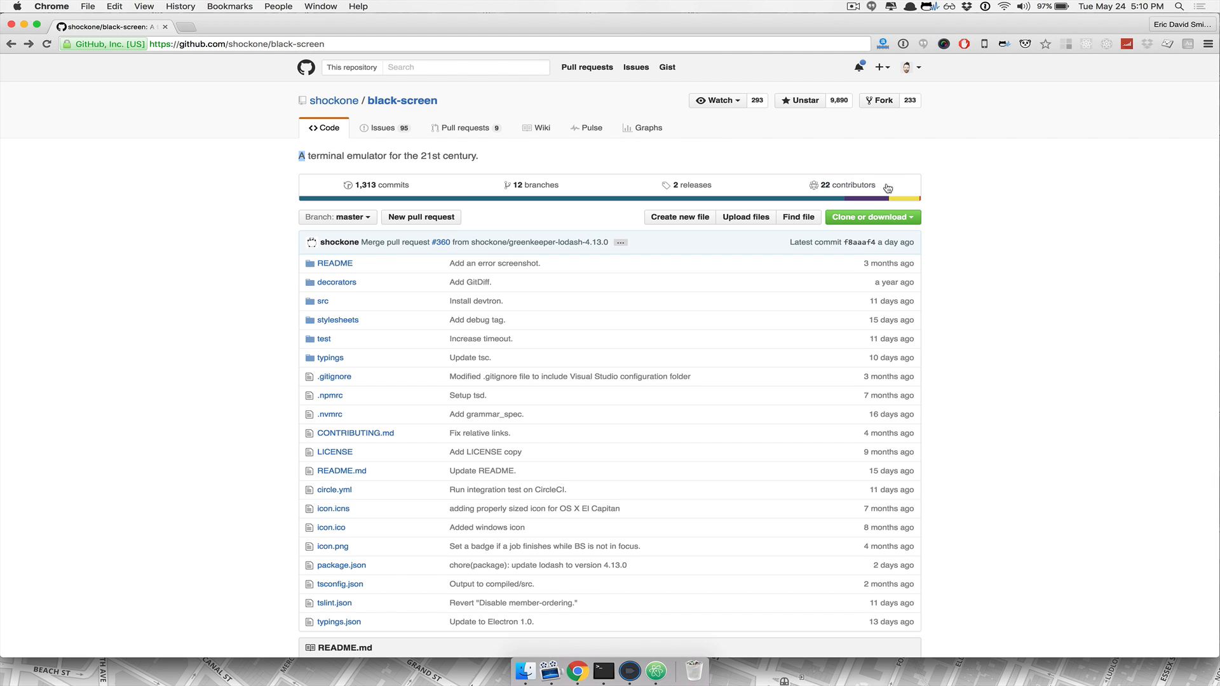
{"action": "mouse_move", "coordinate": [417, 106]}
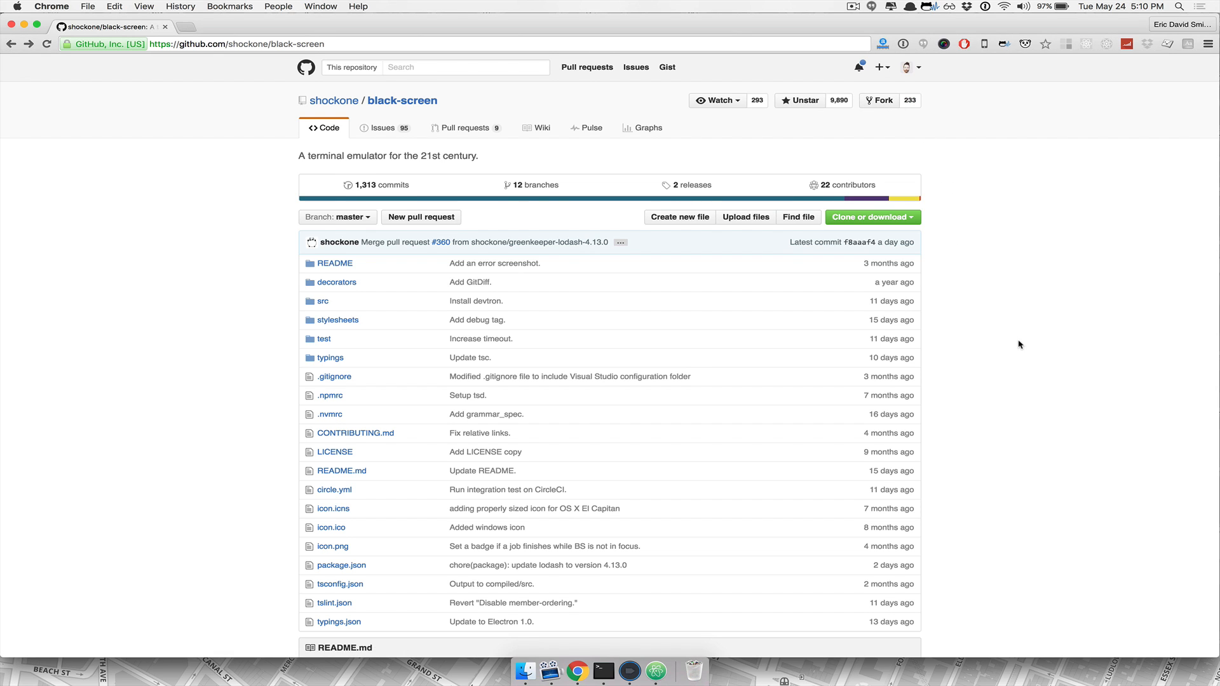
{"action": "scroll", "scroll_direction": "down", "scroll_amount": 3}
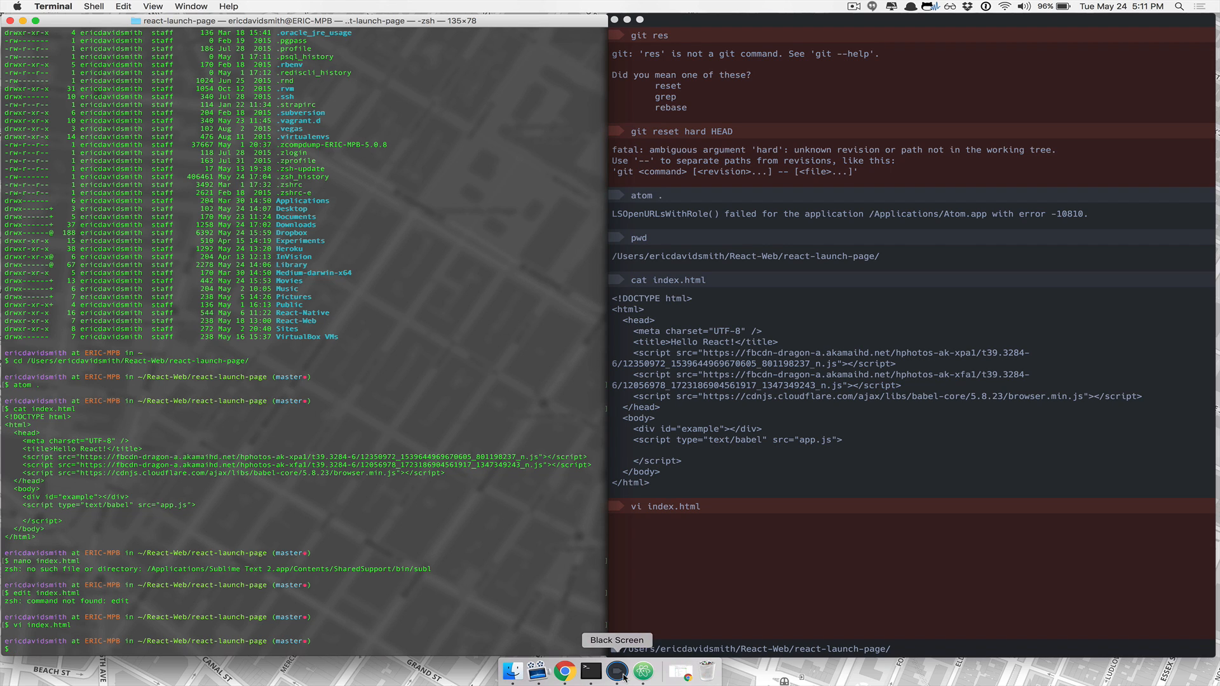
{"action": "mouse_move", "coordinate": [590, 675]}
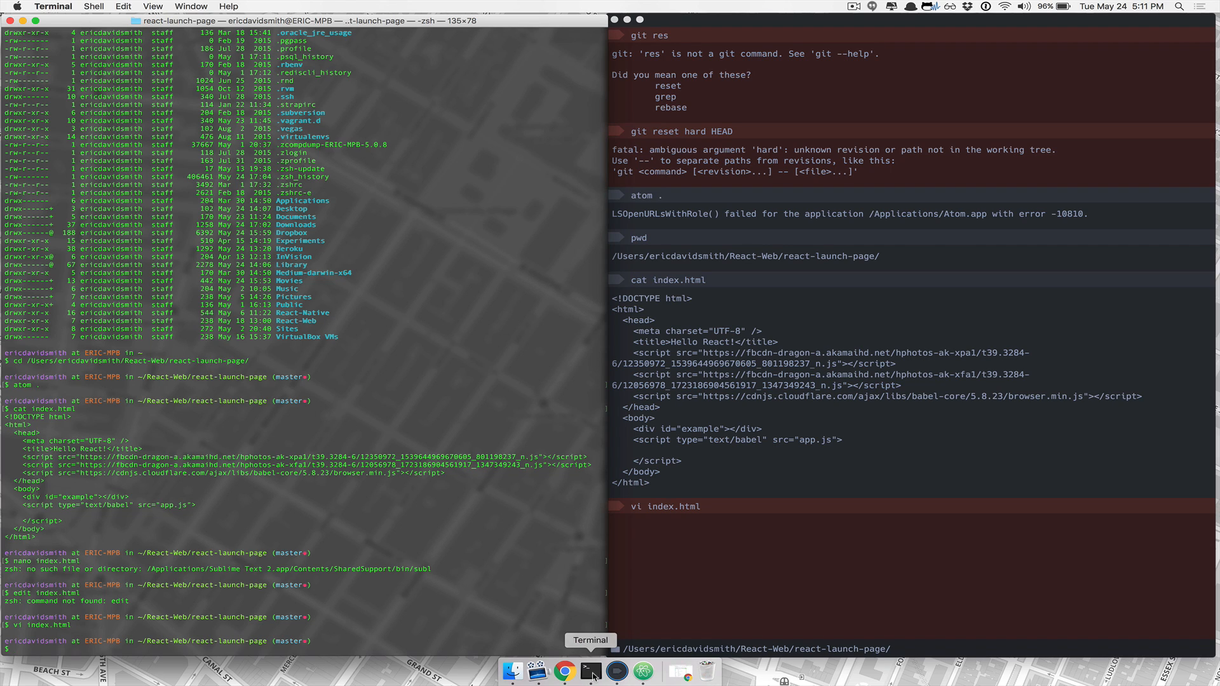